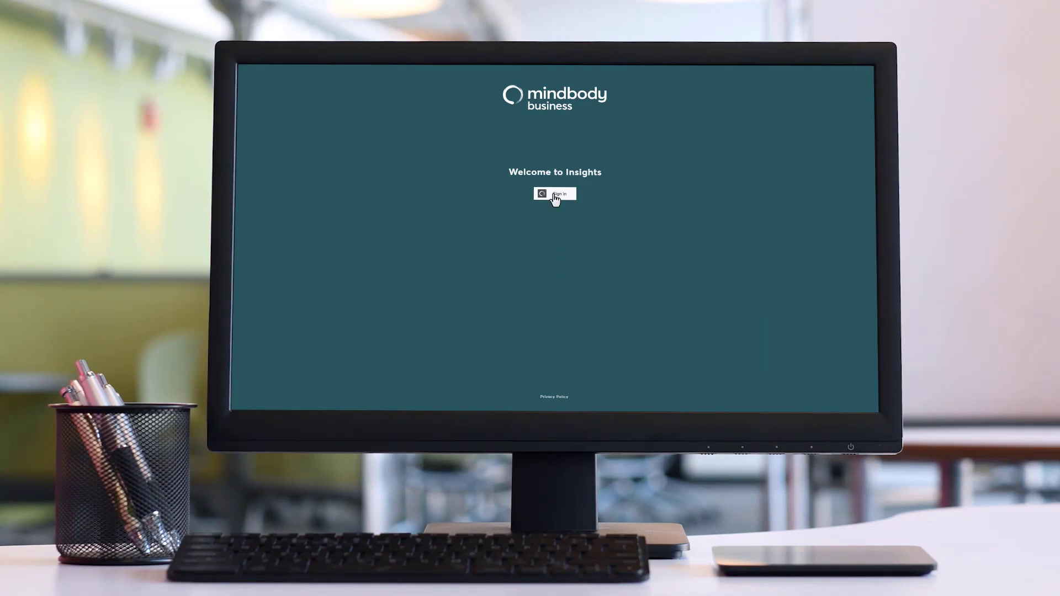
Sign in to Mindbody Insights with username and password to reach the Dashboards page.
click(555, 193)
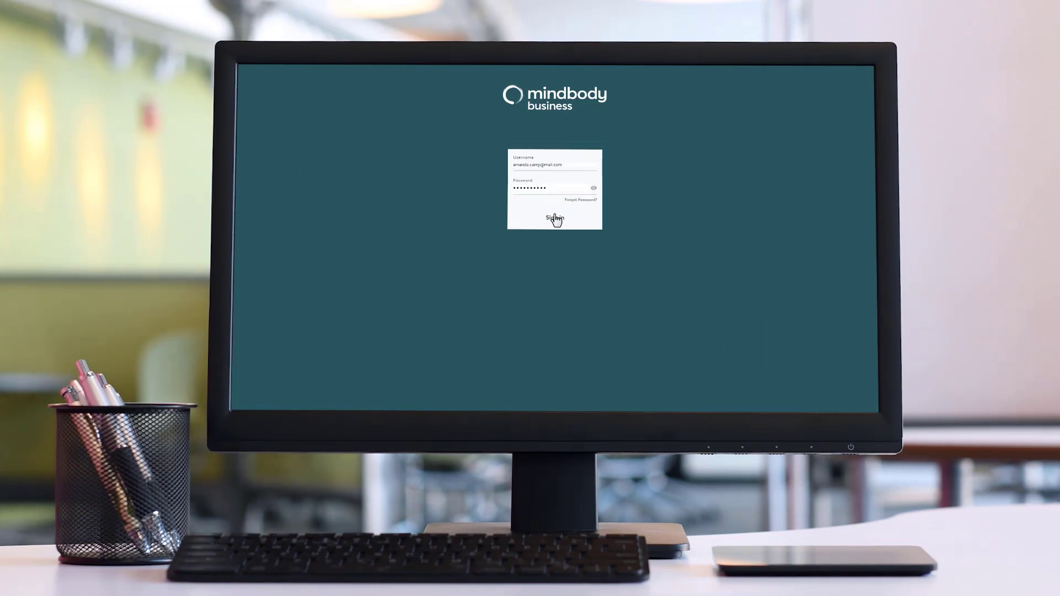
click(554, 217)
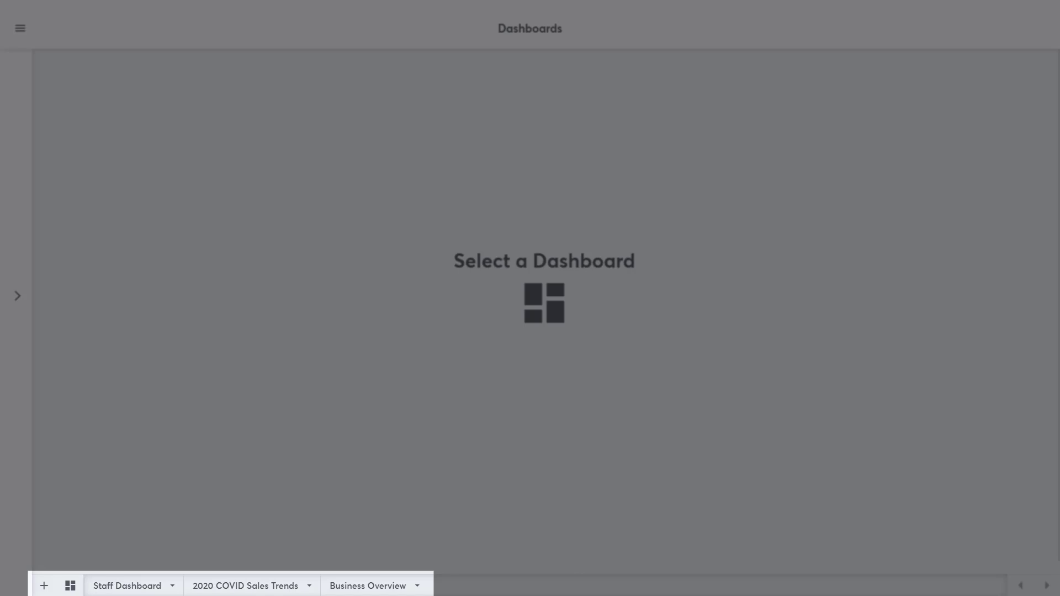
Open the Prepayment Redemption dashboard from the open-dashboards chooser.
click(127, 585)
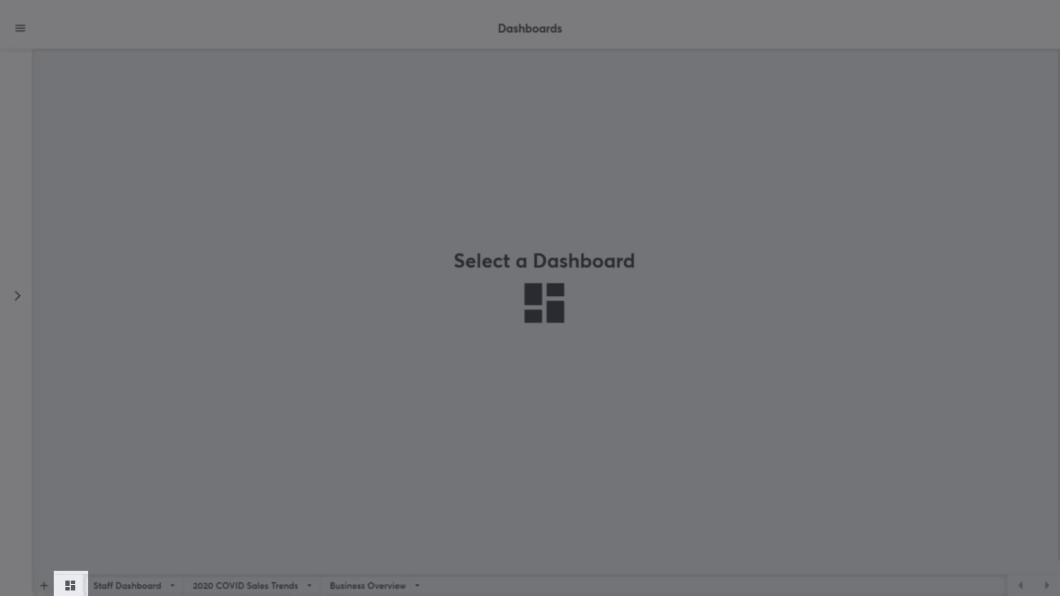
mouse_move(64, 489)
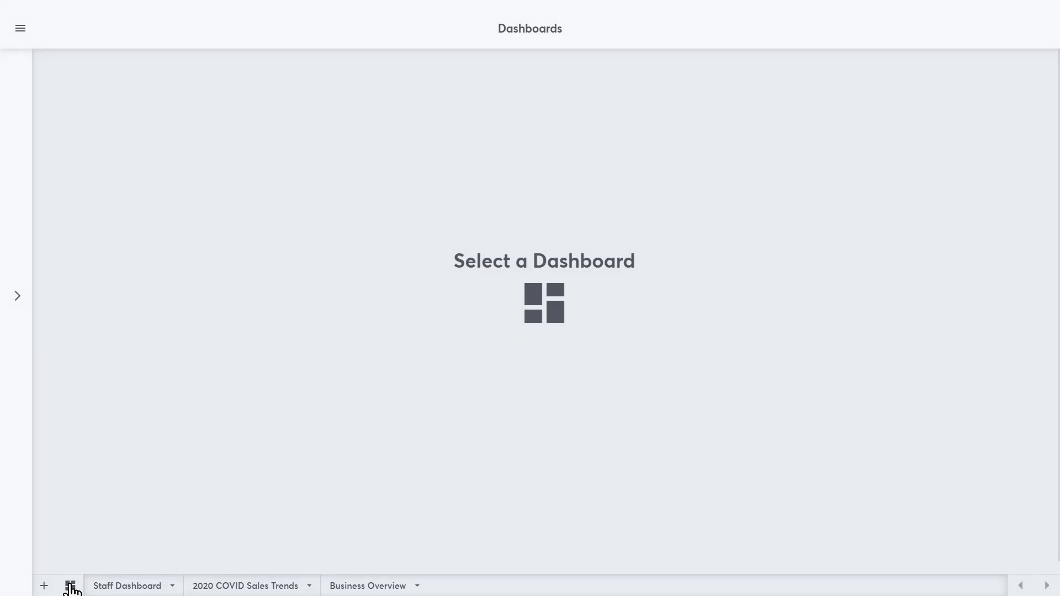
click(70, 586)
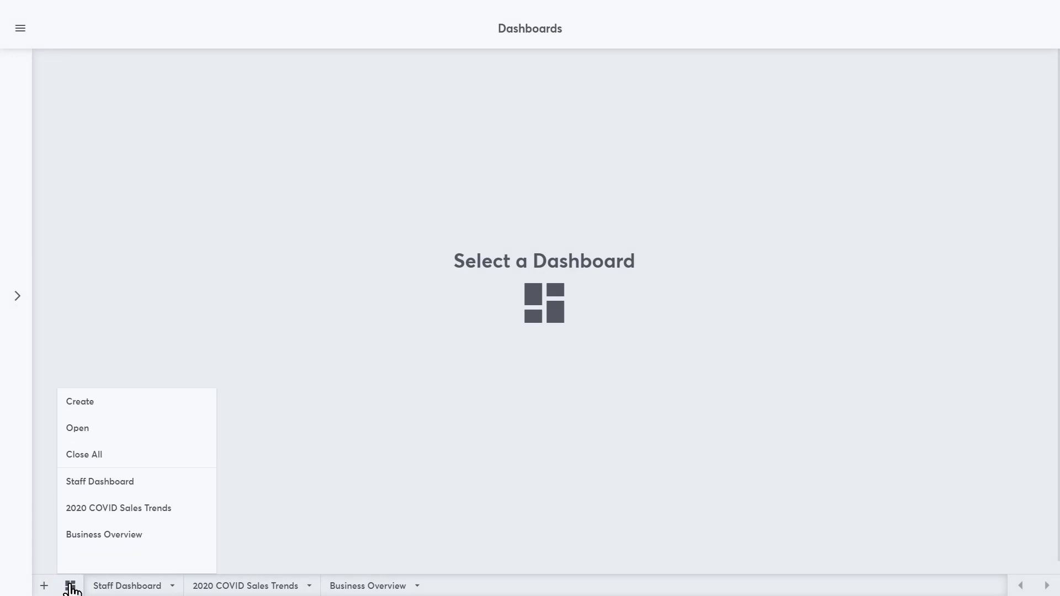
click(77, 428)
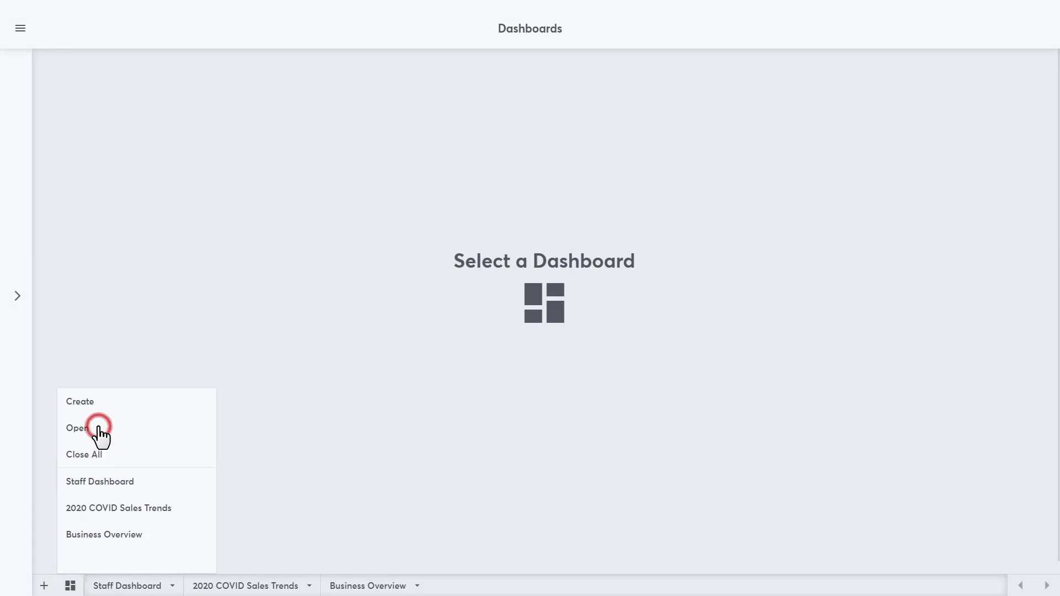
click(77, 428)
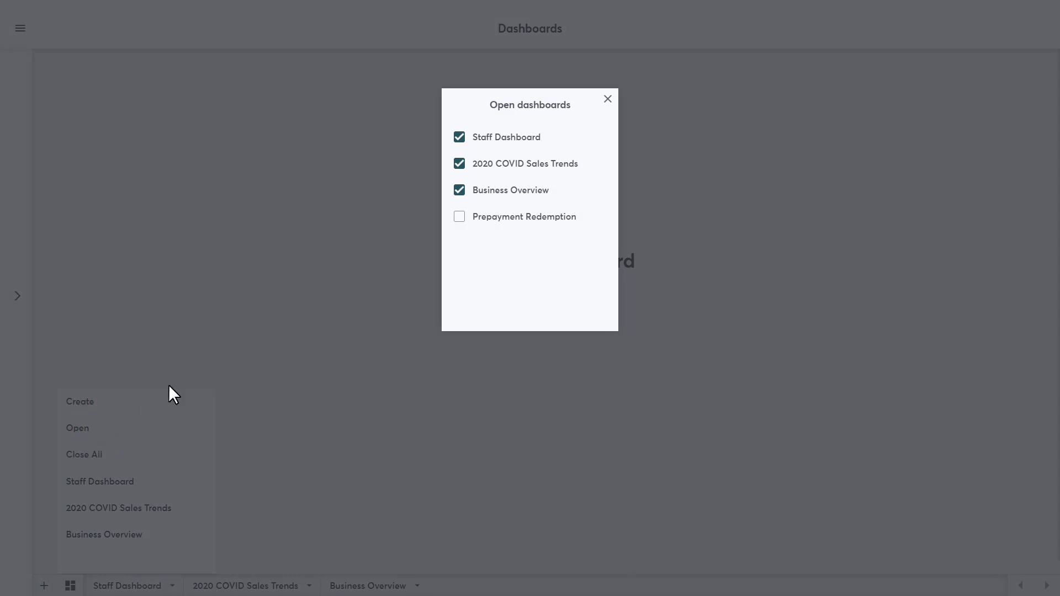
click(460, 216)
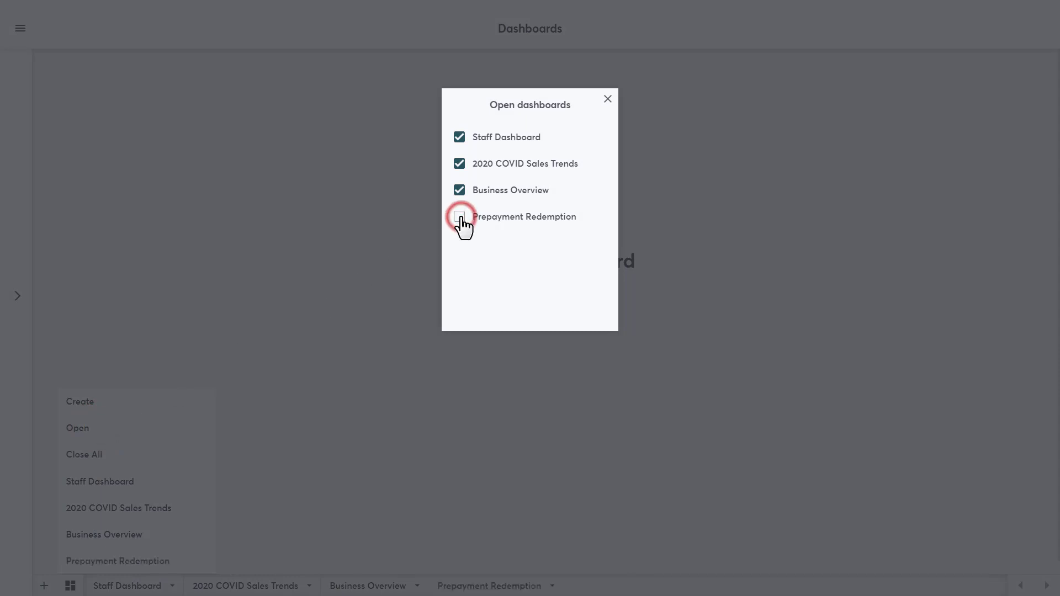
click(460, 217)
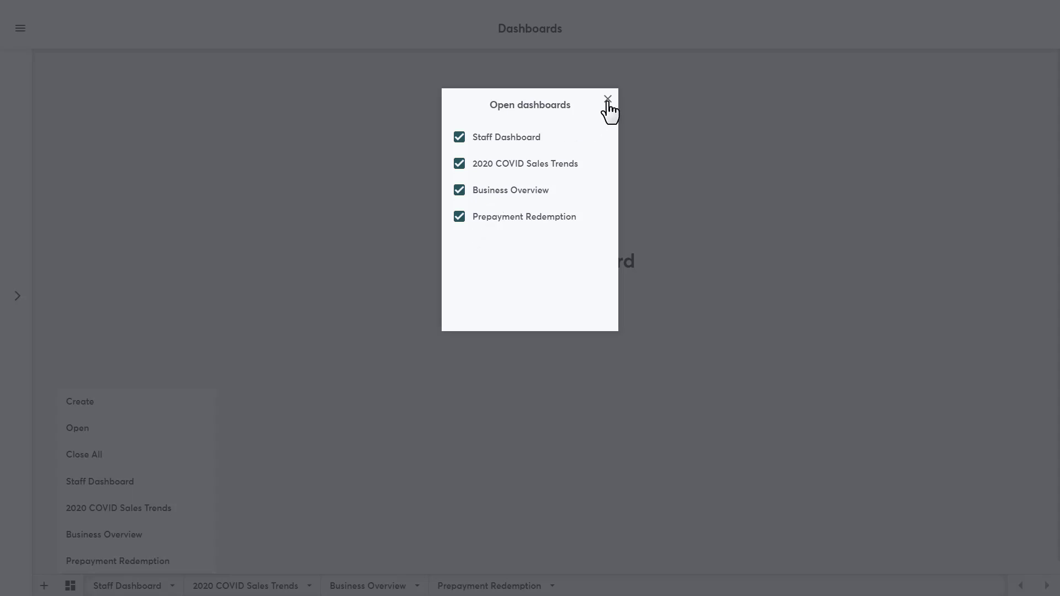
click(607, 99)
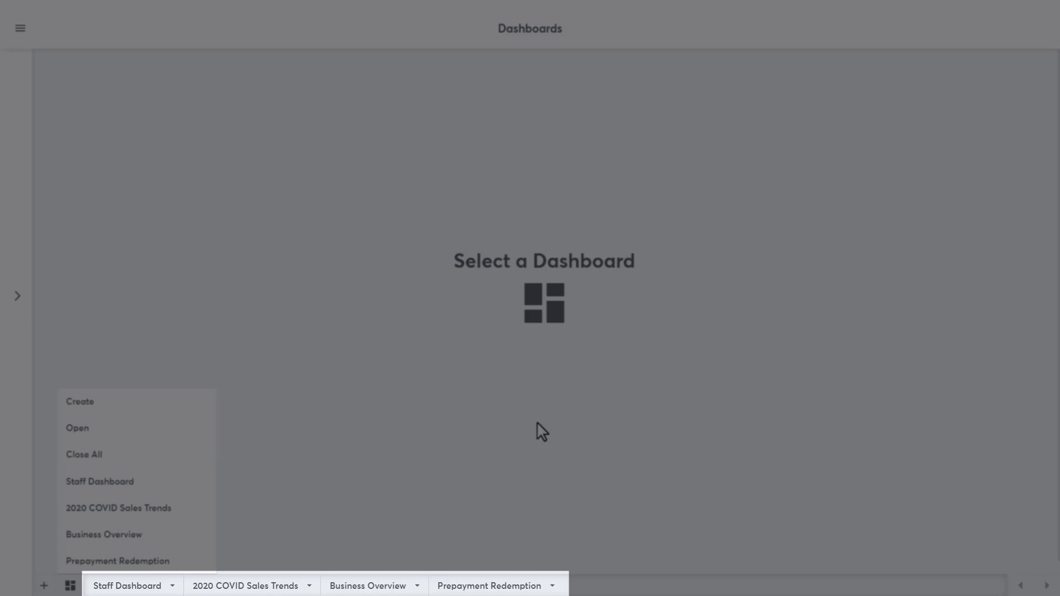
Close the 2020 COVID Sales Trends dashboard.
click(78, 428)
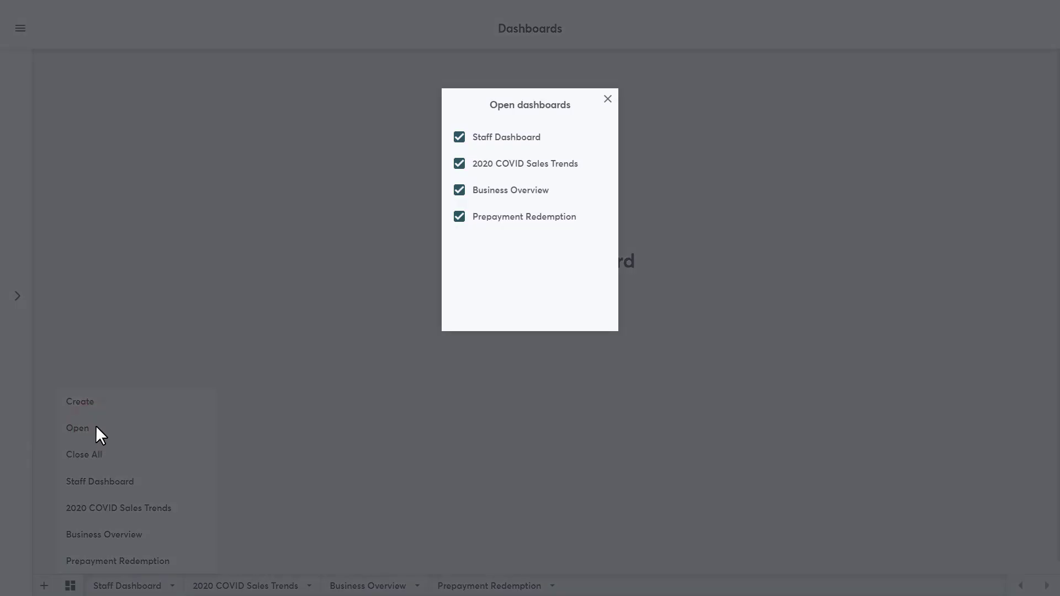
click(459, 164)
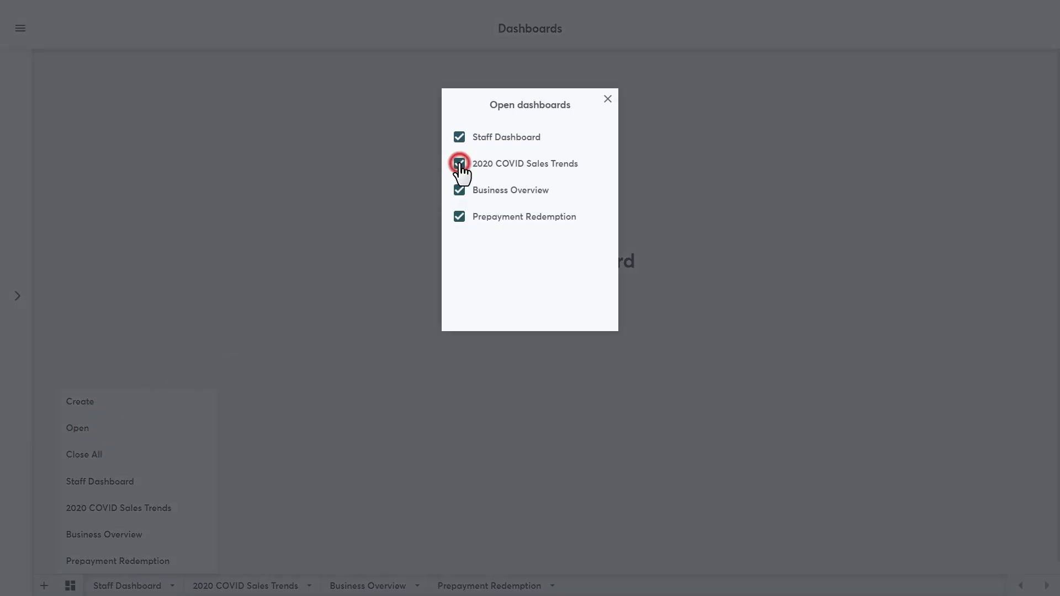
click(460, 163)
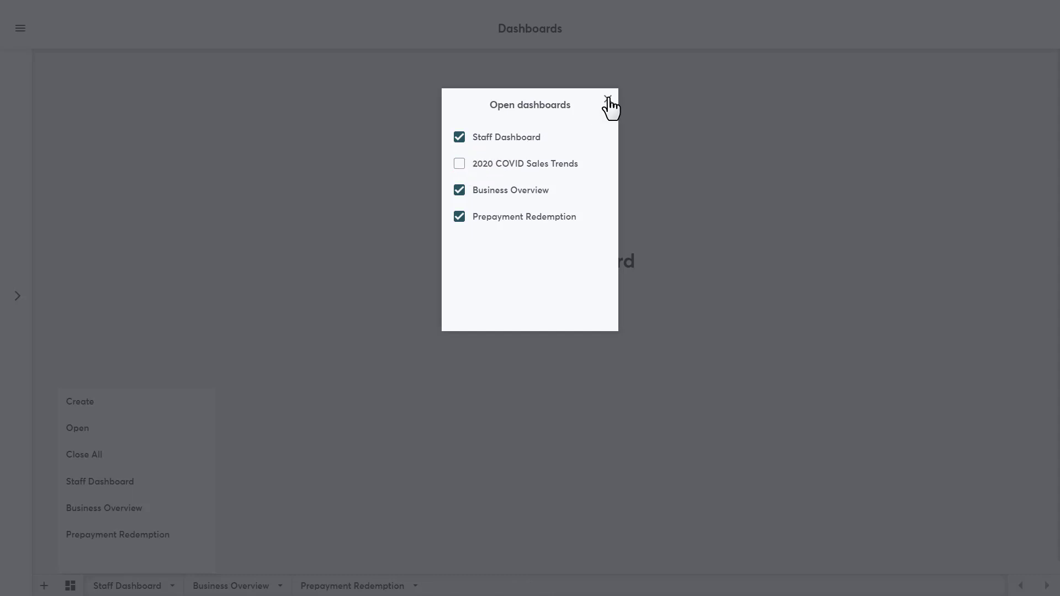
click(610, 104)
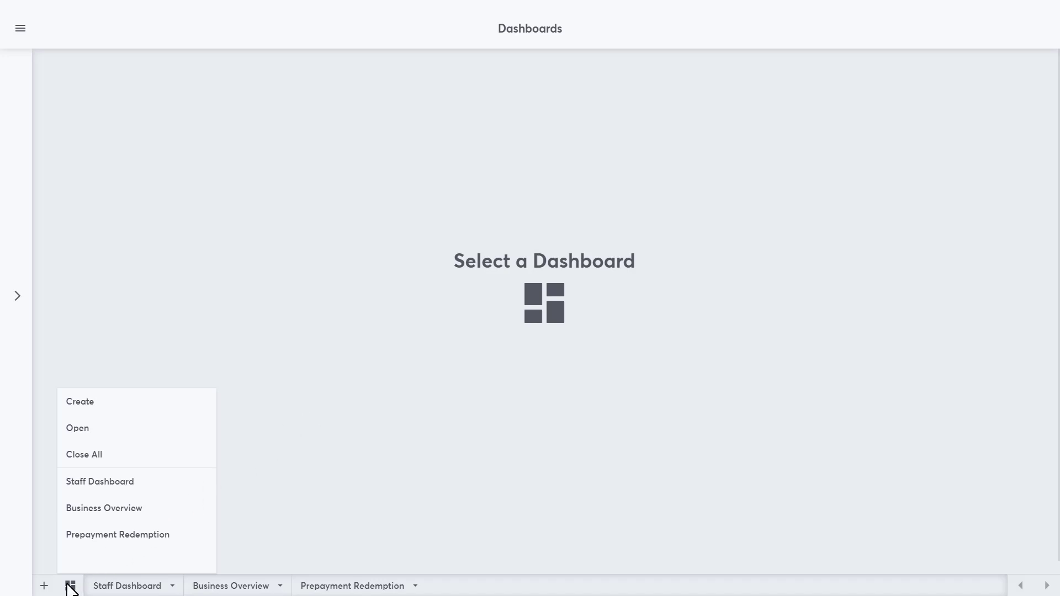
click(70, 586)
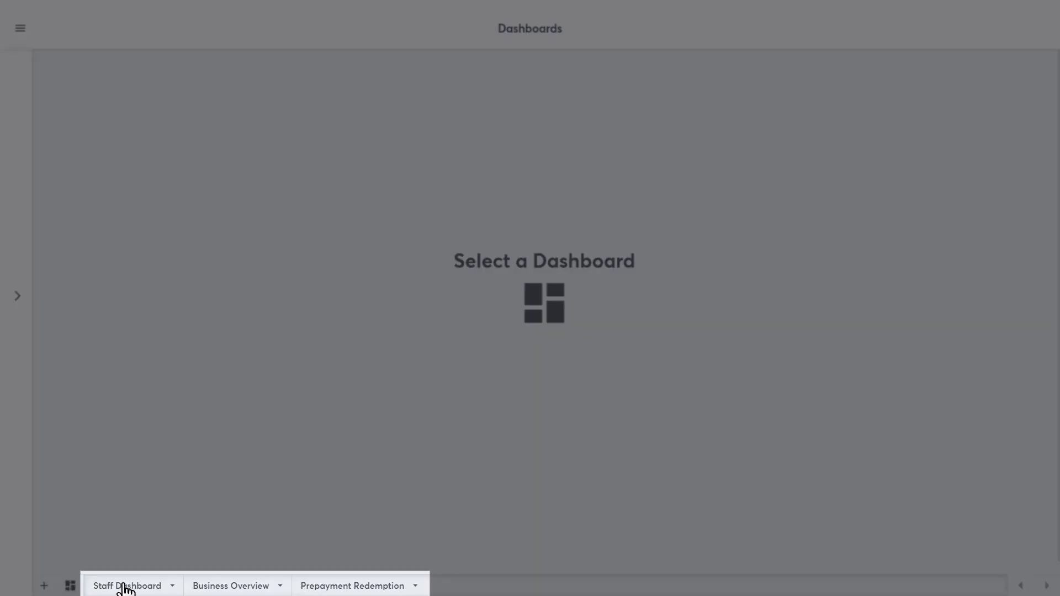
Switch to the Staff Dashboard tab and open its tab dropdown.
click(127, 585)
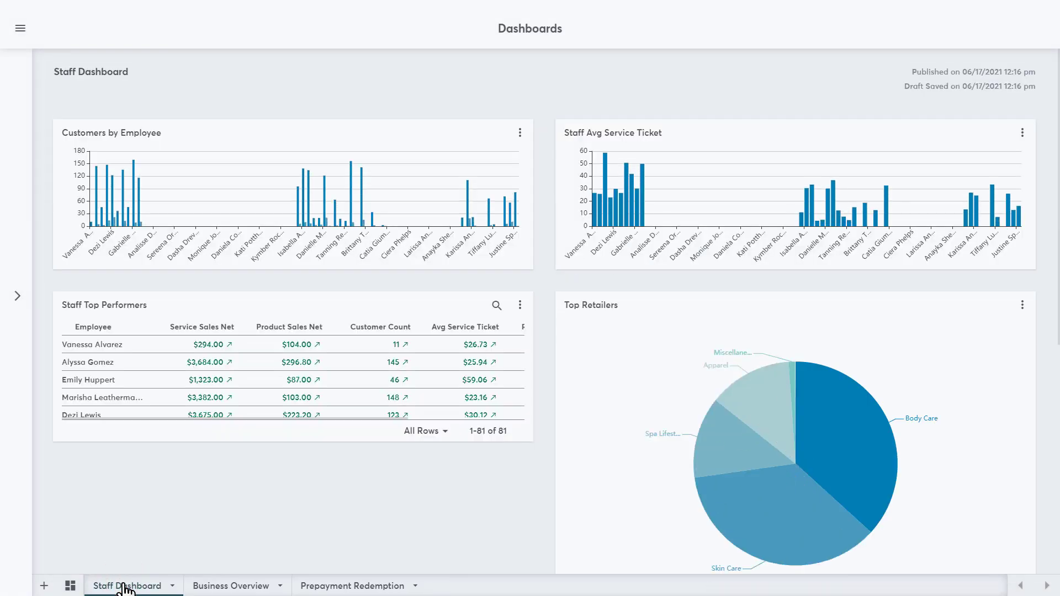
click(172, 585)
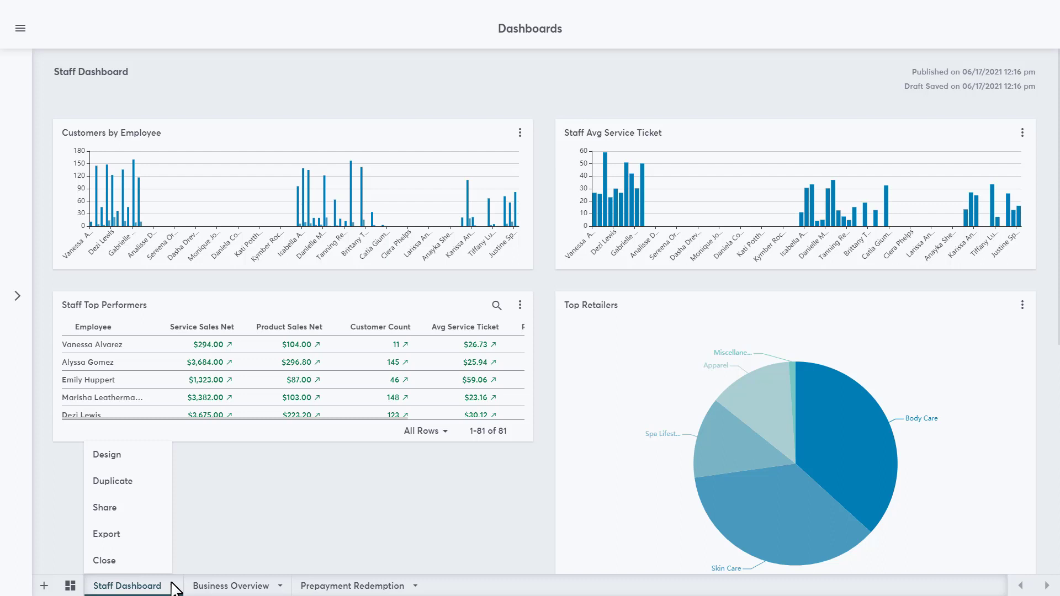
click(105, 508)
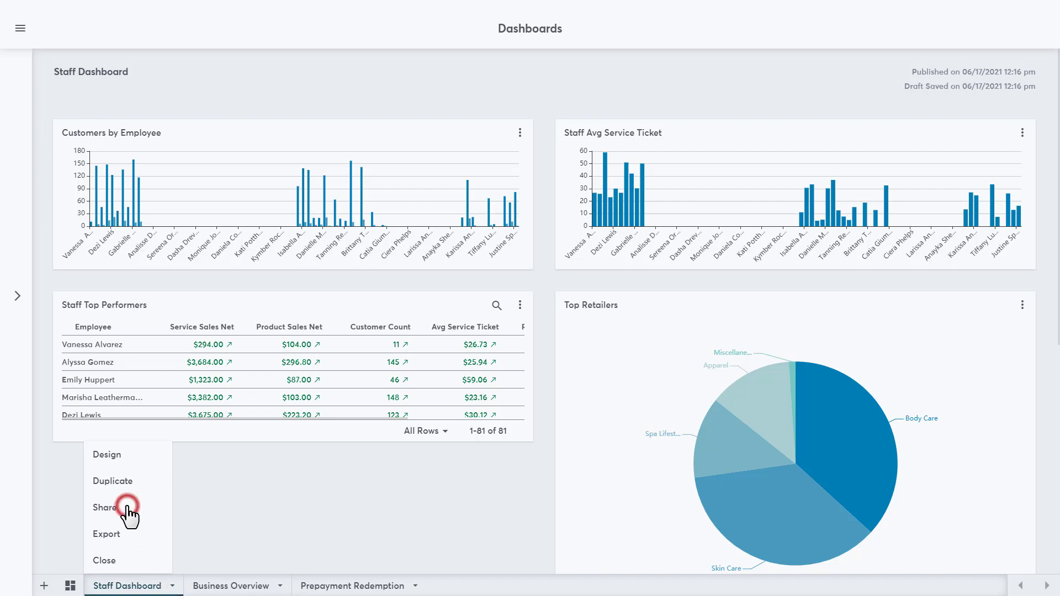
click(104, 507)
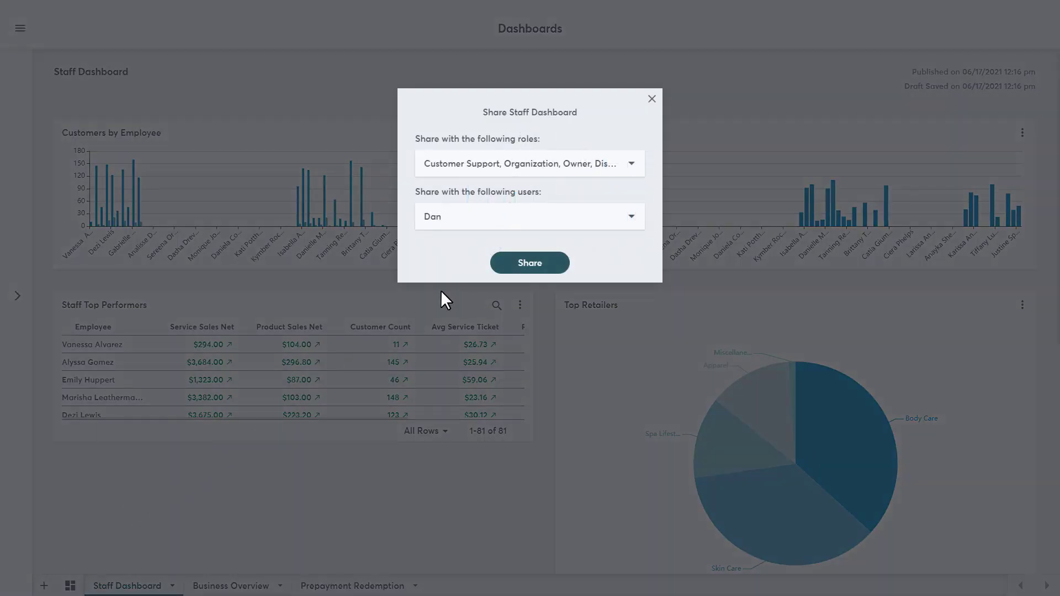
click(530, 163)
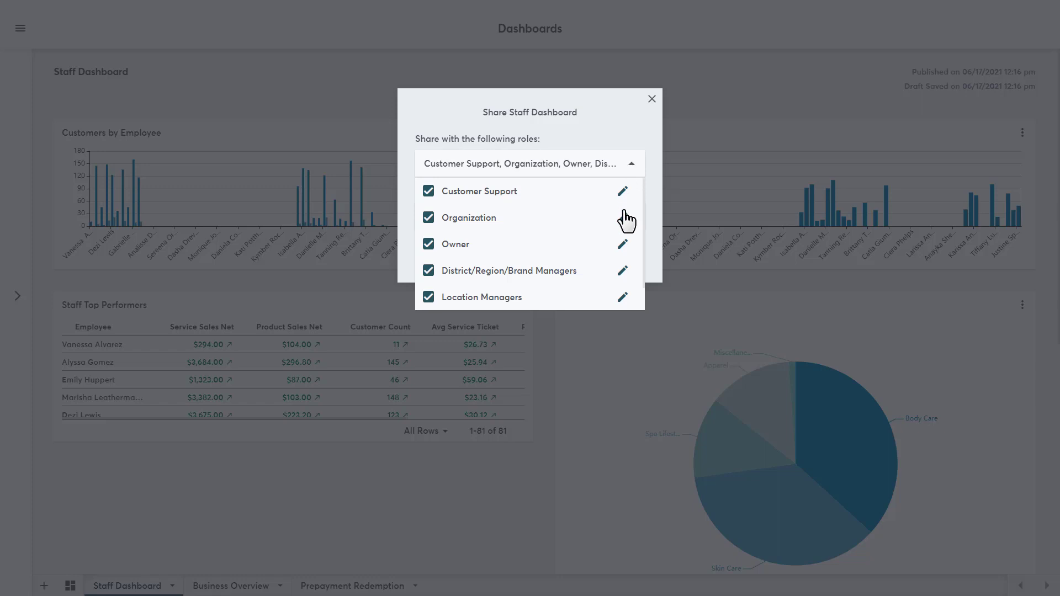
mouse_move(621, 218)
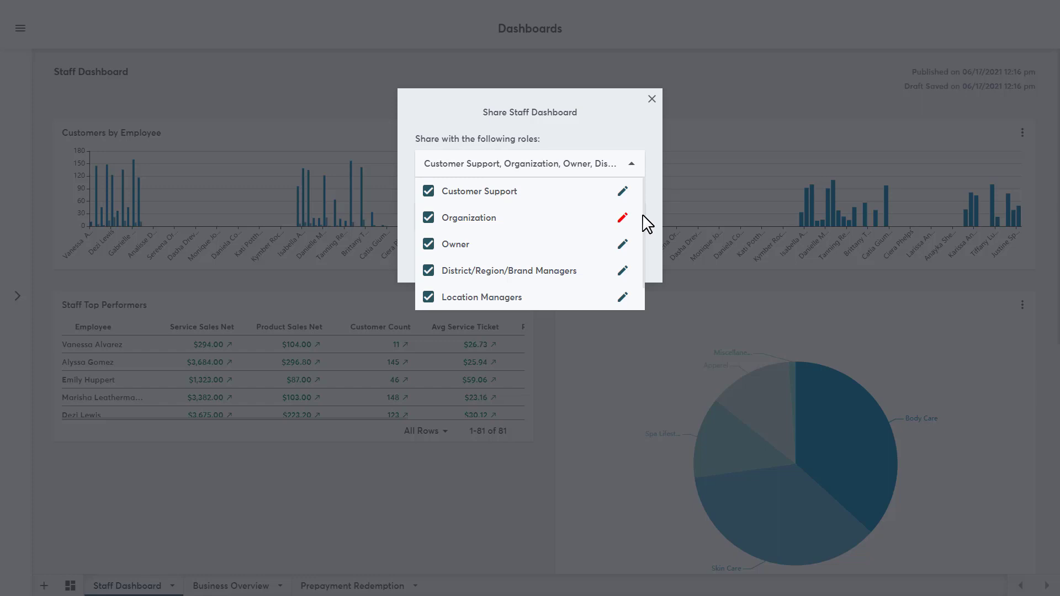
mouse_move(623, 219)
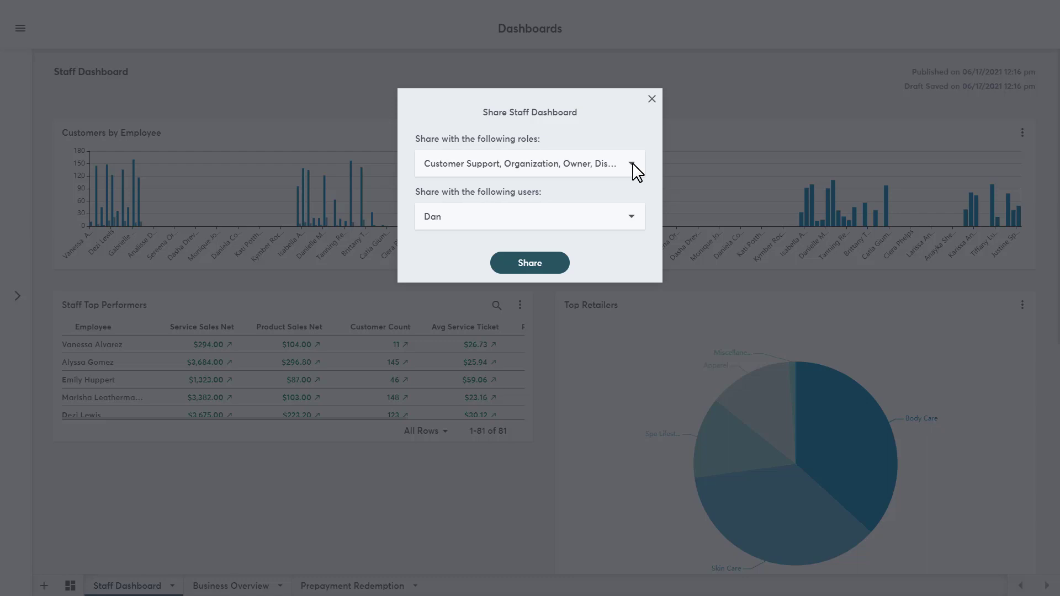
click(630, 216)
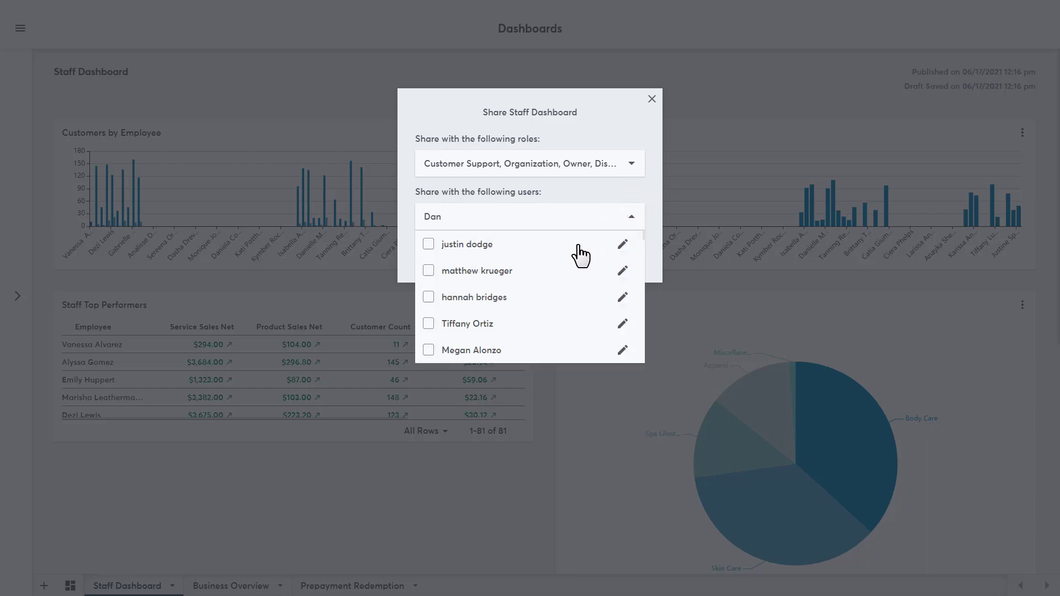
scroll(down, 3)
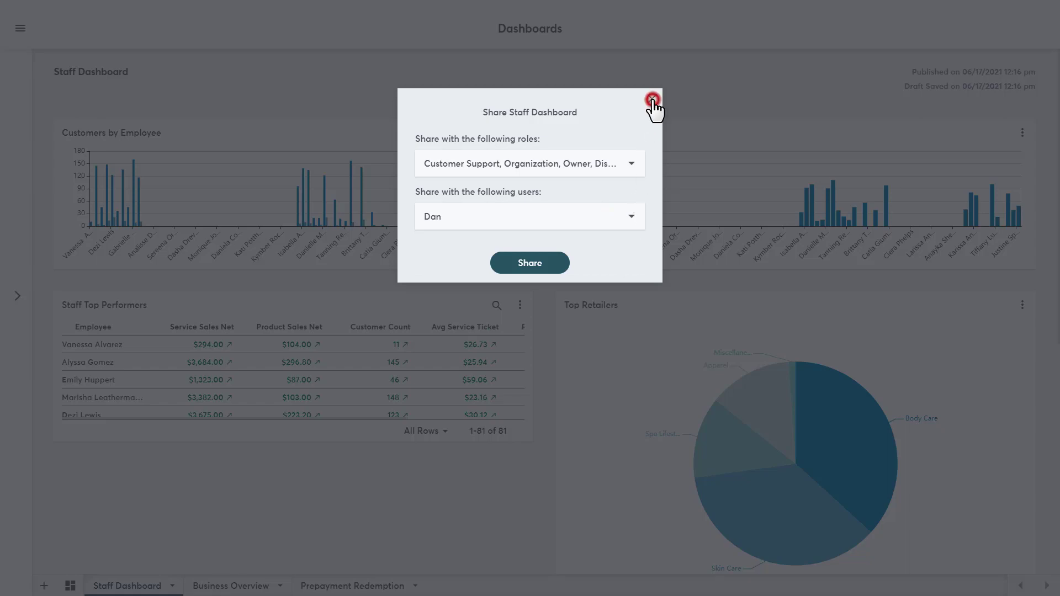
click(651, 100)
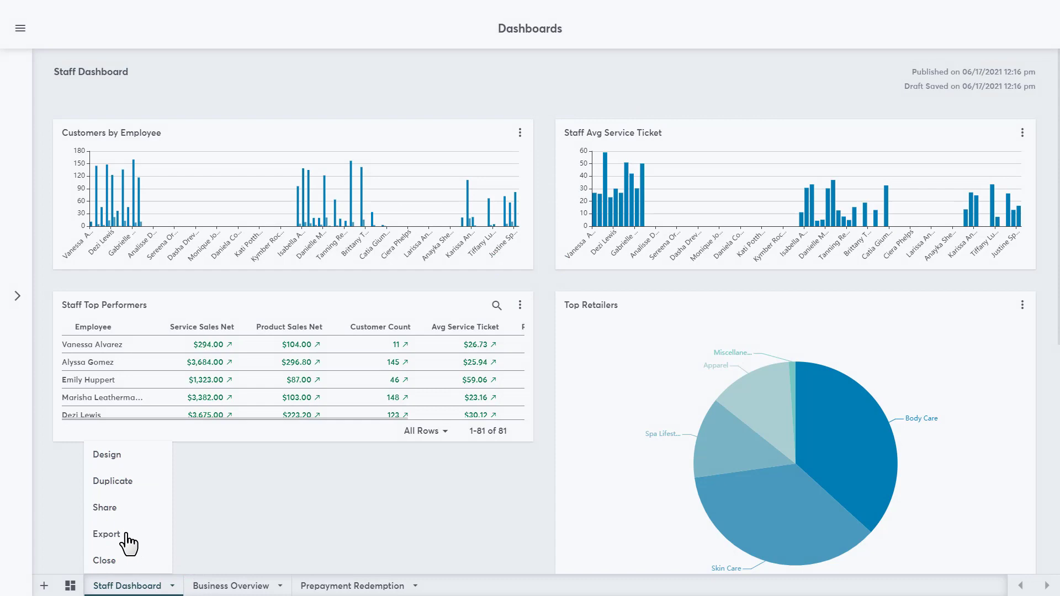
click(107, 534)
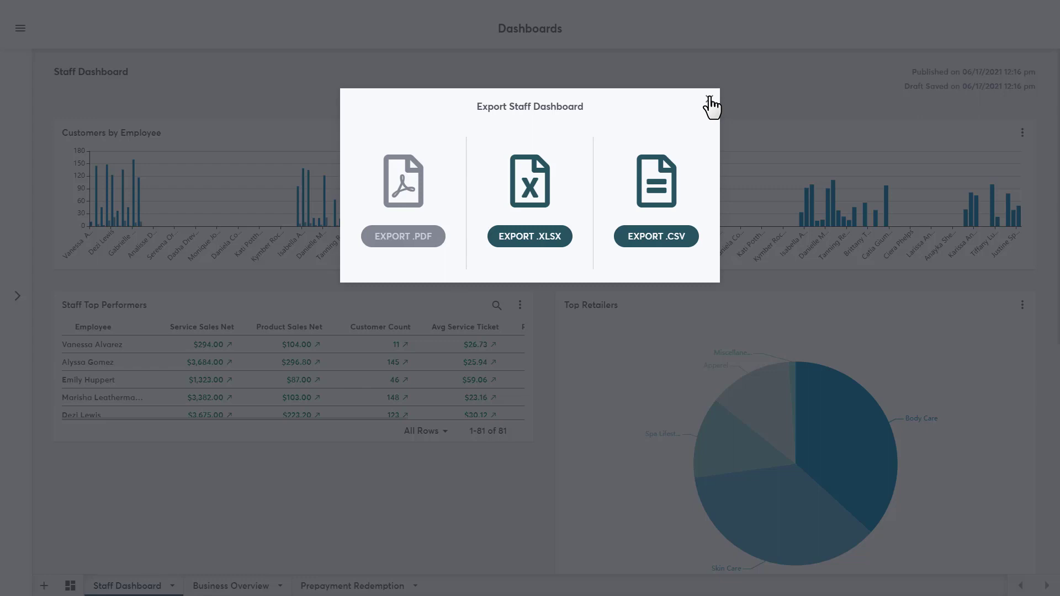
click(710, 96)
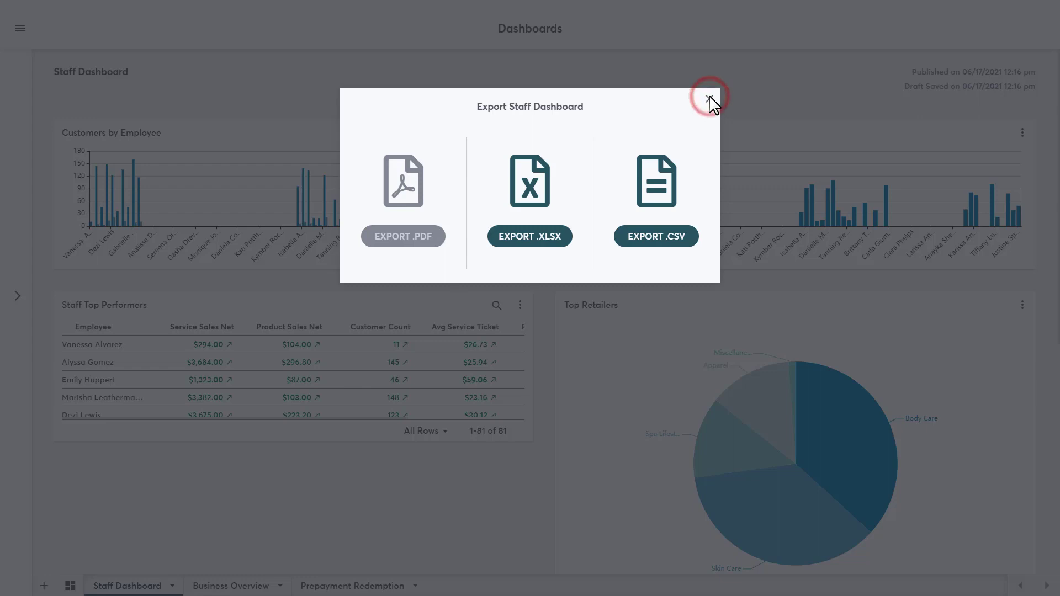
click(709, 98)
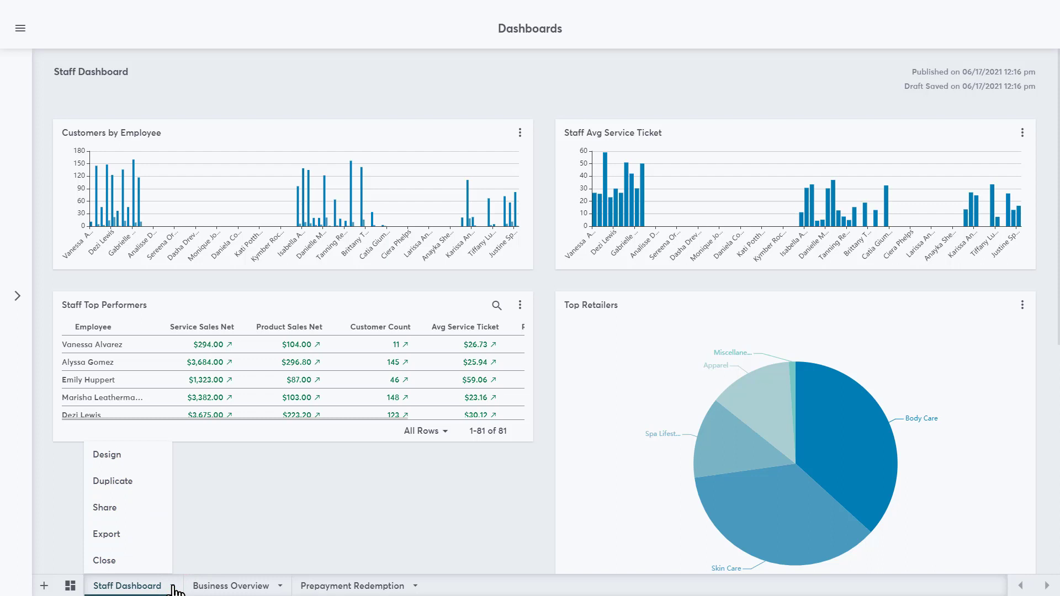
click(104, 561)
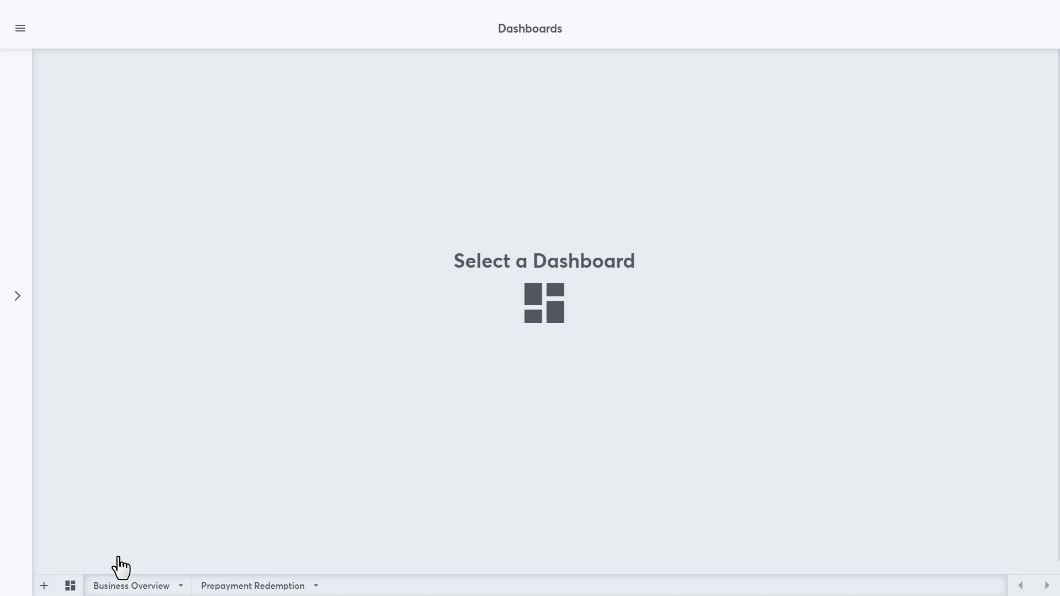
mouse_move(121, 567)
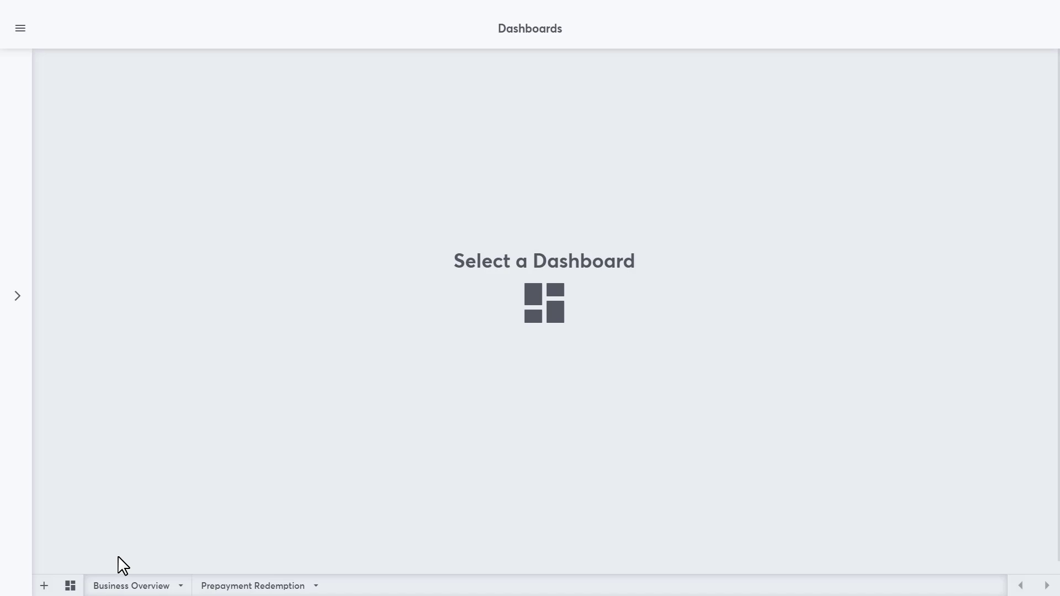
mouse_move(110, 545)
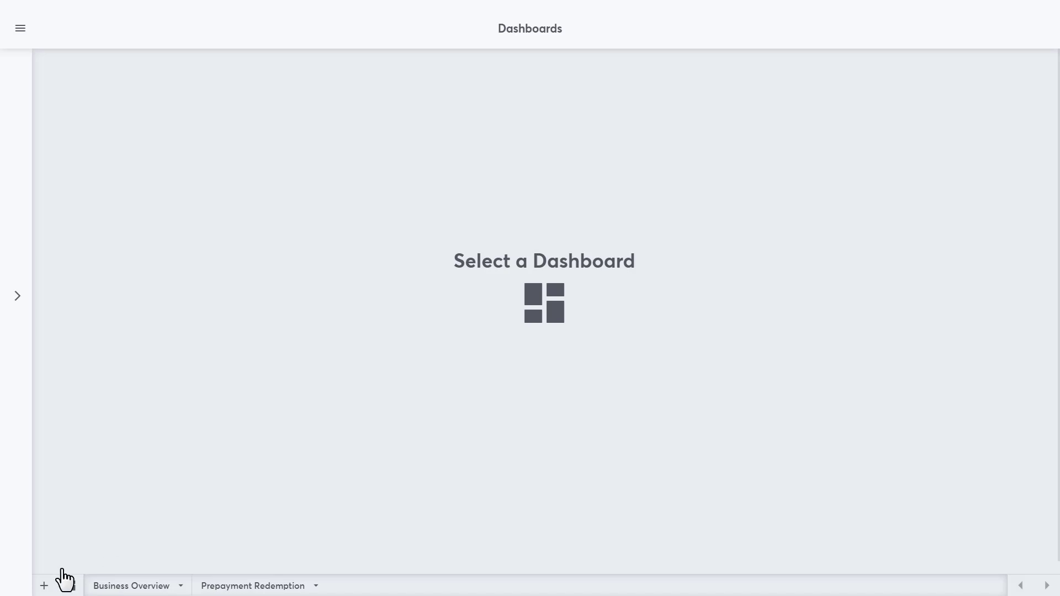
Add a new blank dashboard, Untitled (#3), in Design Mode.
click(43, 586)
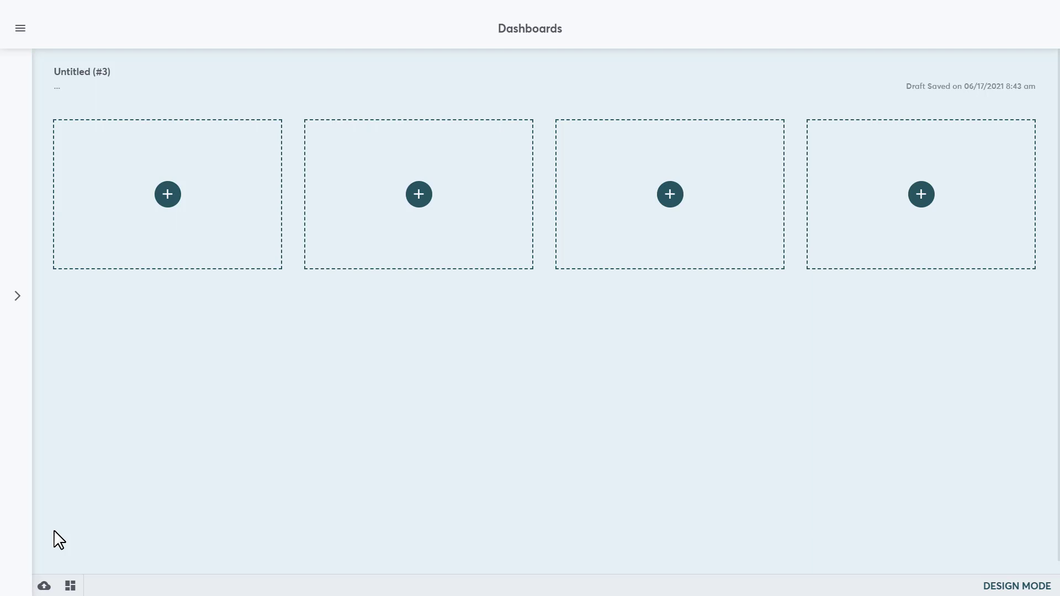
Rename the dashboard title to 'Business Overview'.
click(82, 72)
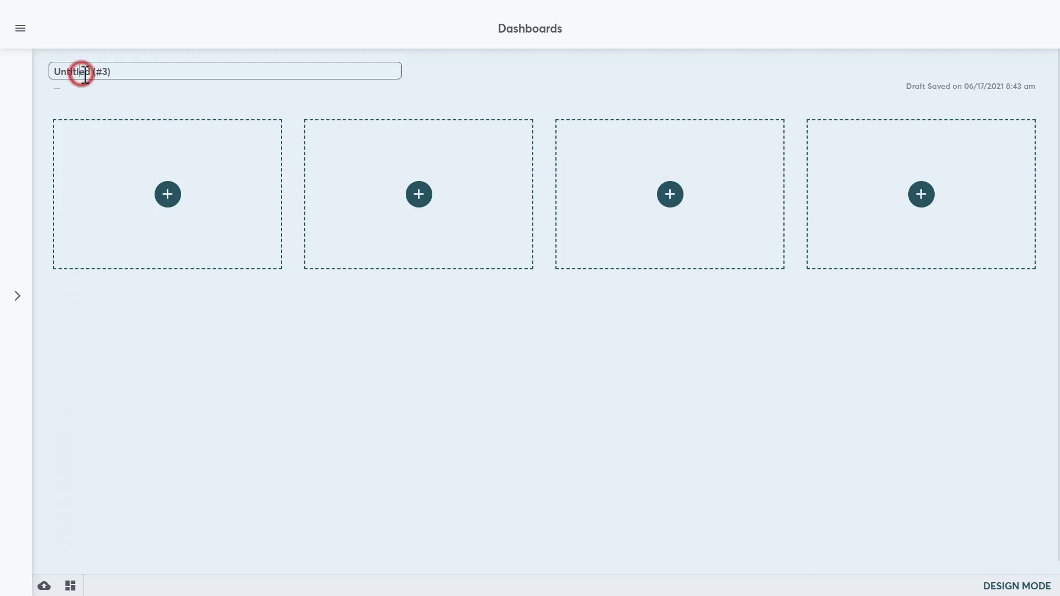
text(Business O)
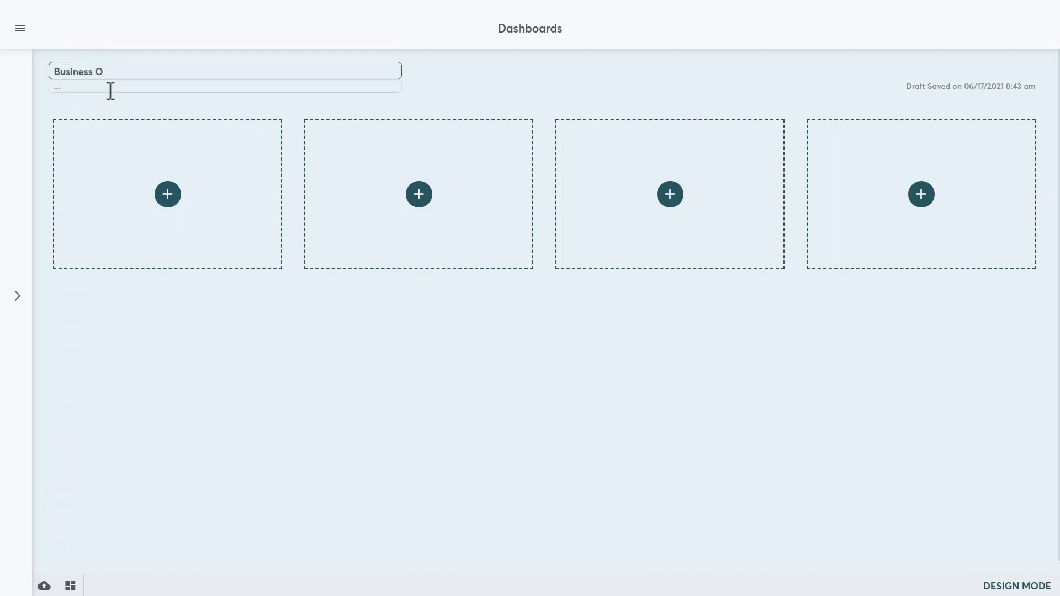
text(verview)
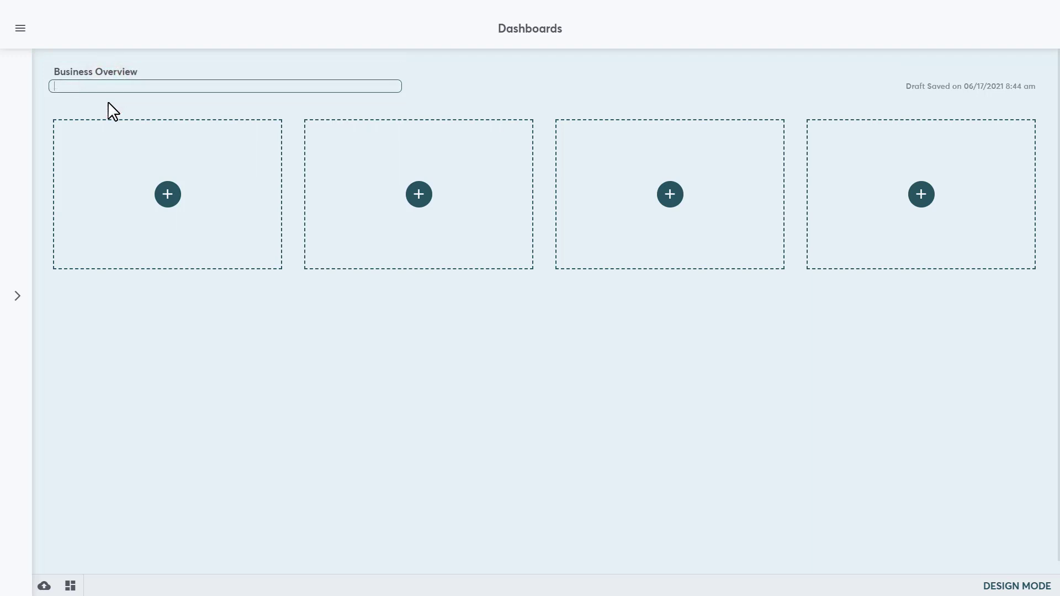
Describe it as reporting on all employees, services, products, and clients.
text(This das)
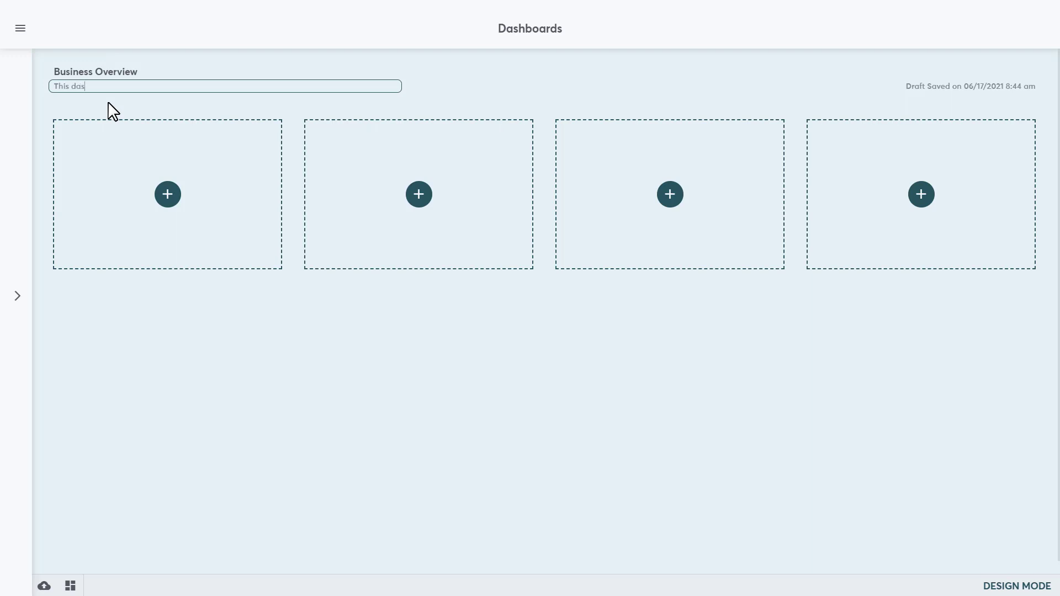
text(hboard is reporting on)
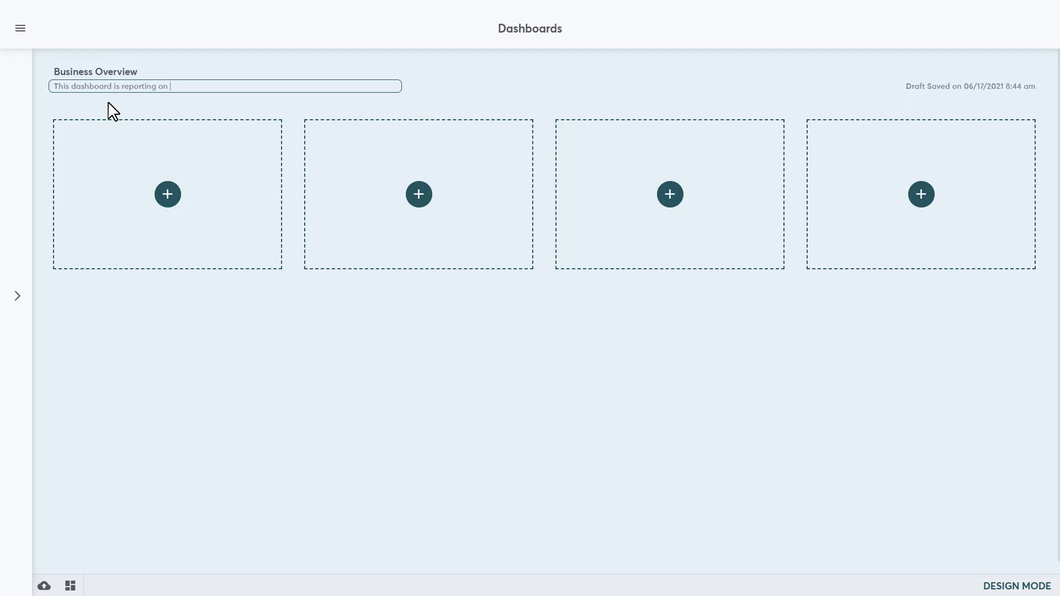
text(all empl)
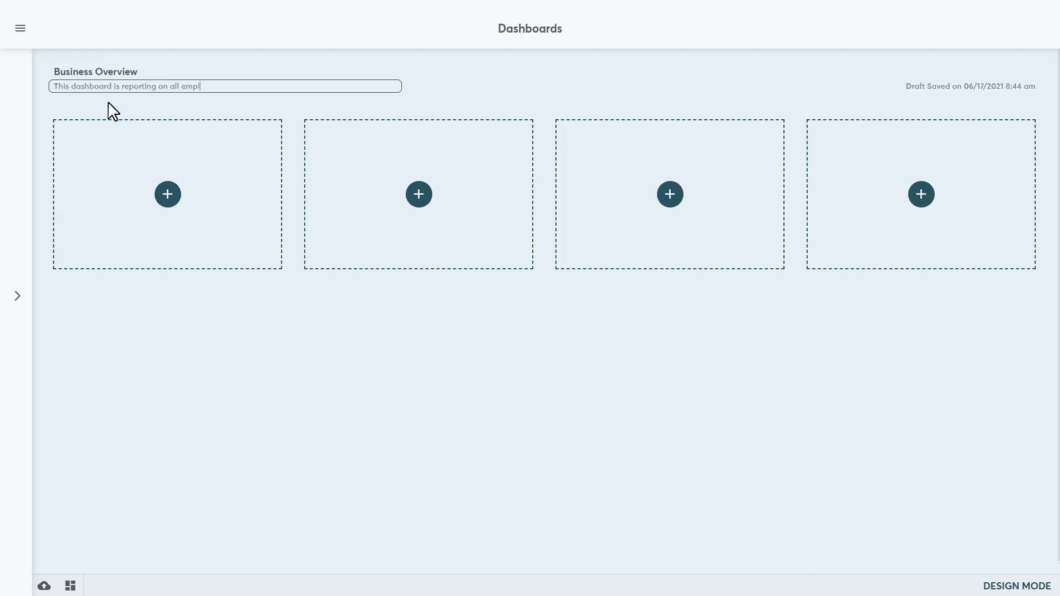
text(oyees,)
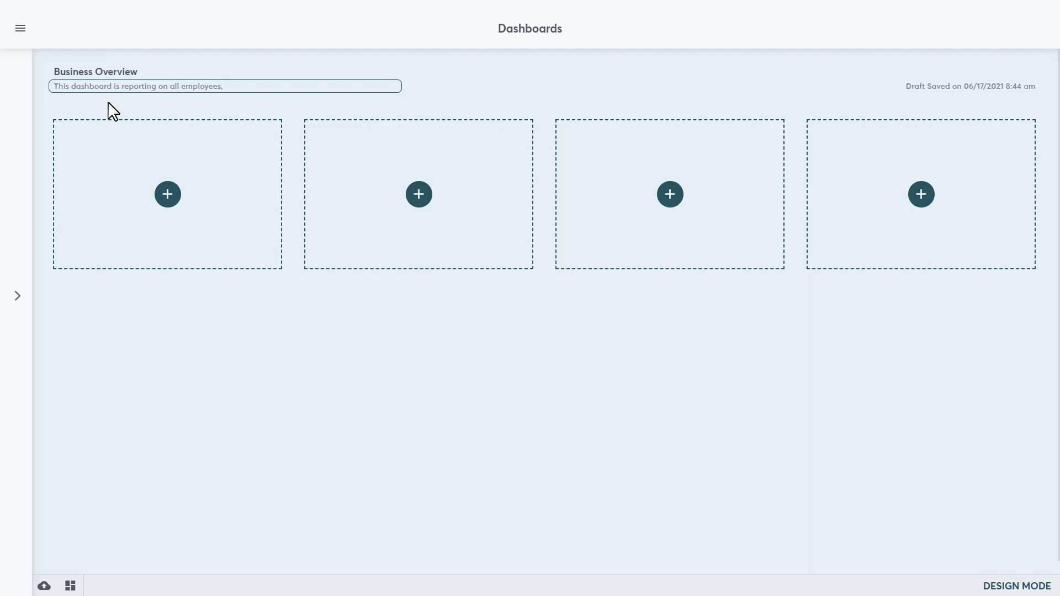
text(services,)
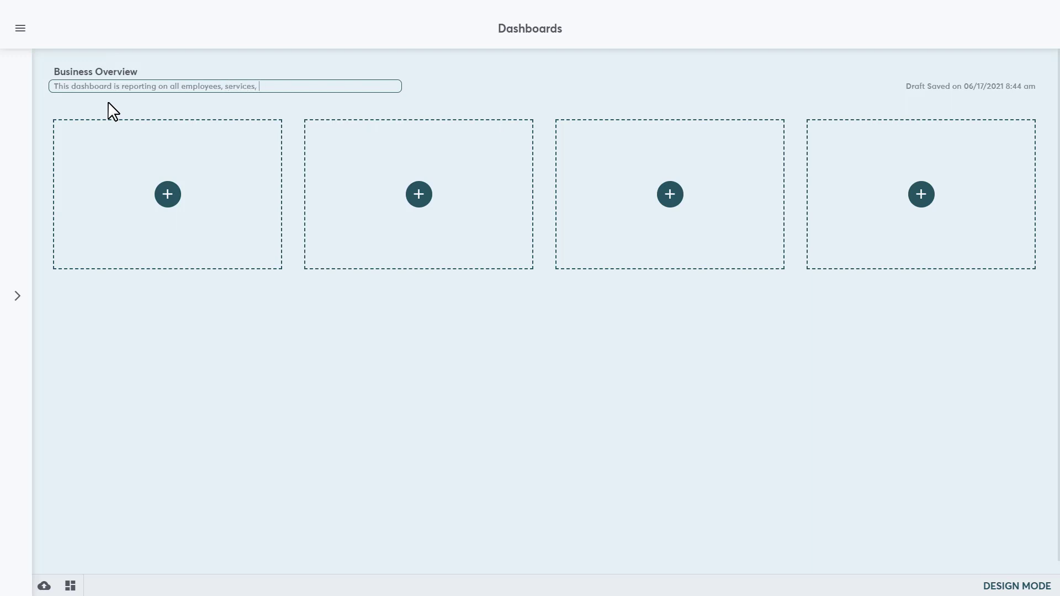
text(products, an)
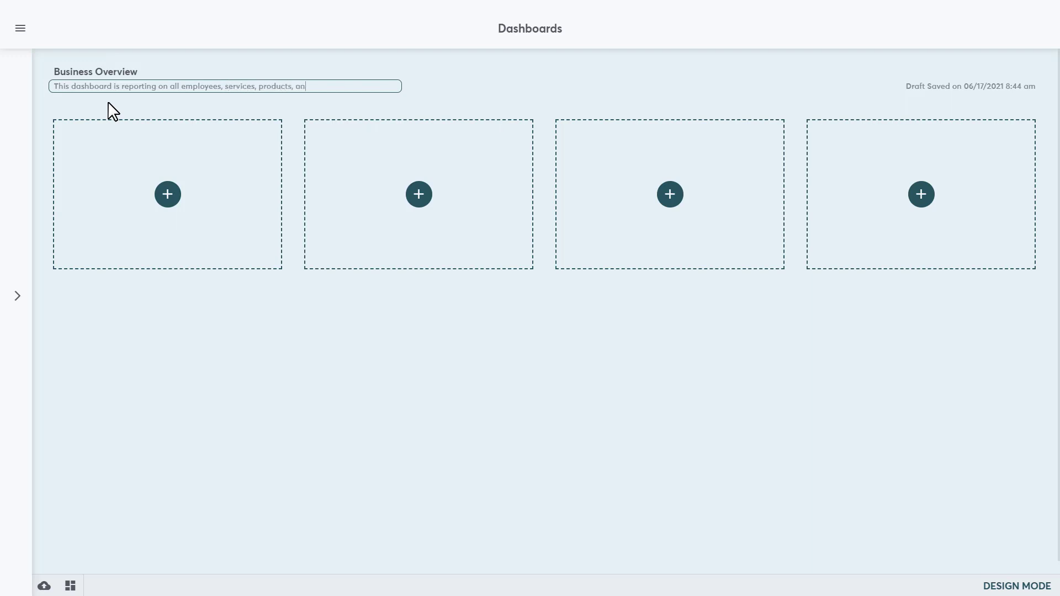
text(d clients)
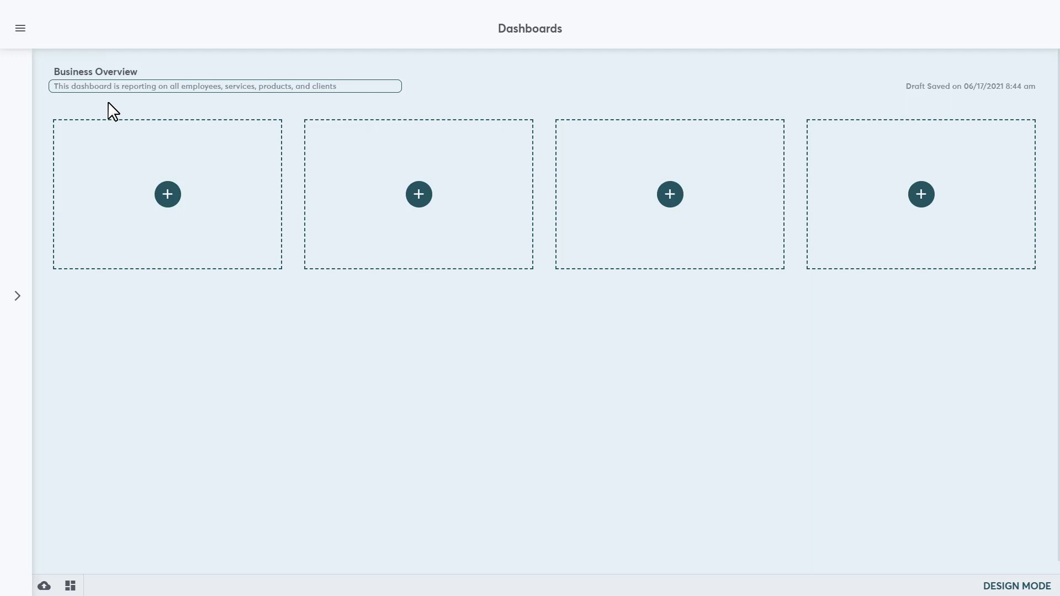
text(.)
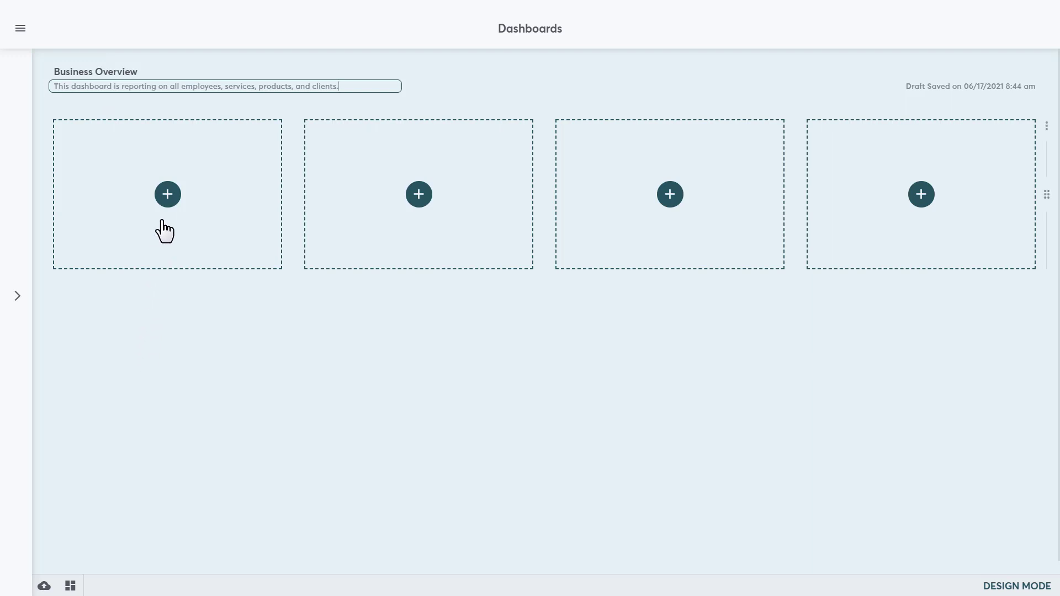
Start a chart in the first slot named 'Employees' with people emoji.
click(167, 194)
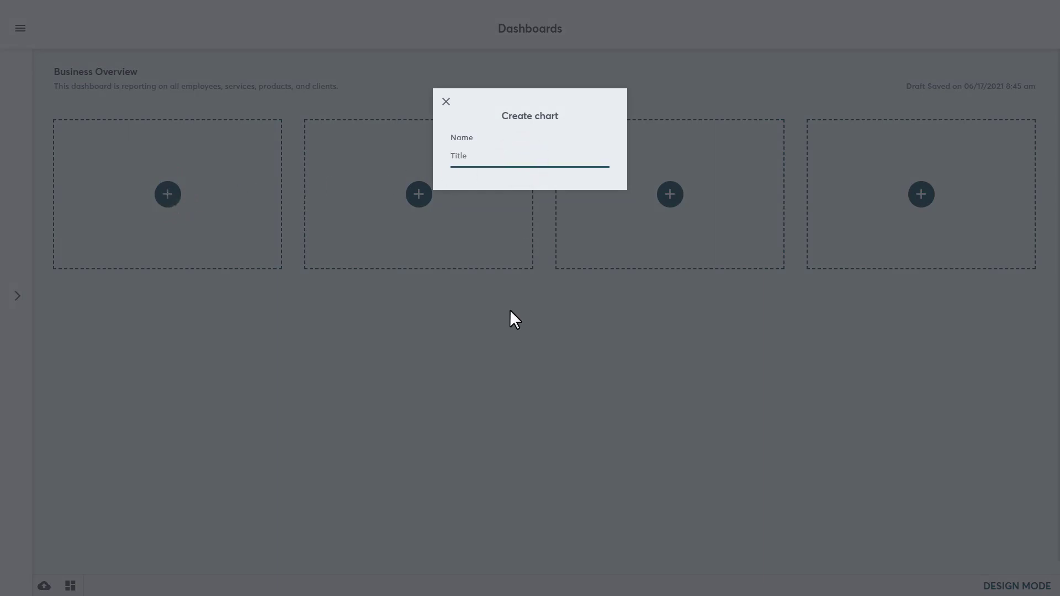
text(Employ)
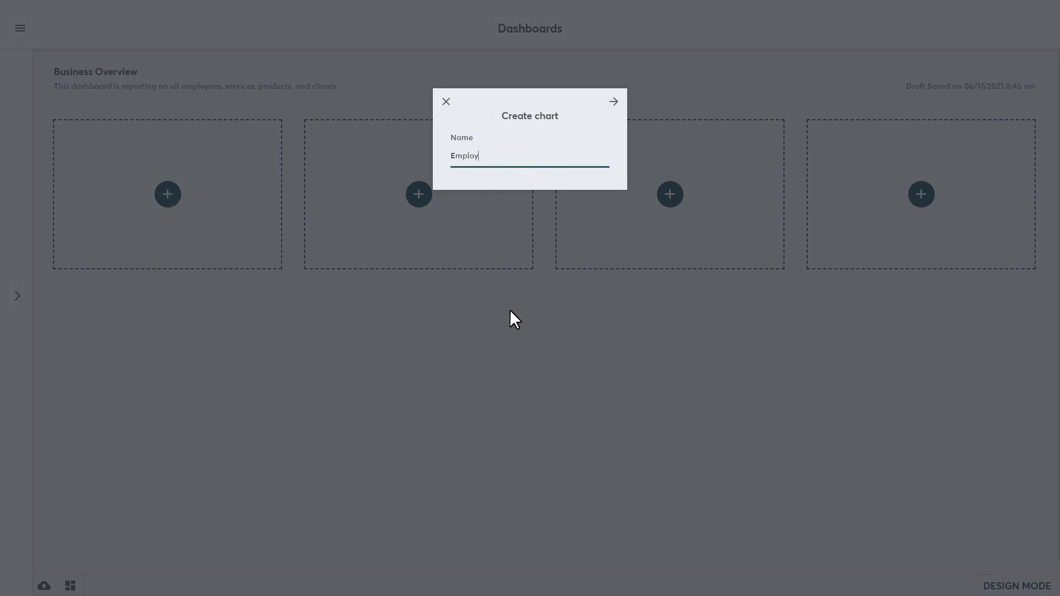
text(ees)
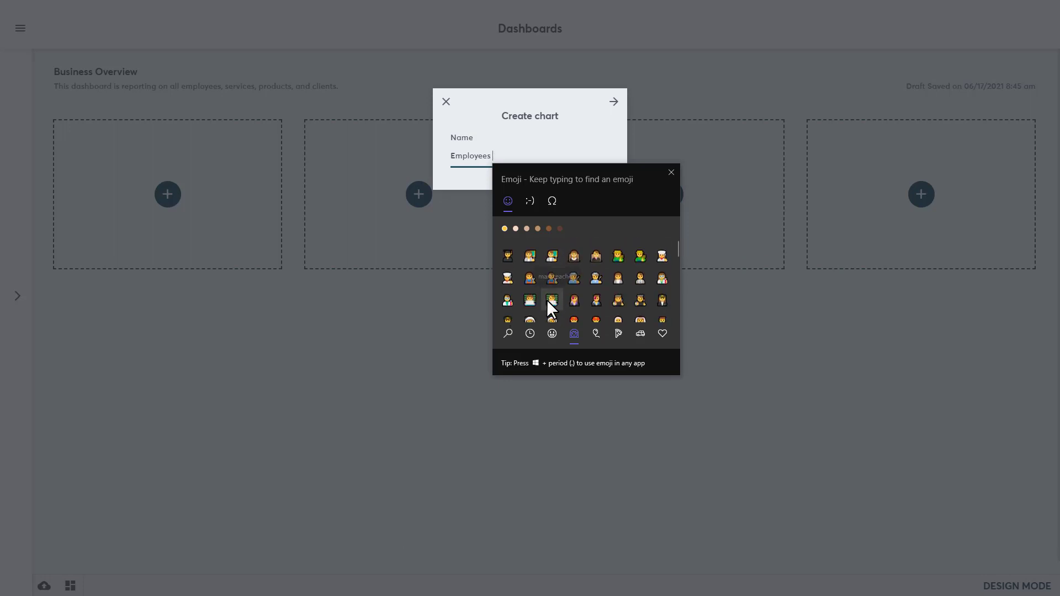
scroll(down, 3)
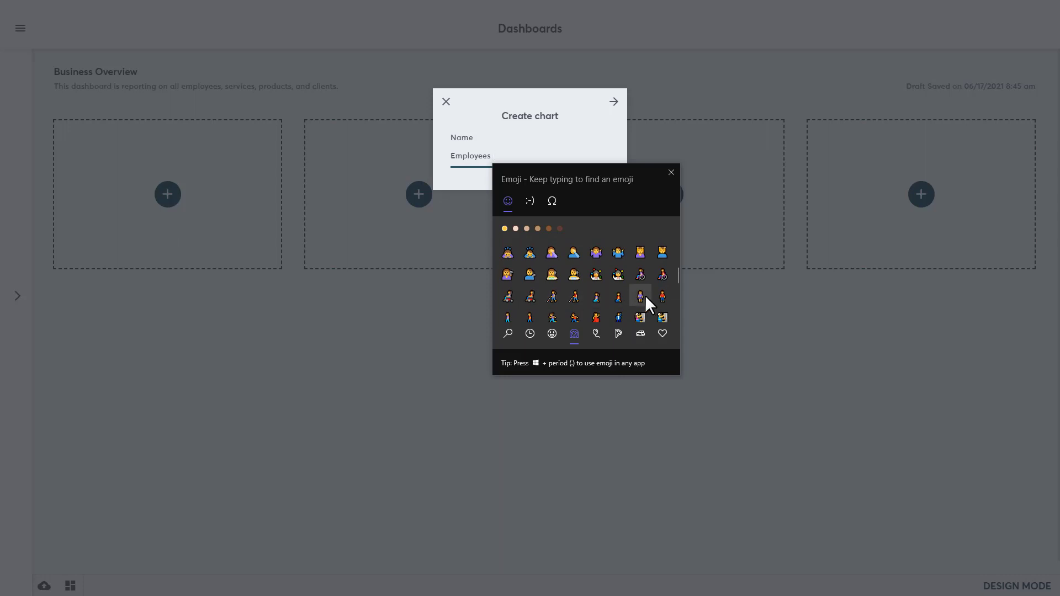
click(648, 296)
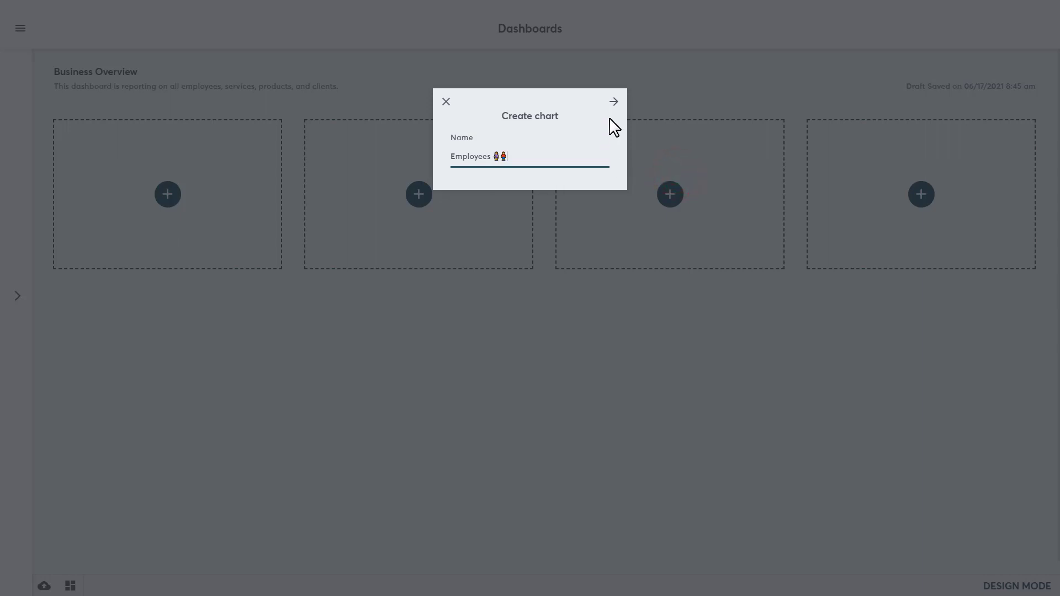
Choose pie chart type and the Employee data set for the Employees chart.
click(614, 102)
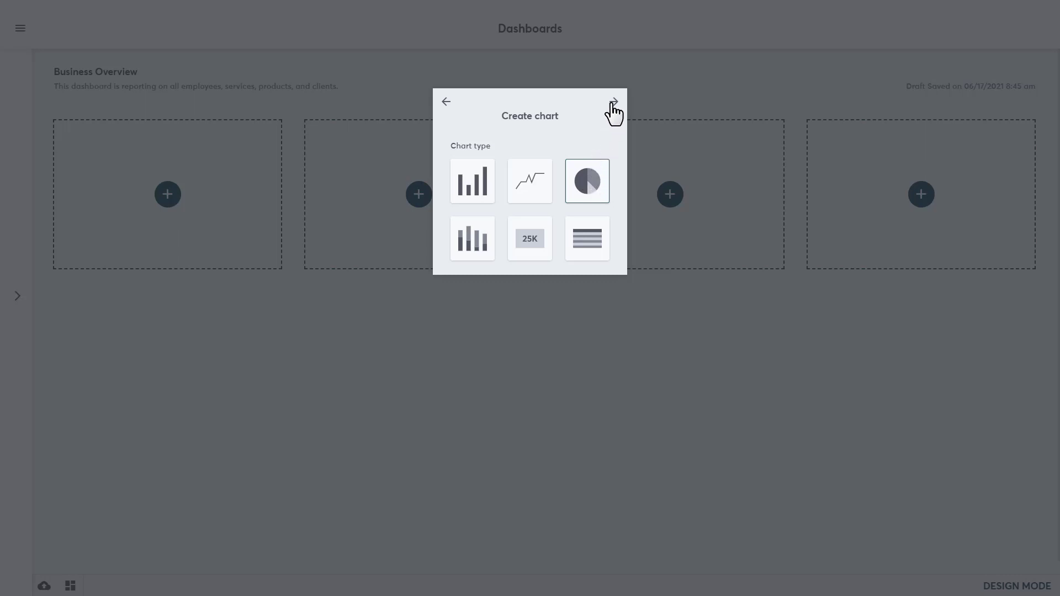
click(614, 102)
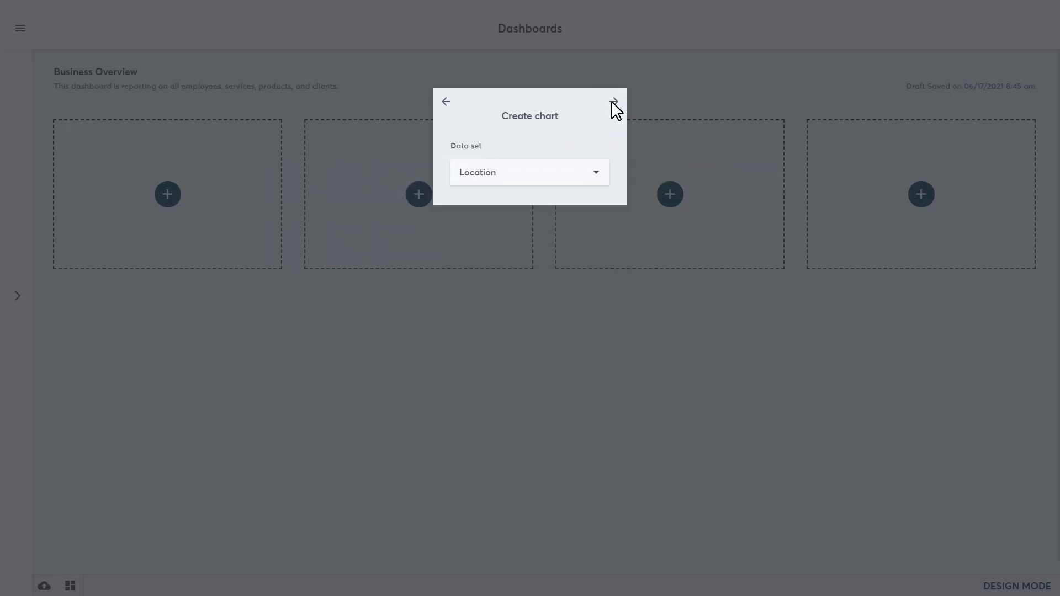
click(529, 173)
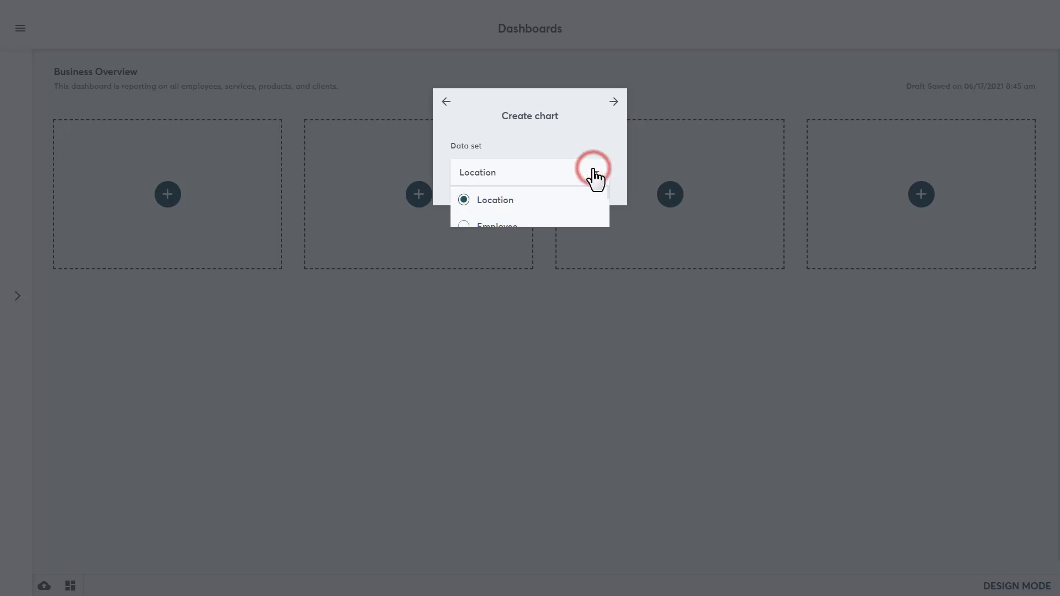
click(530, 171)
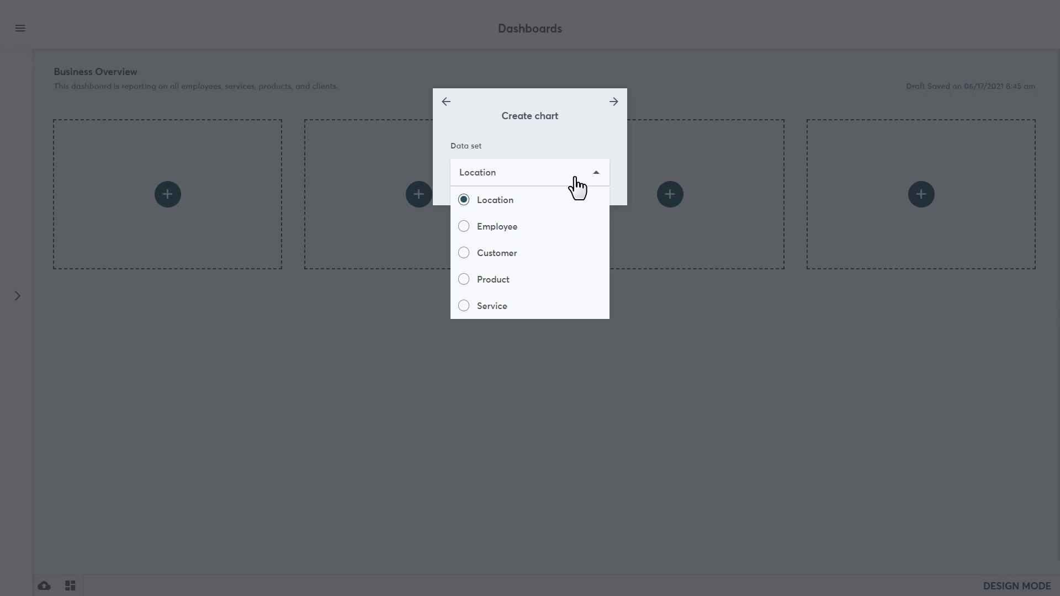
click(464, 226)
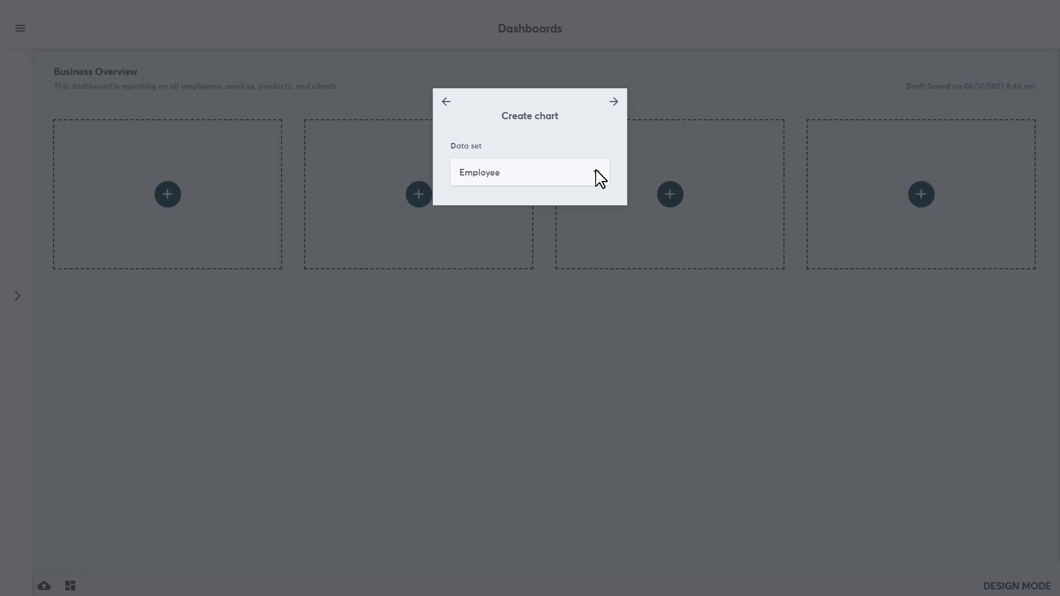
click(612, 101)
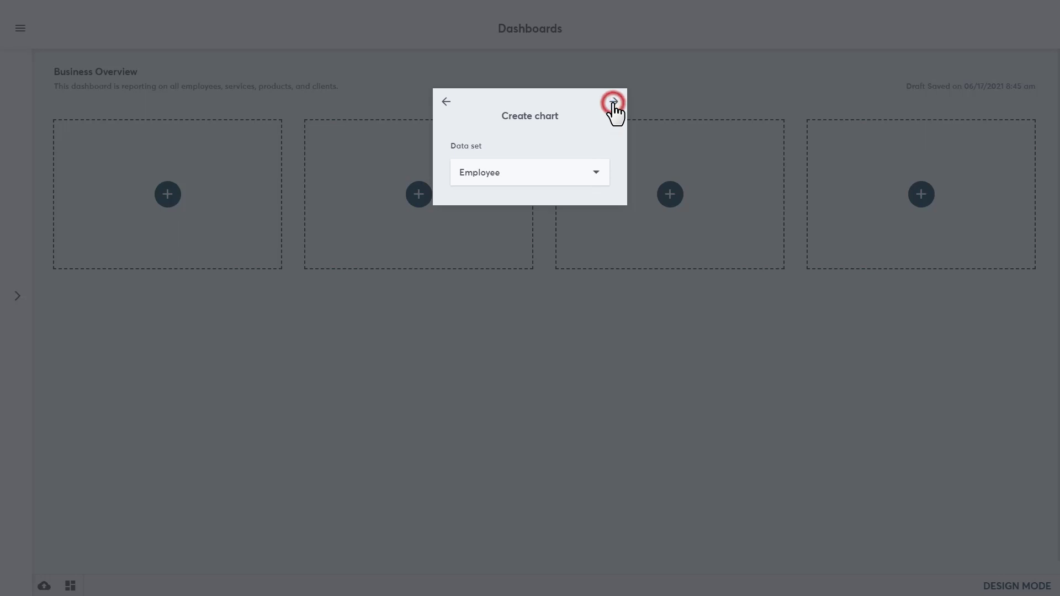
click(612, 104)
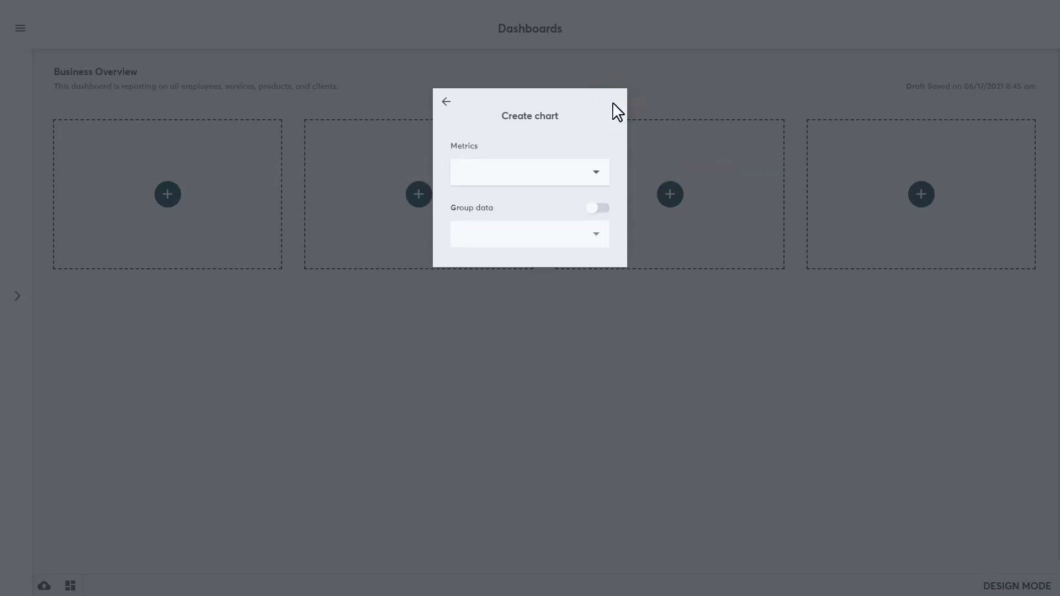
Select Service Sales Net as the chart's metric.
click(595, 172)
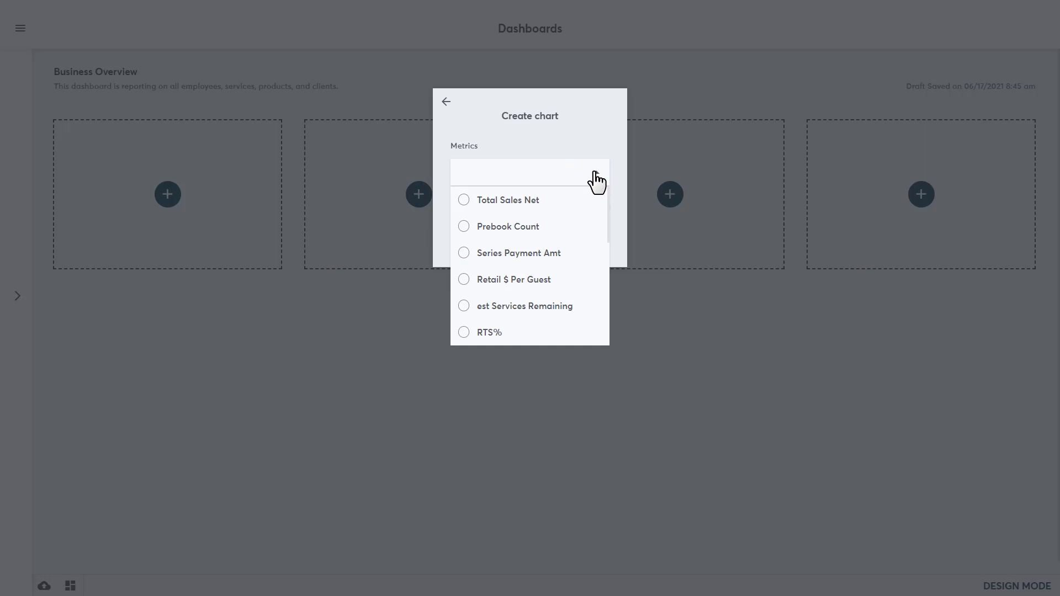
scroll(down, 3)
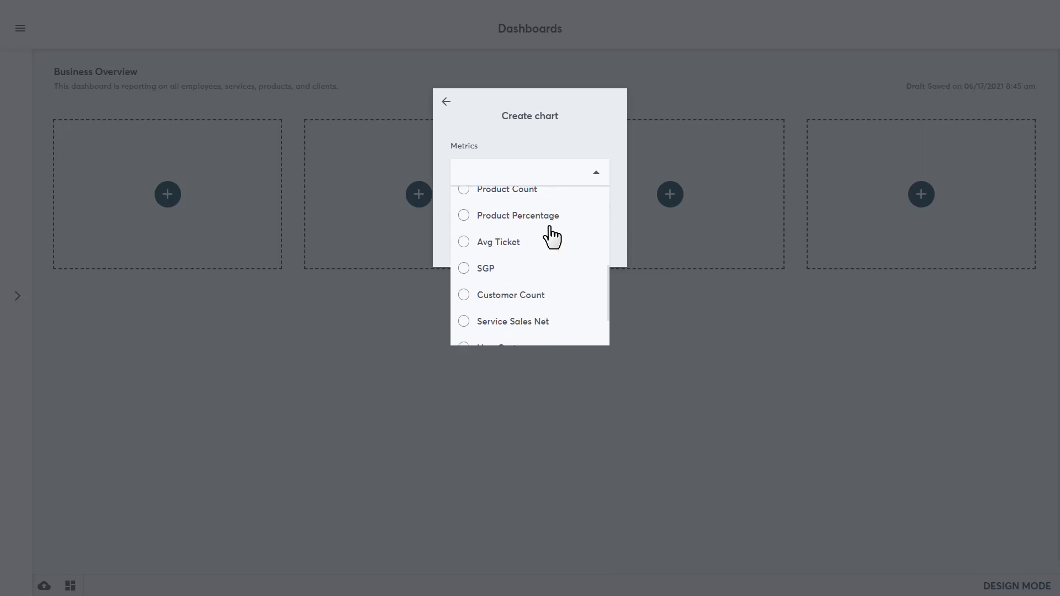
click(463, 268)
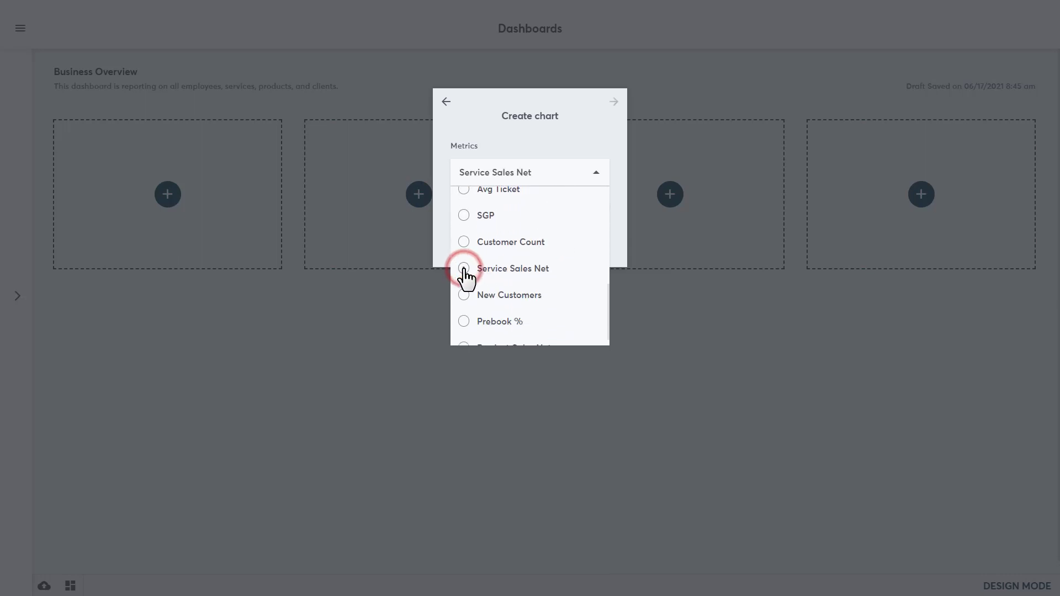
click(464, 268)
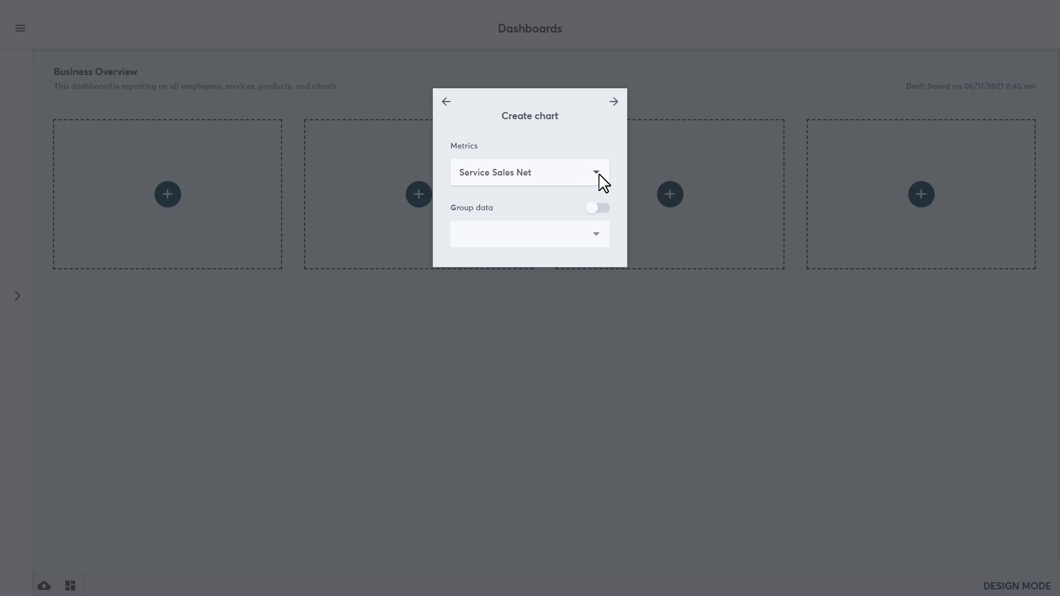
mouse_move(600, 191)
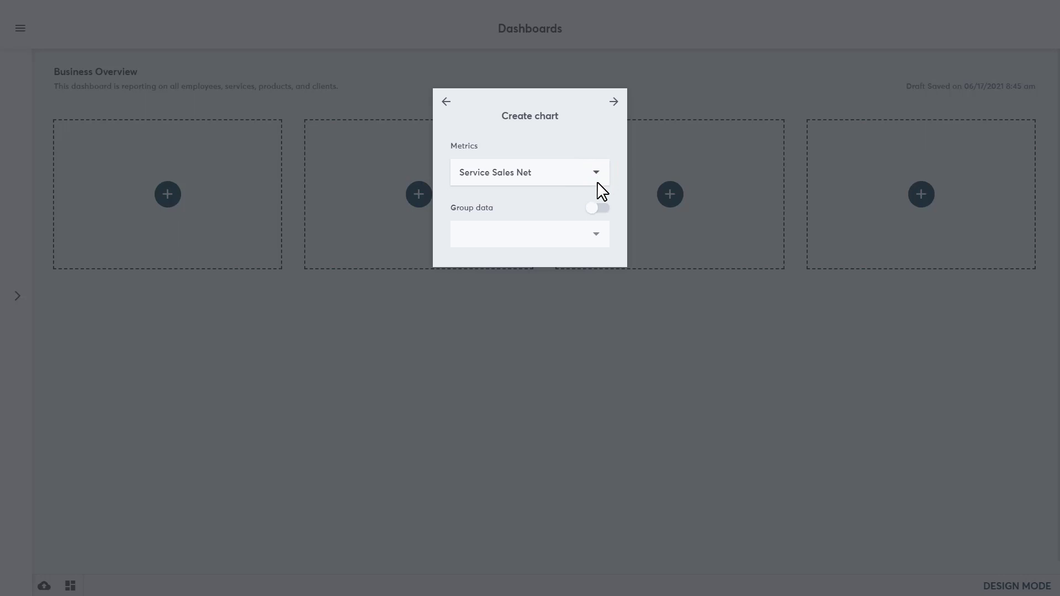
Turn on data grouping and group the chart by Employee.
click(597, 207)
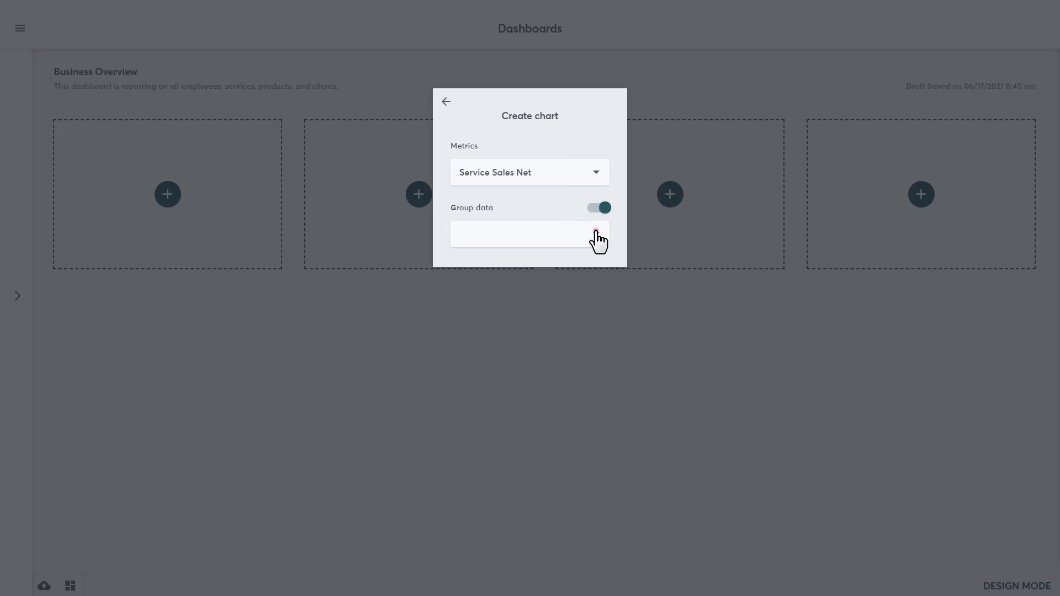
click(529, 233)
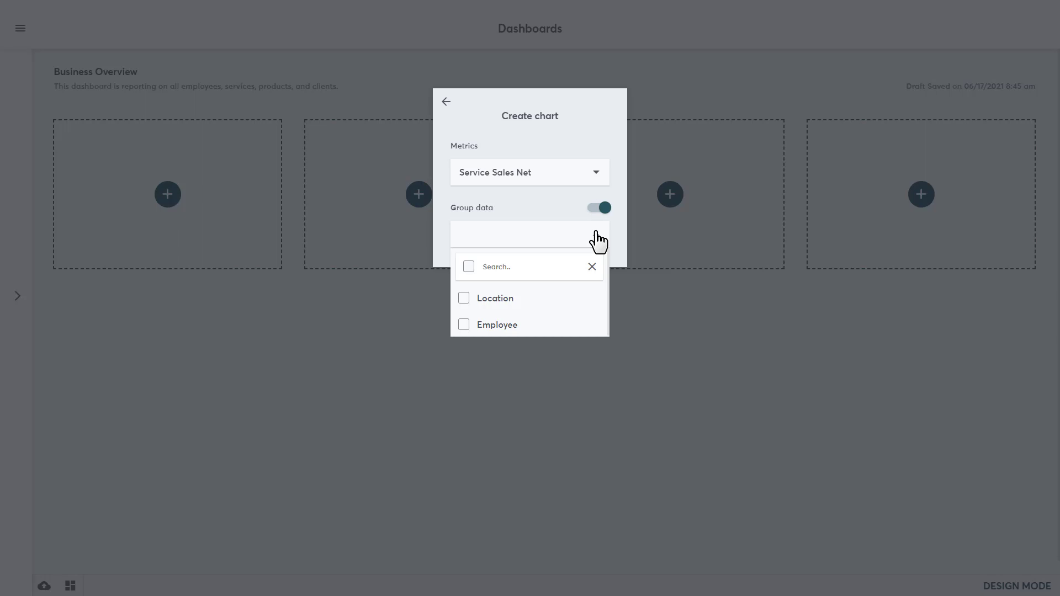
mouse_move(598, 242)
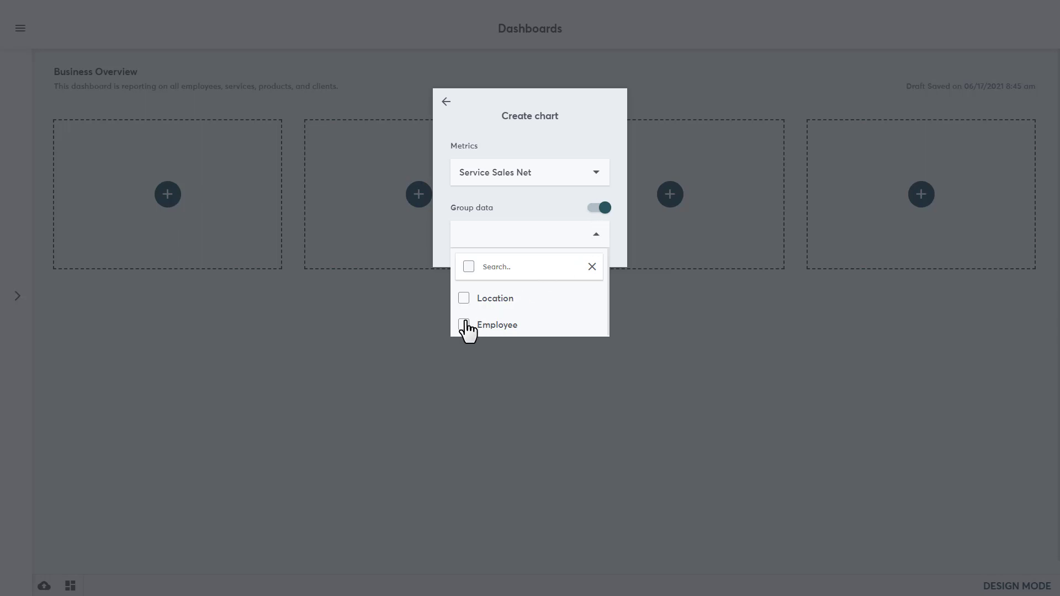
click(464, 325)
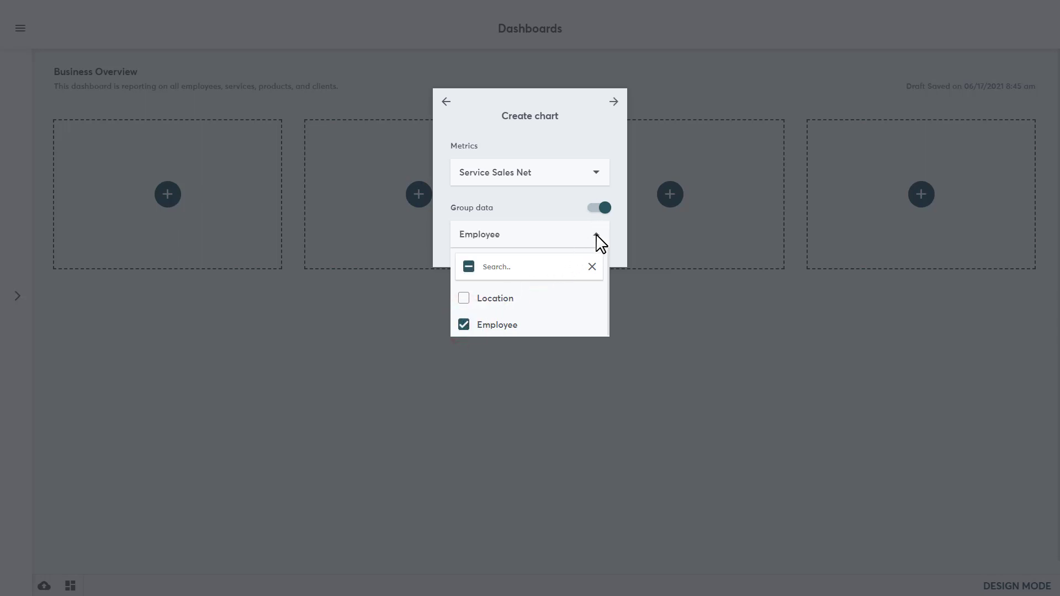
click(614, 100)
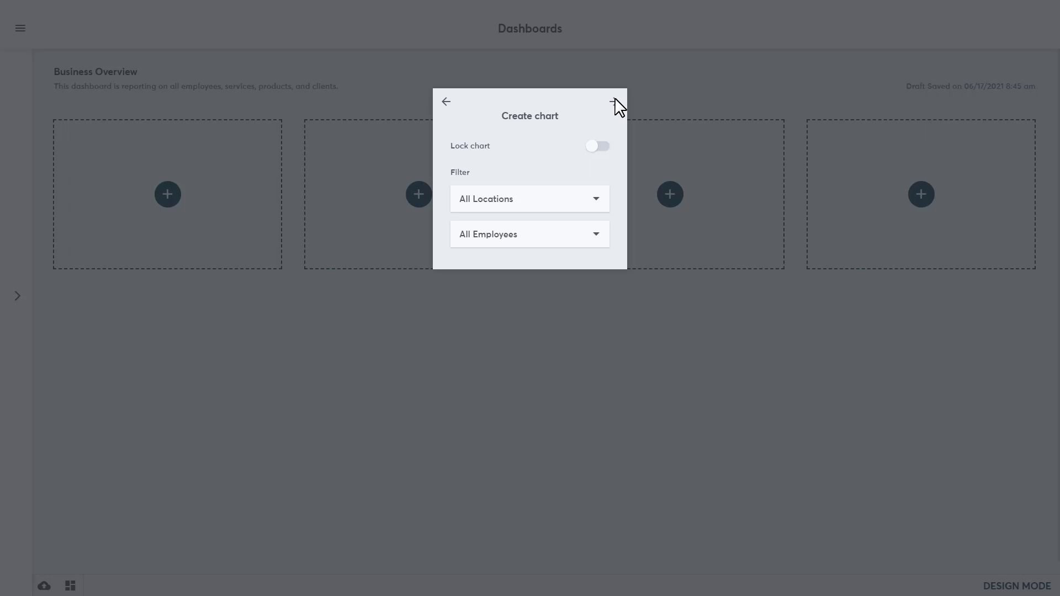
mouse_move(590, 122)
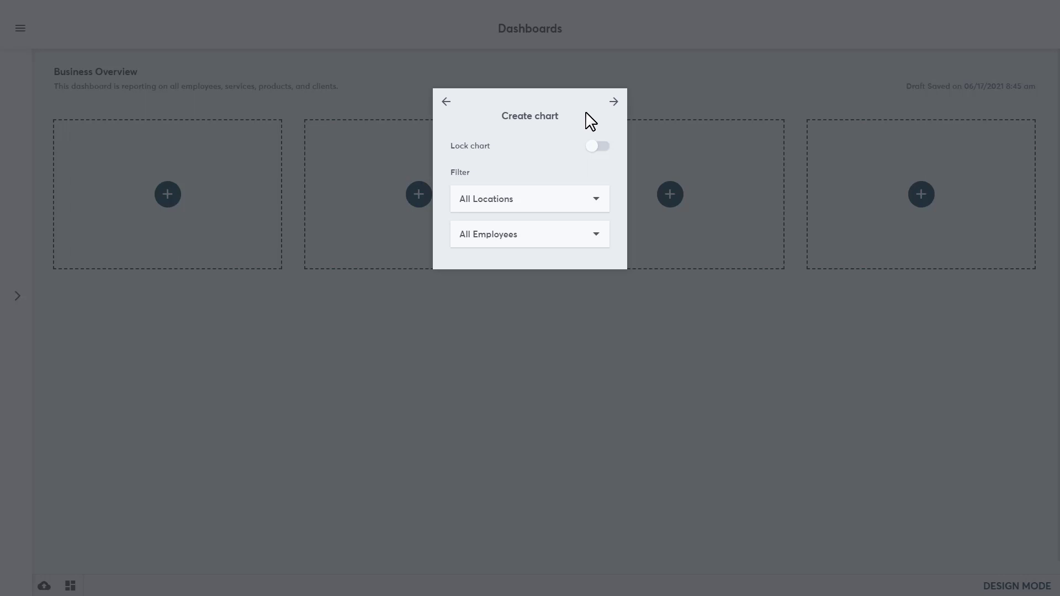
Keep the All Locations and All Employees filters unchanged and proceed to creation.
click(596, 199)
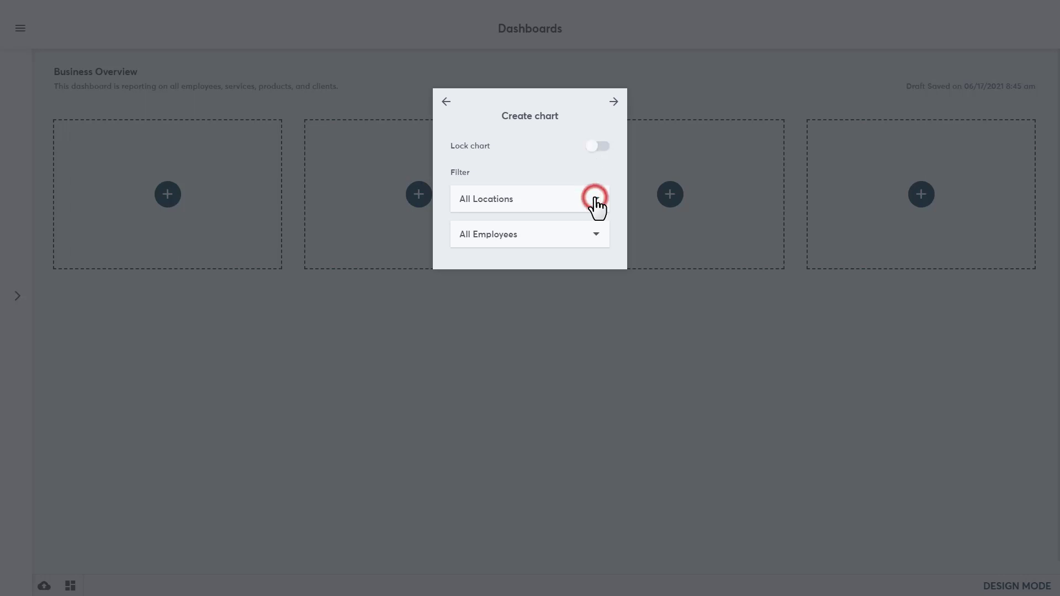
click(596, 198)
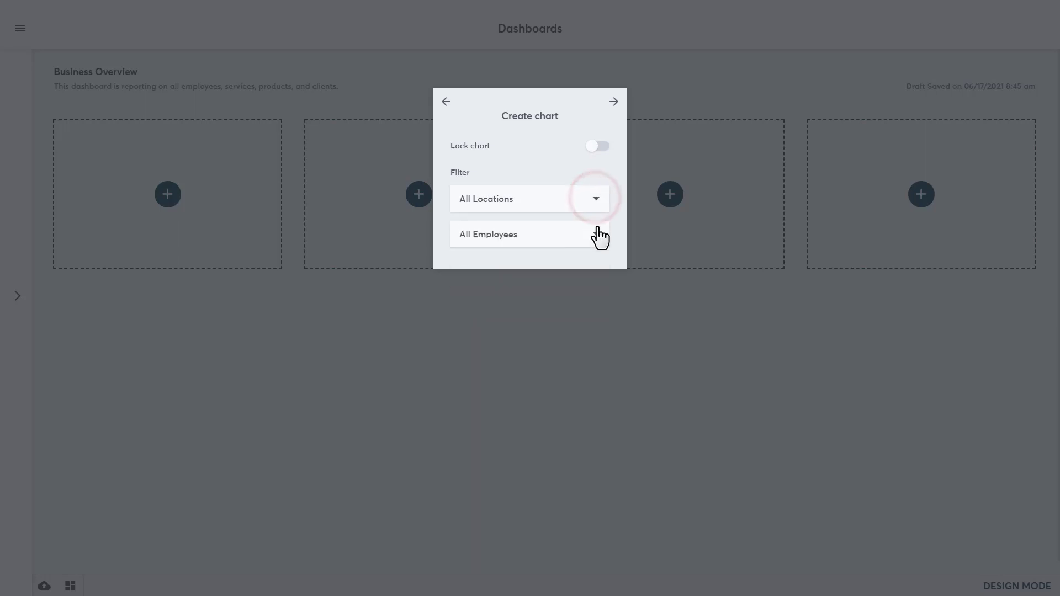
click(597, 234)
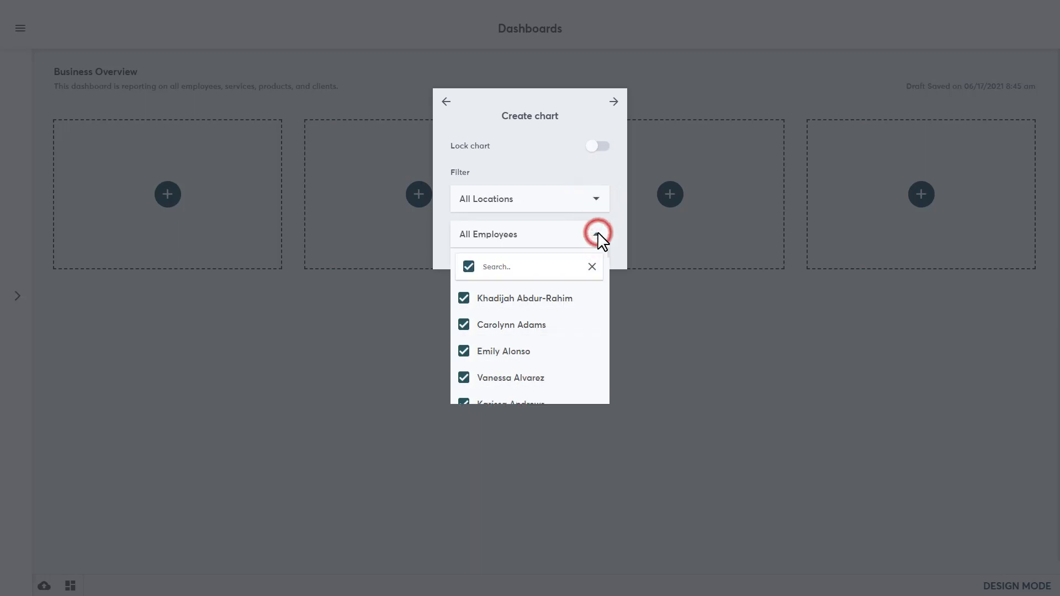
click(597, 234)
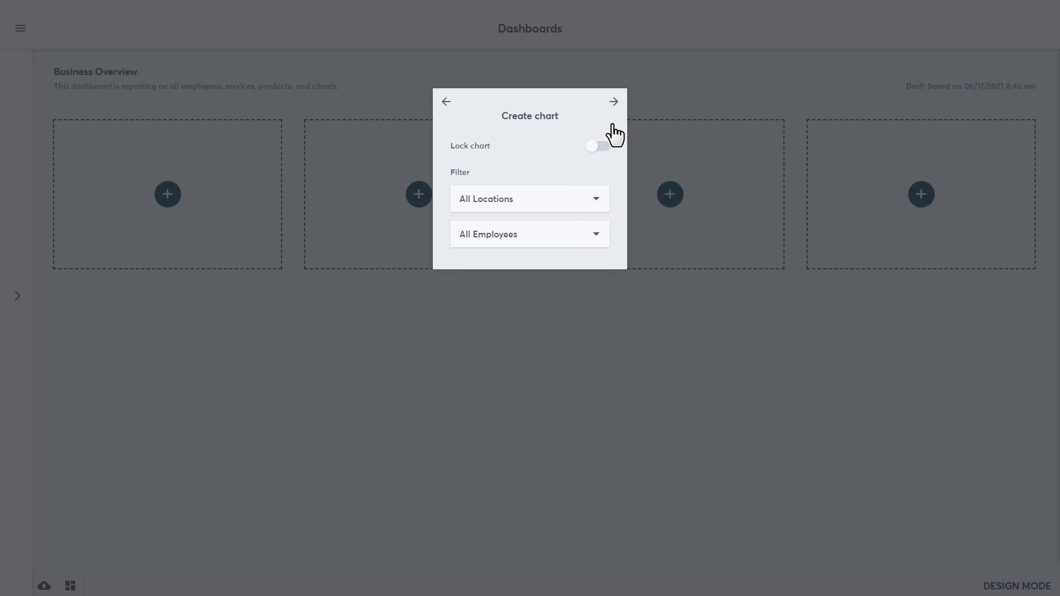
click(613, 101)
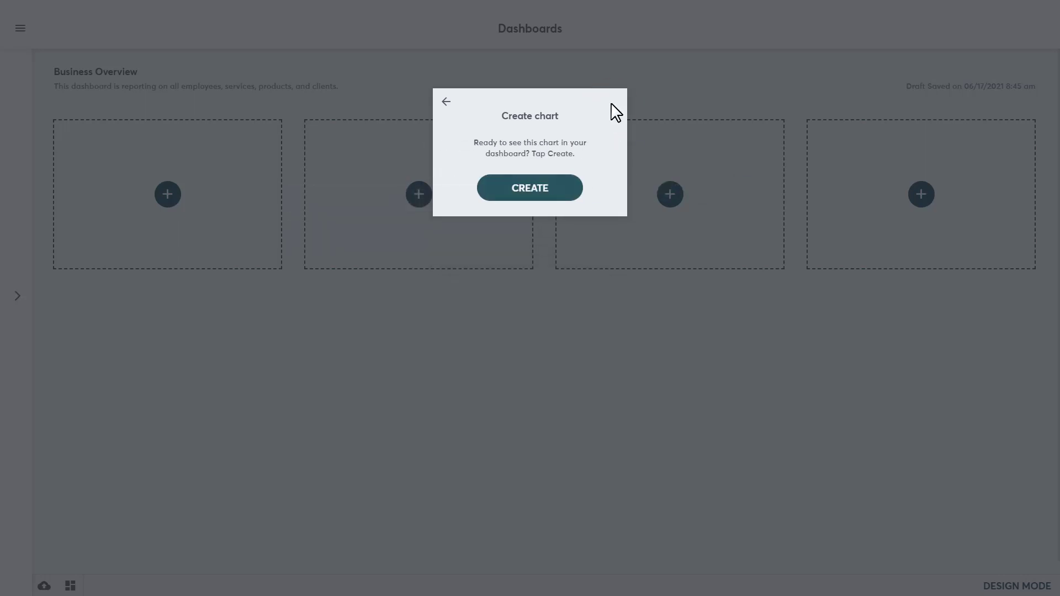
mouse_move(610, 118)
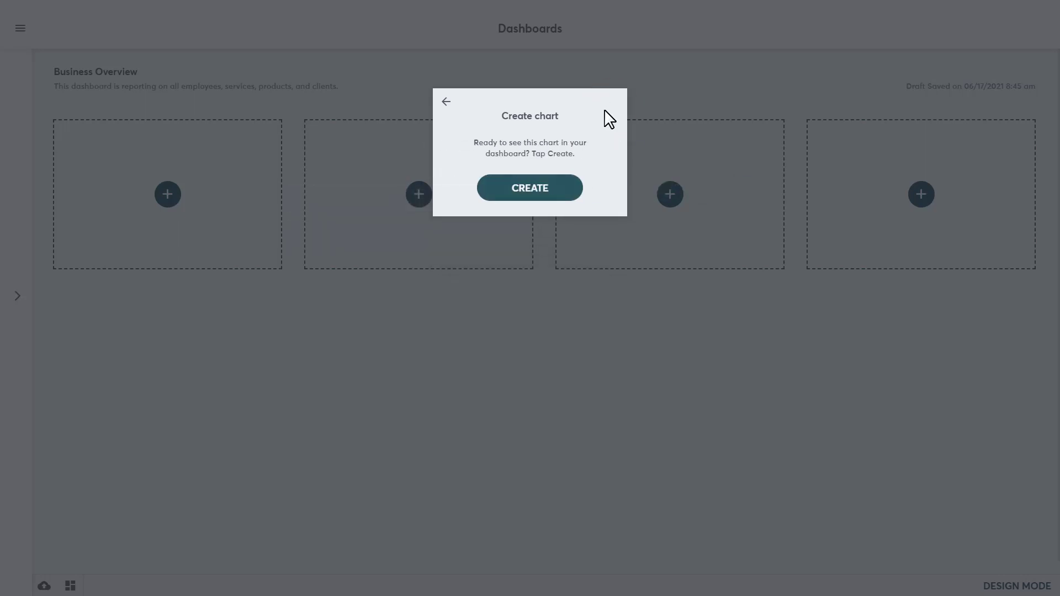
Create the Employees pie chart and select it for widening across two slots.
click(530, 188)
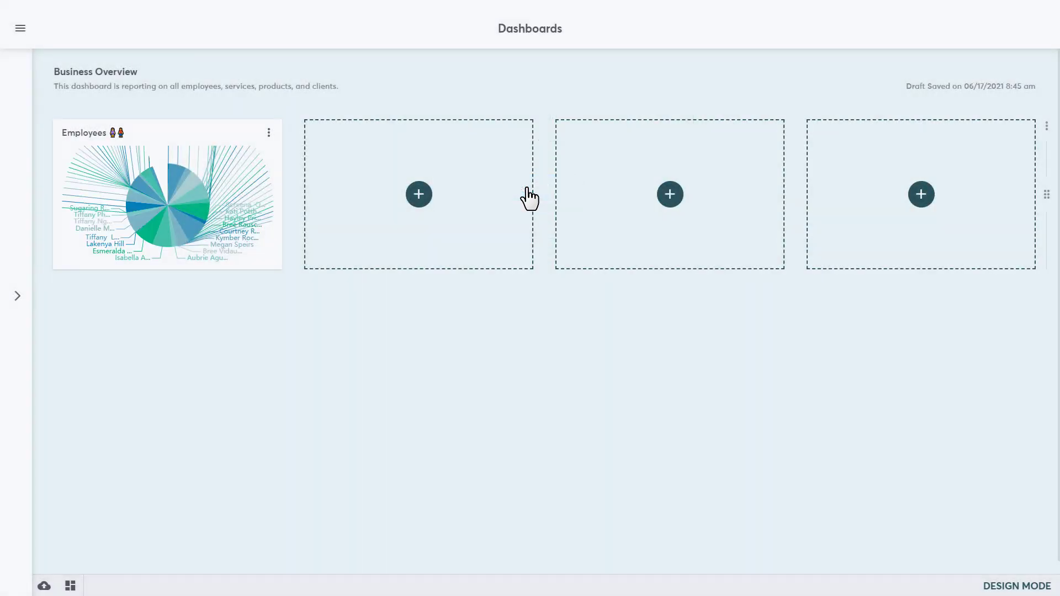
mouse_move(533, 264)
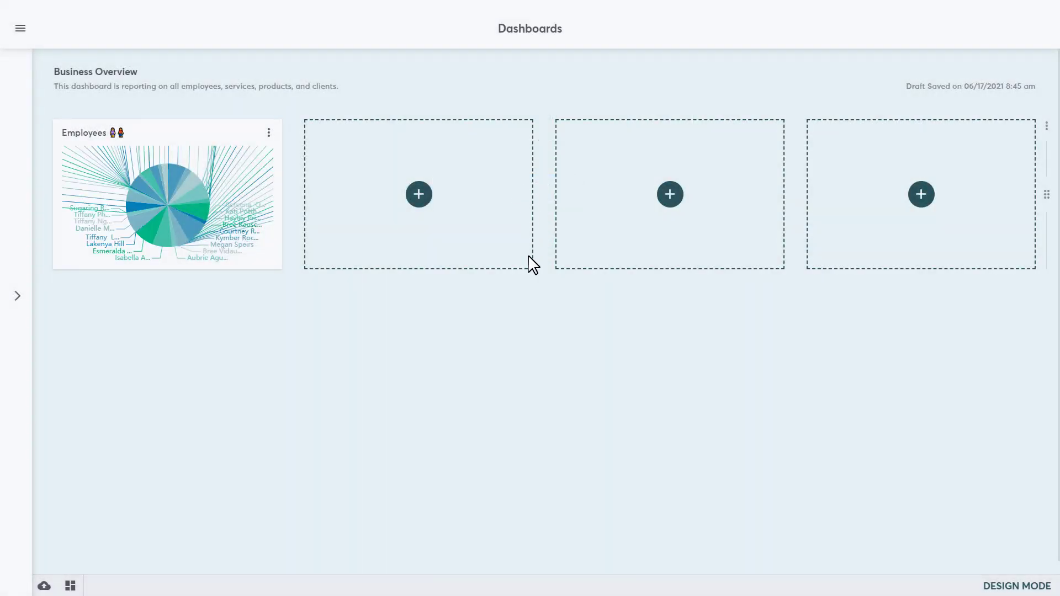
mouse_move(535, 333)
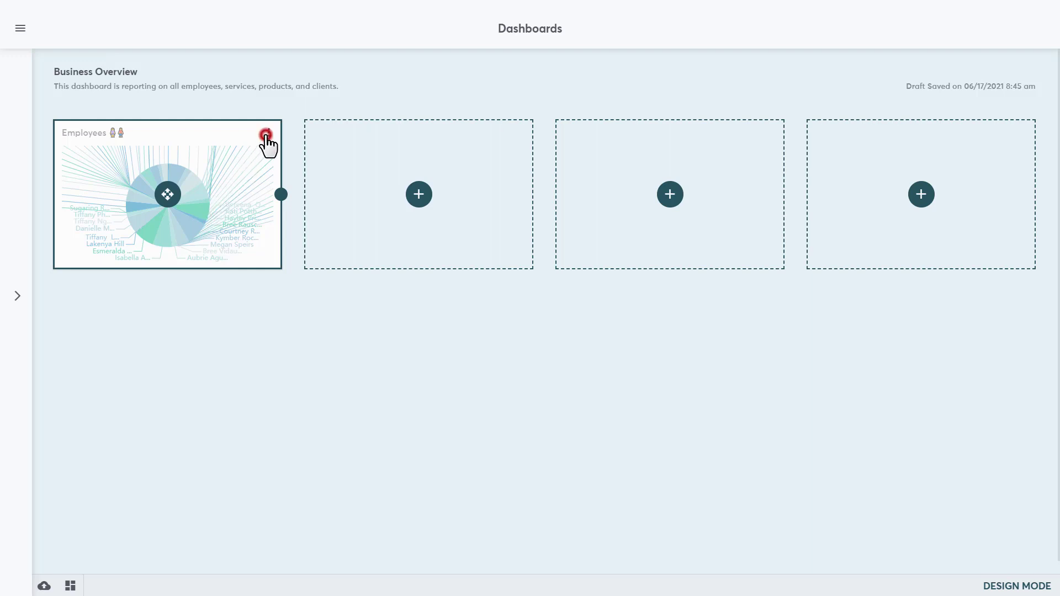
click(266, 134)
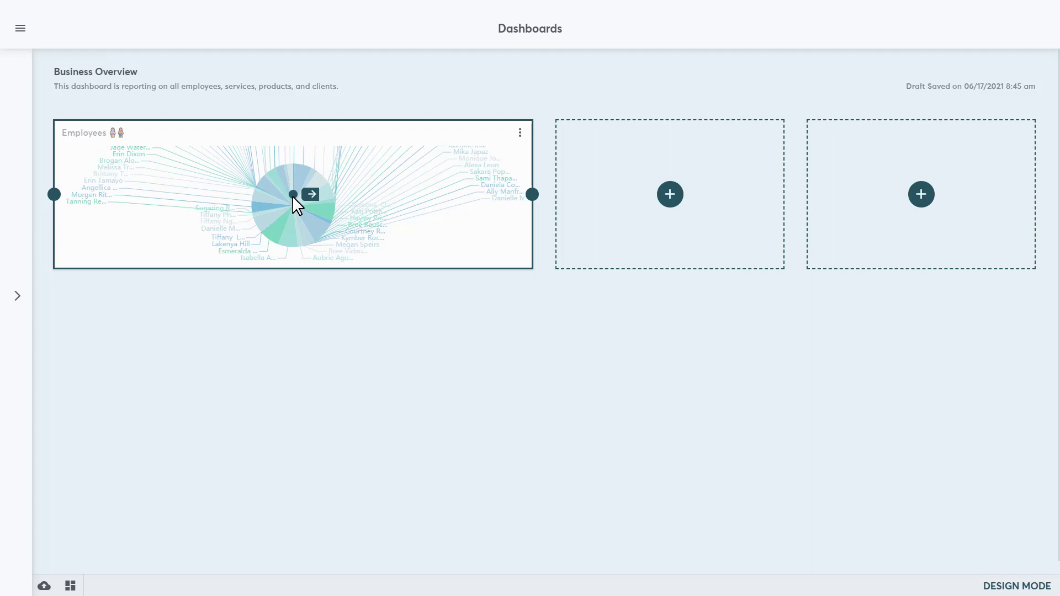
Move the Employees chart to mid-row, back to the first slot, and shrink it to one slot.
drag(294, 194, 534, 194)
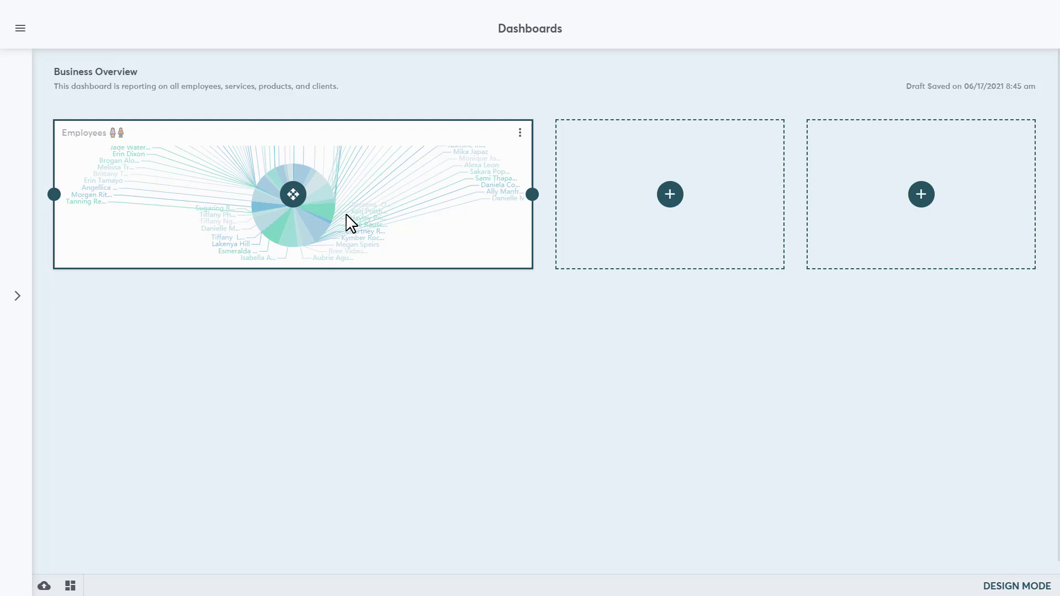
mouse_move(307, 219)
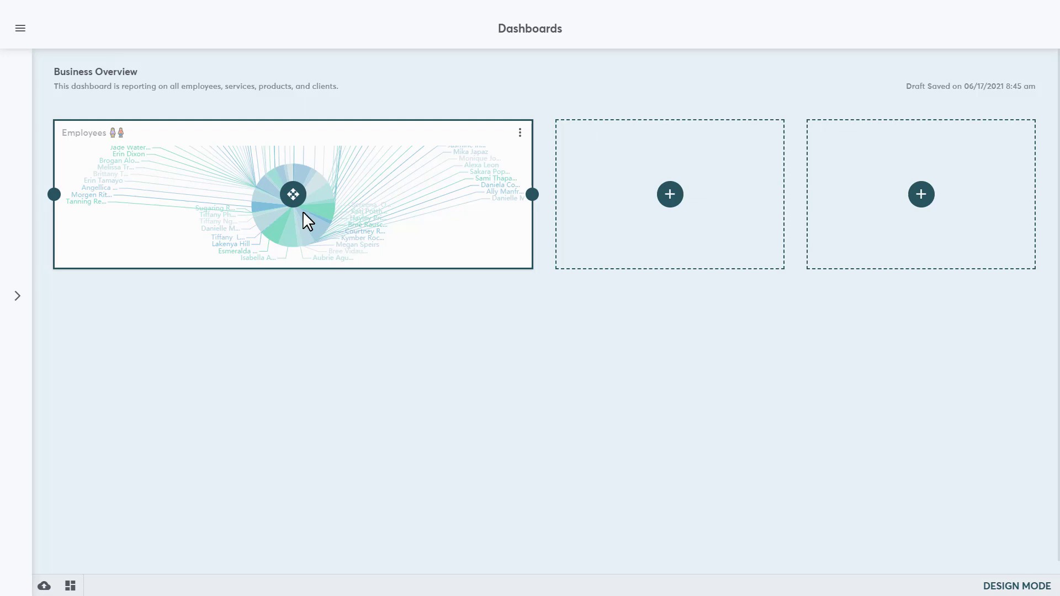
drag(293, 194, 543, 194)
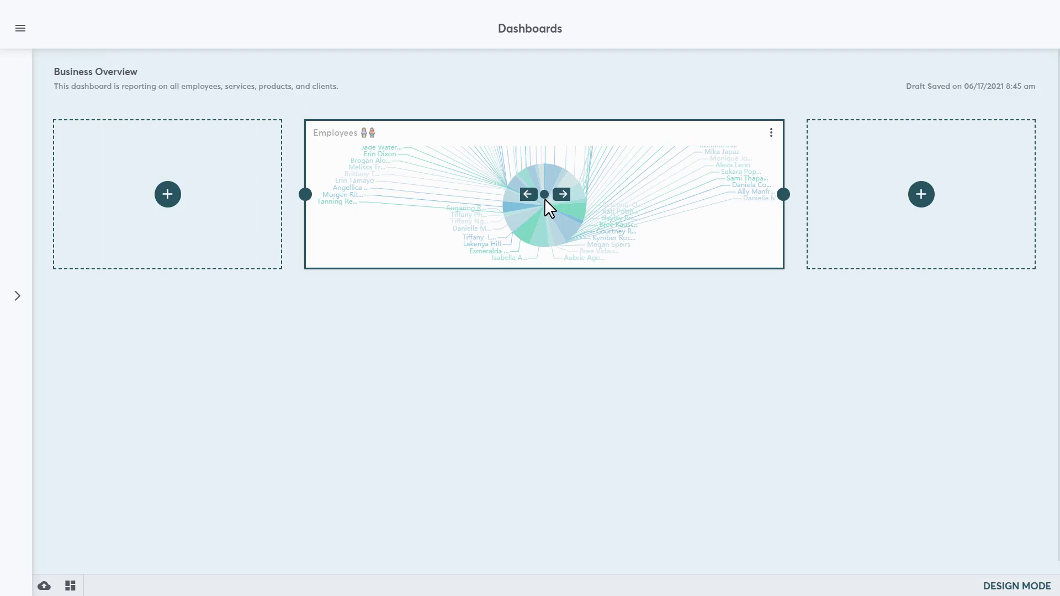
click(561, 194)
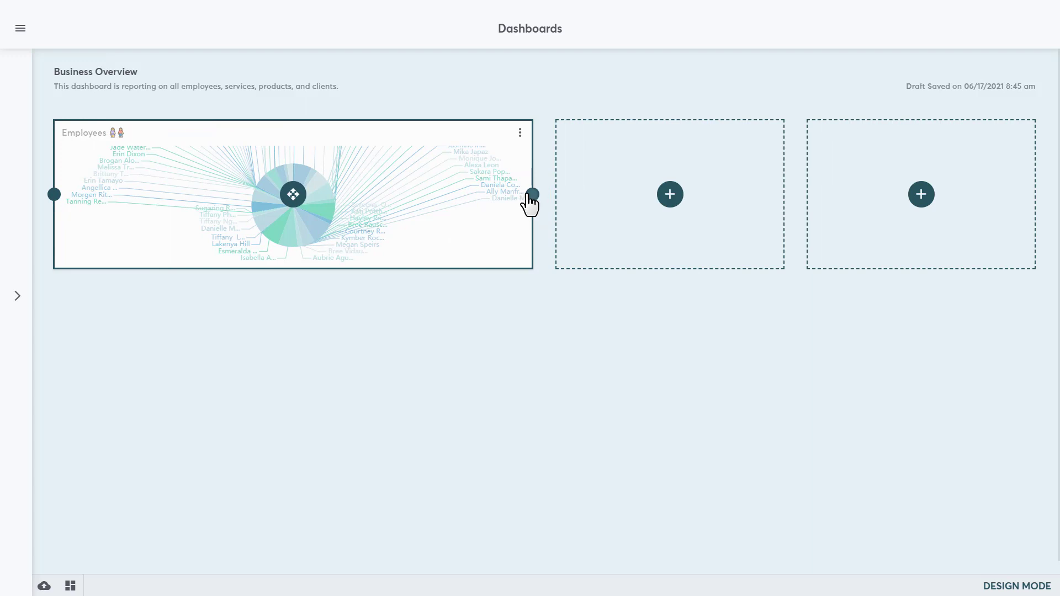
drag(533, 194, 280, 194)
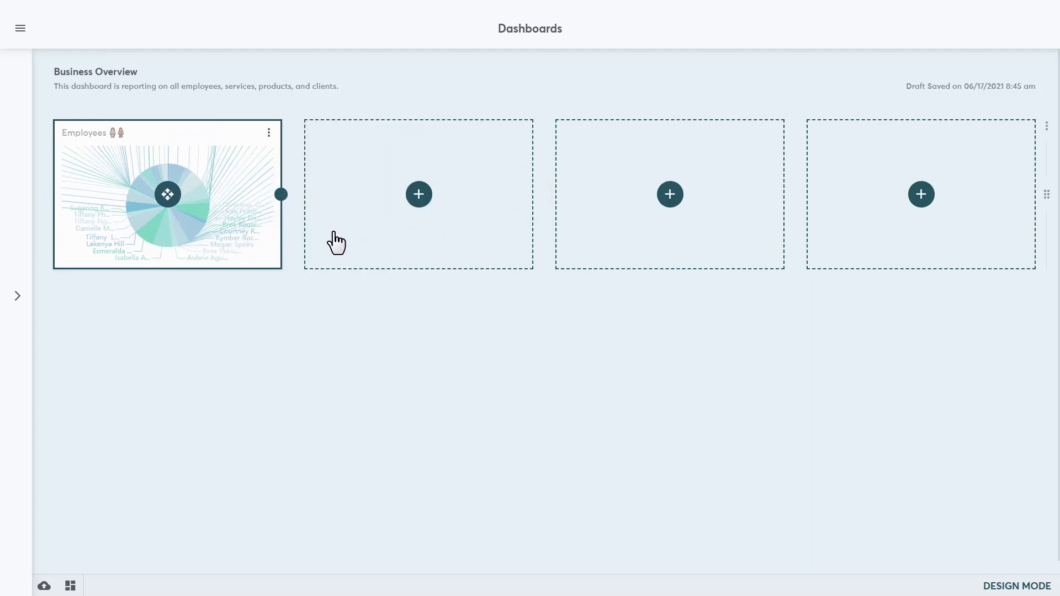
mouse_move(299, 252)
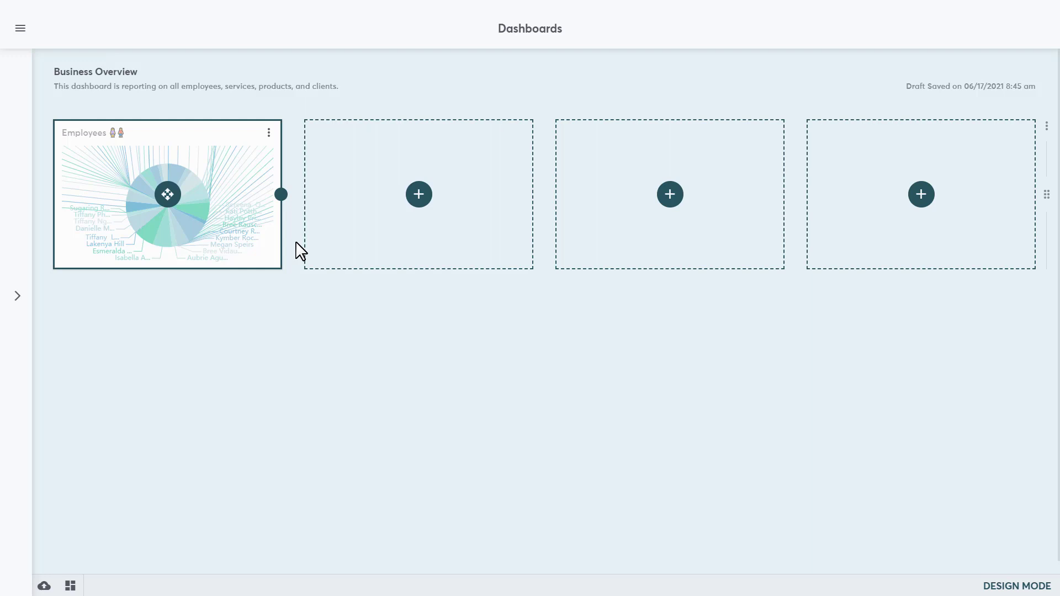
mouse_move(412, 238)
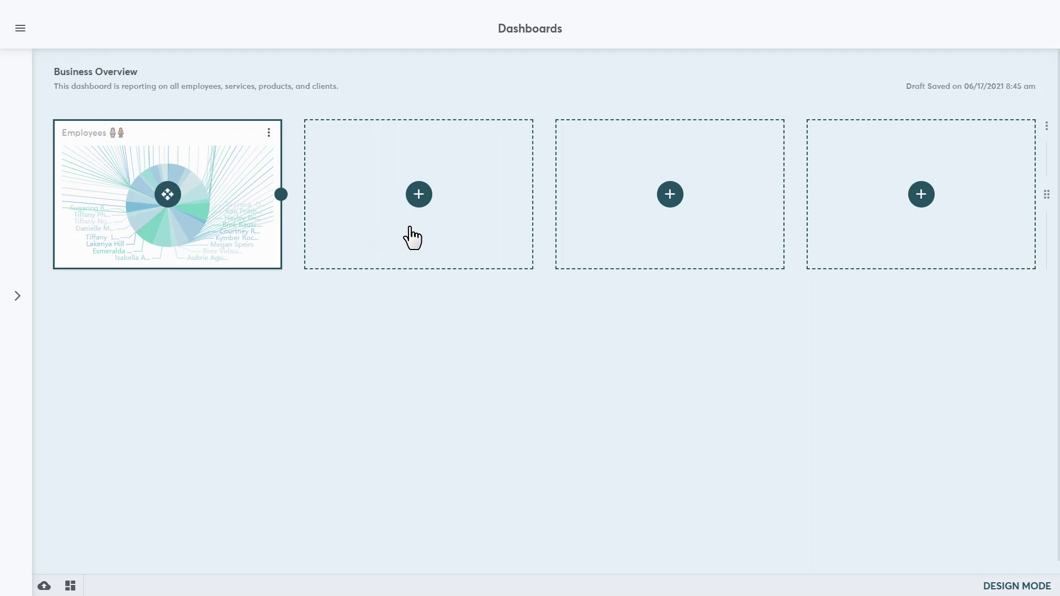
mouse_move(424, 227)
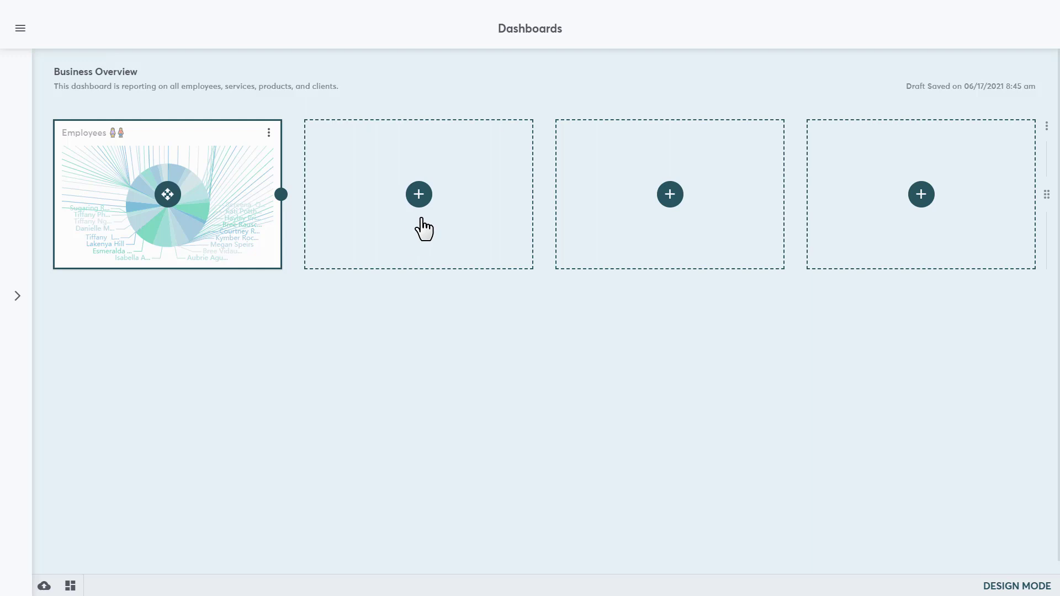
Start a new chart in the second empty slot and name it Products.
click(418, 193)
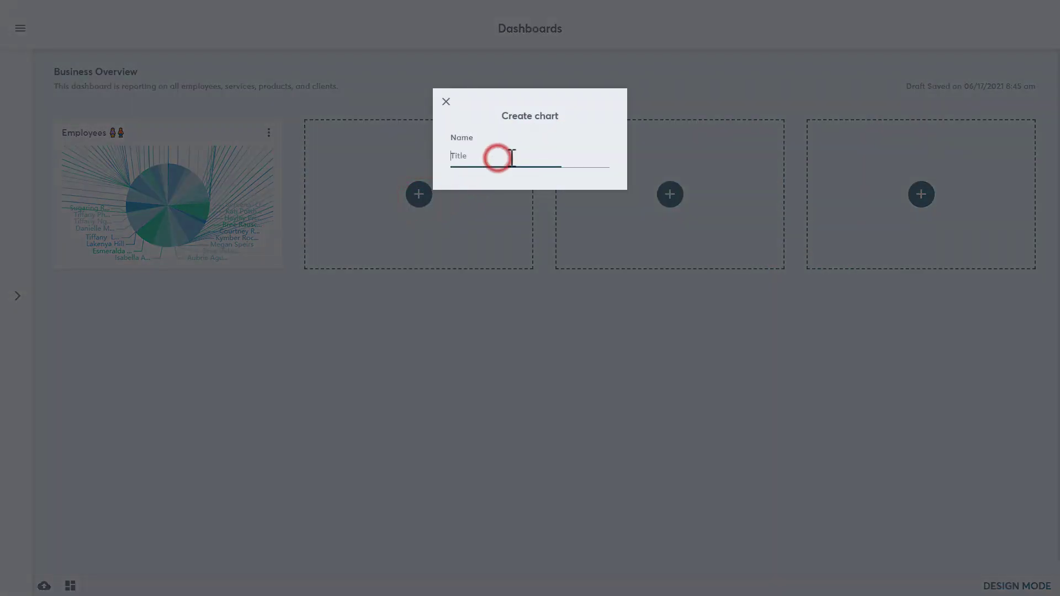
text(Produ)
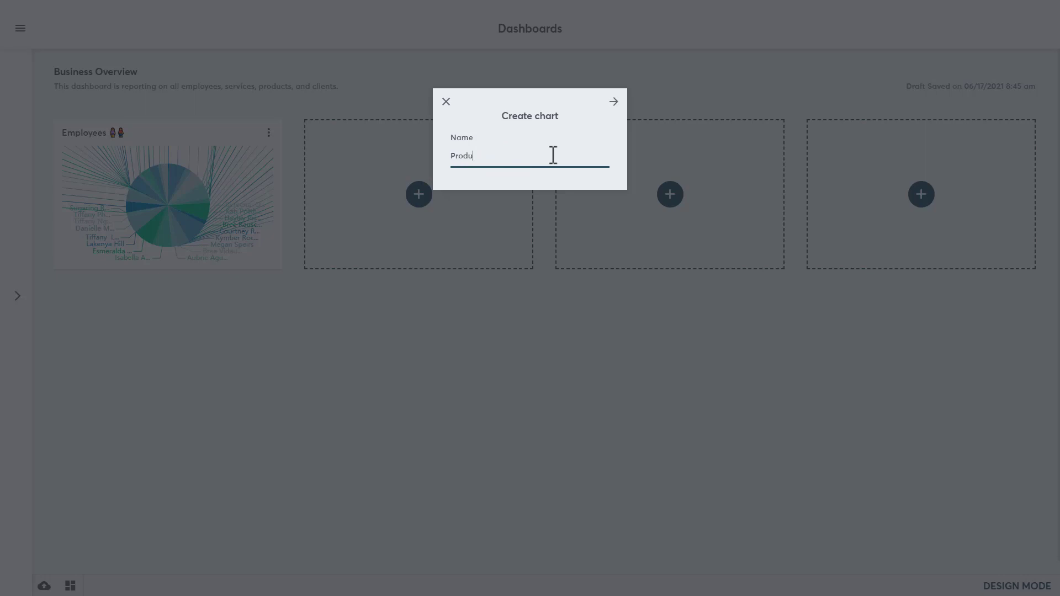
text(cts)
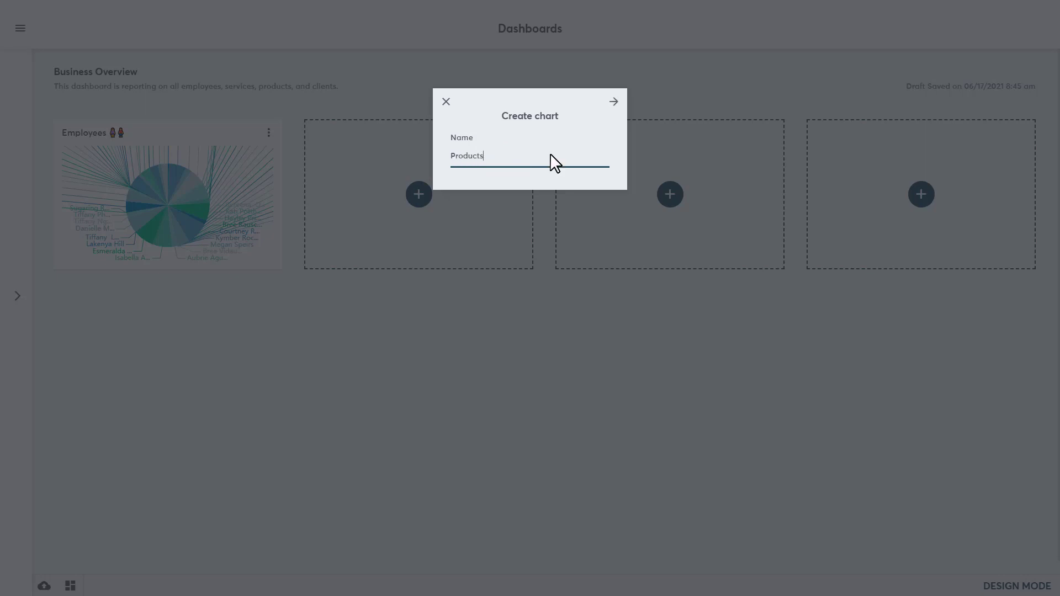
click(612, 101)
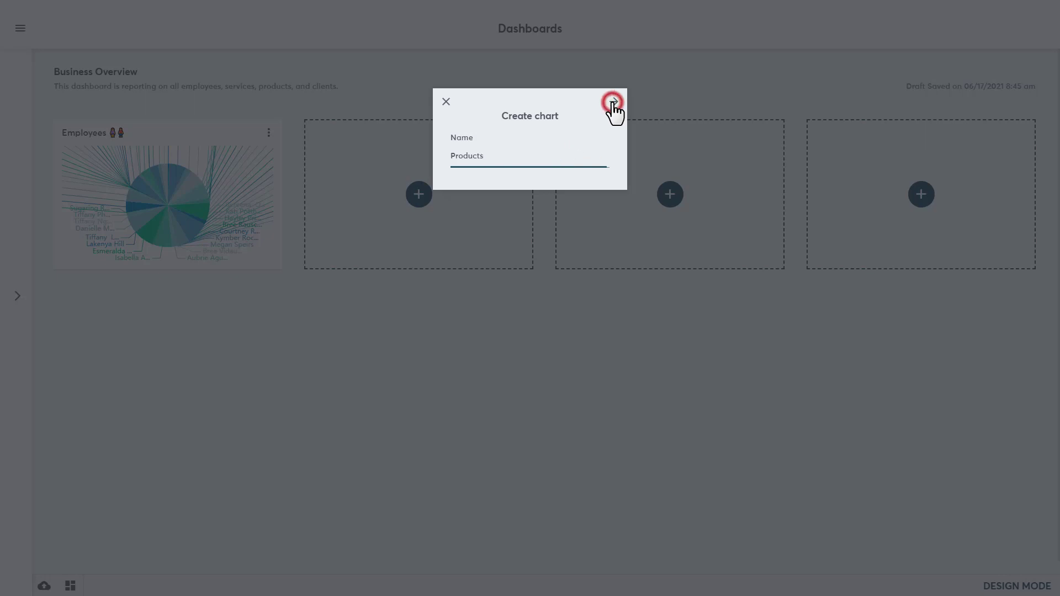
click(612, 109)
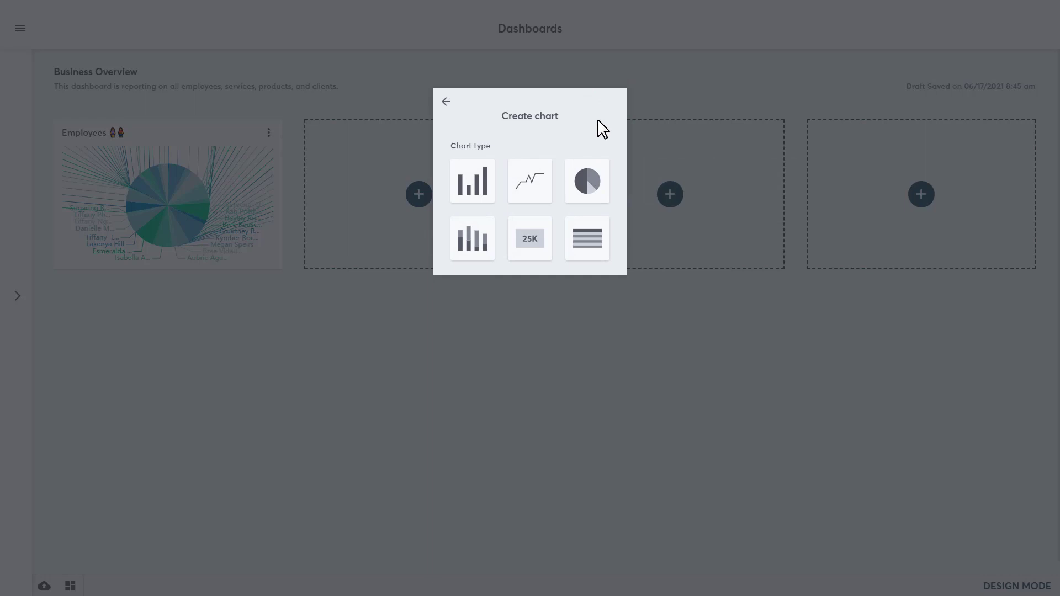
mouse_move(588, 181)
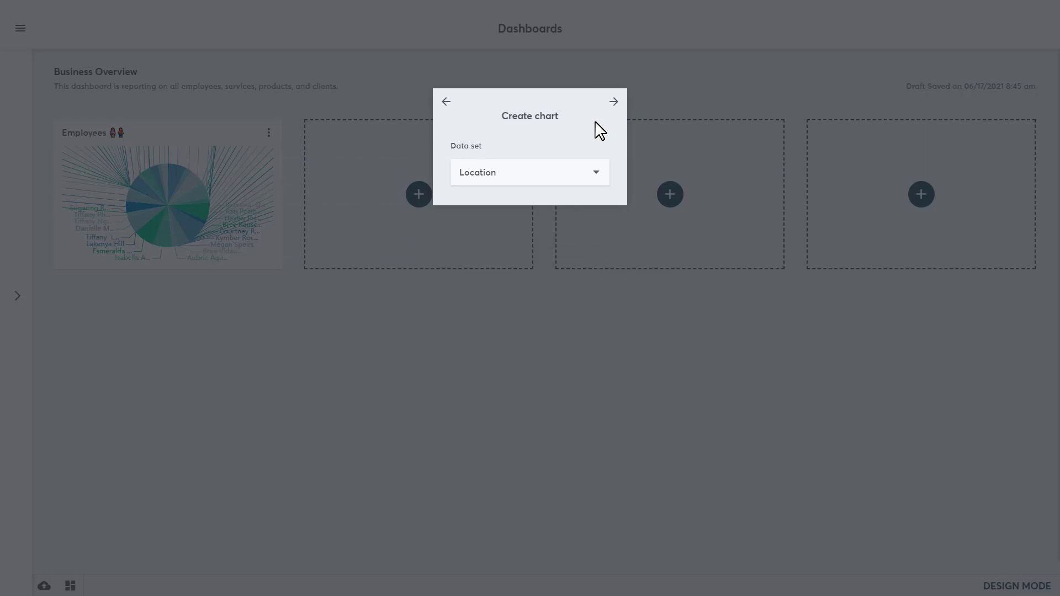
Base the Products chart on the Product data set.
click(530, 172)
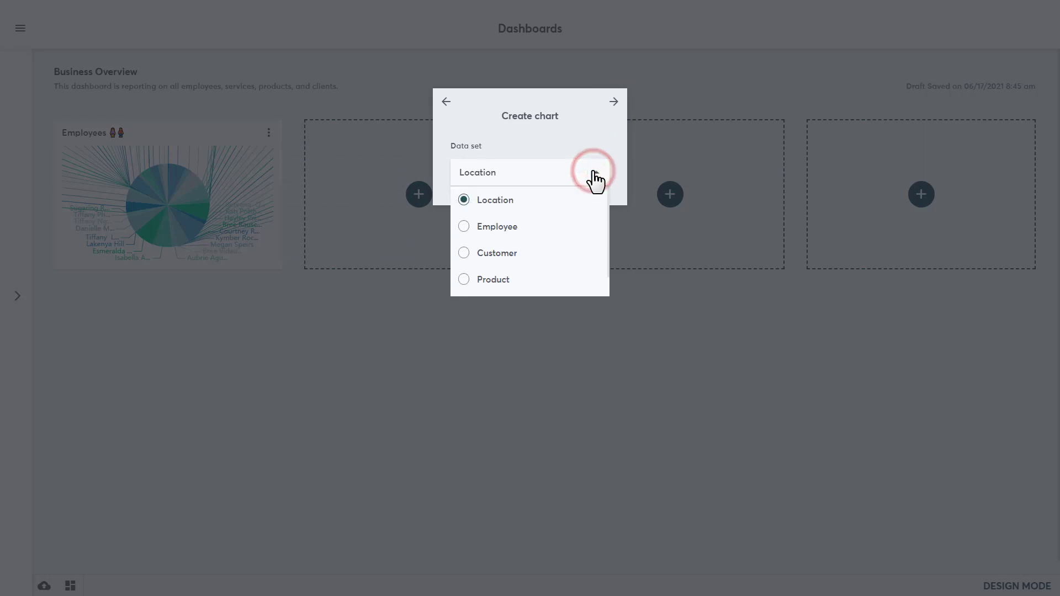
click(464, 280)
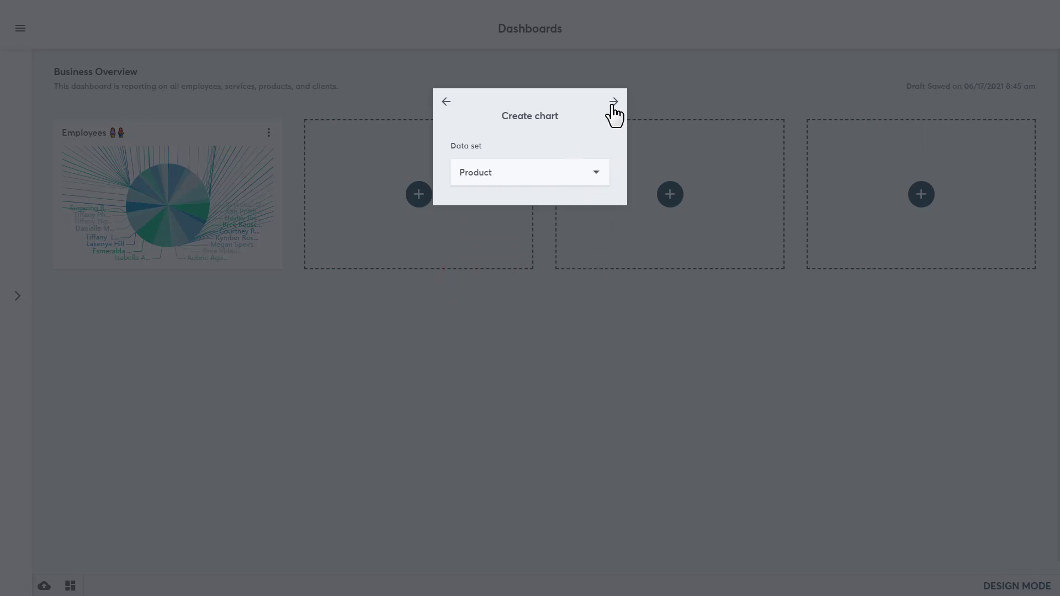
click(613, 101)
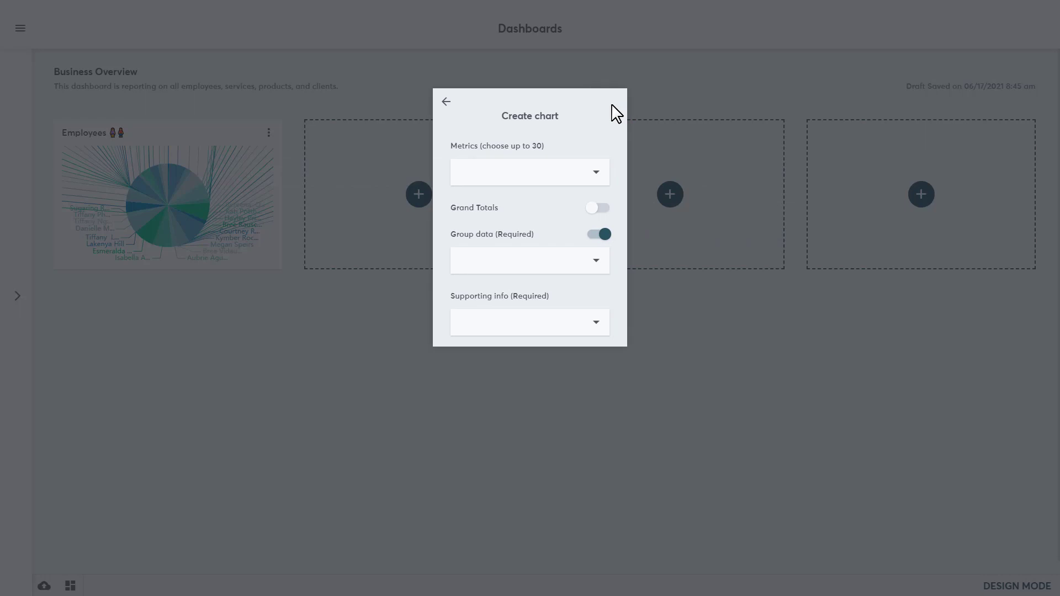
Add Product Sales Net and Average Ticket as metrics and turn on grand totals.
click(596, 171)
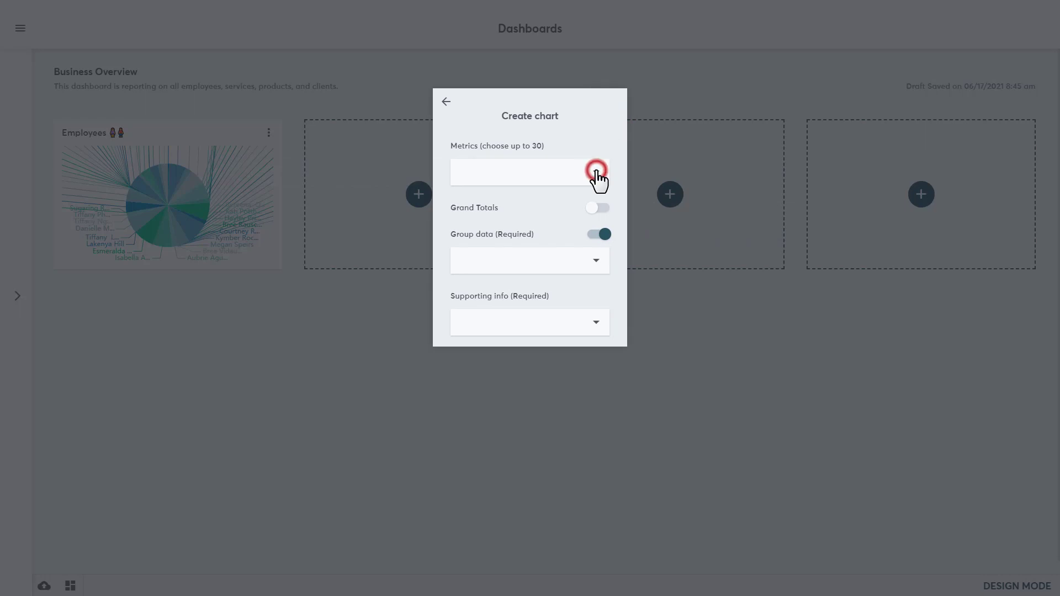
click(530, 172)
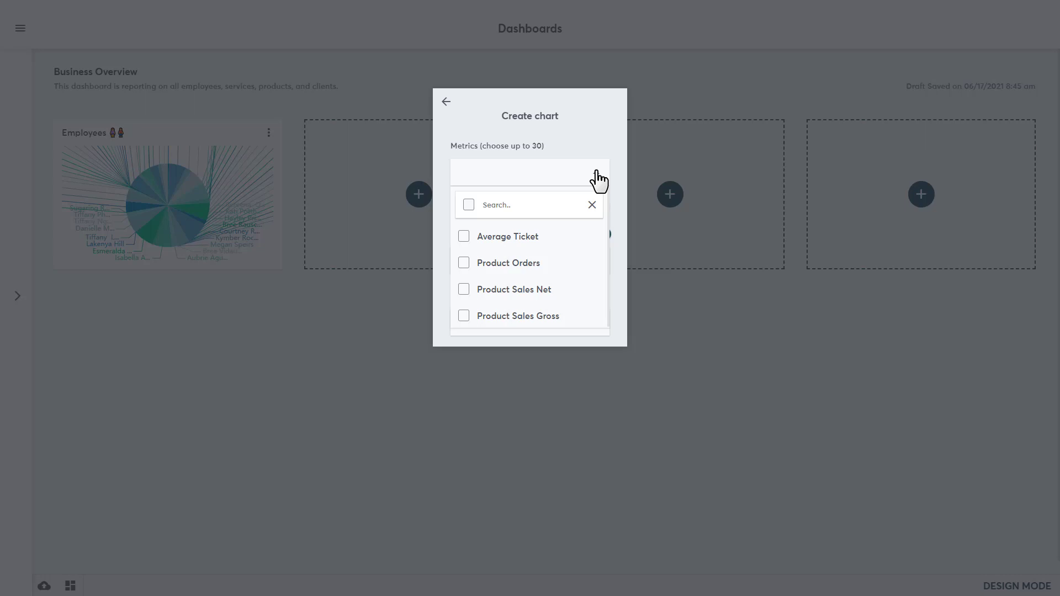
mouse_move(545, 229)
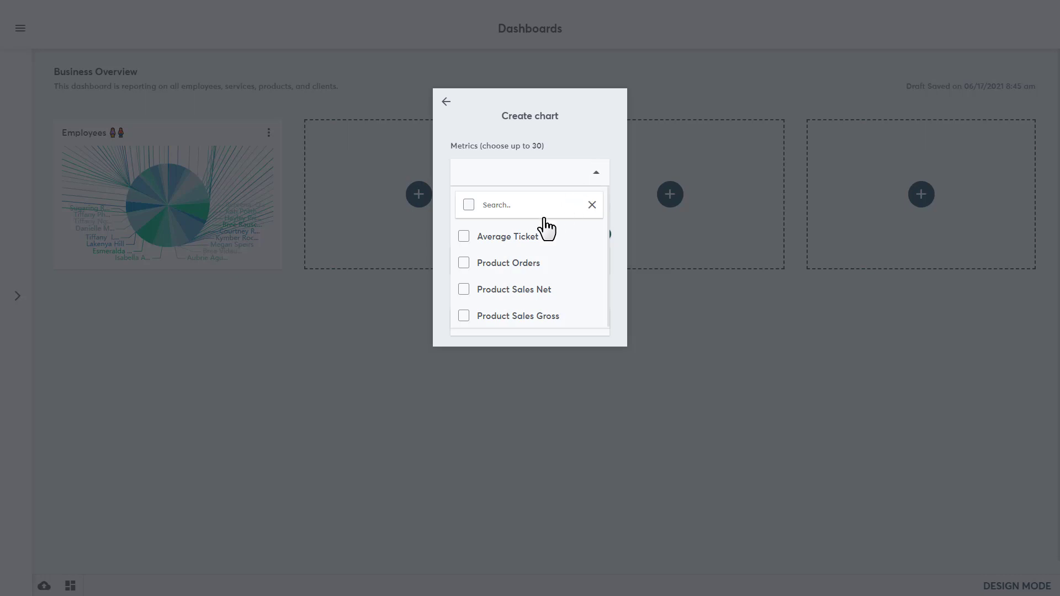
click(464, 290)
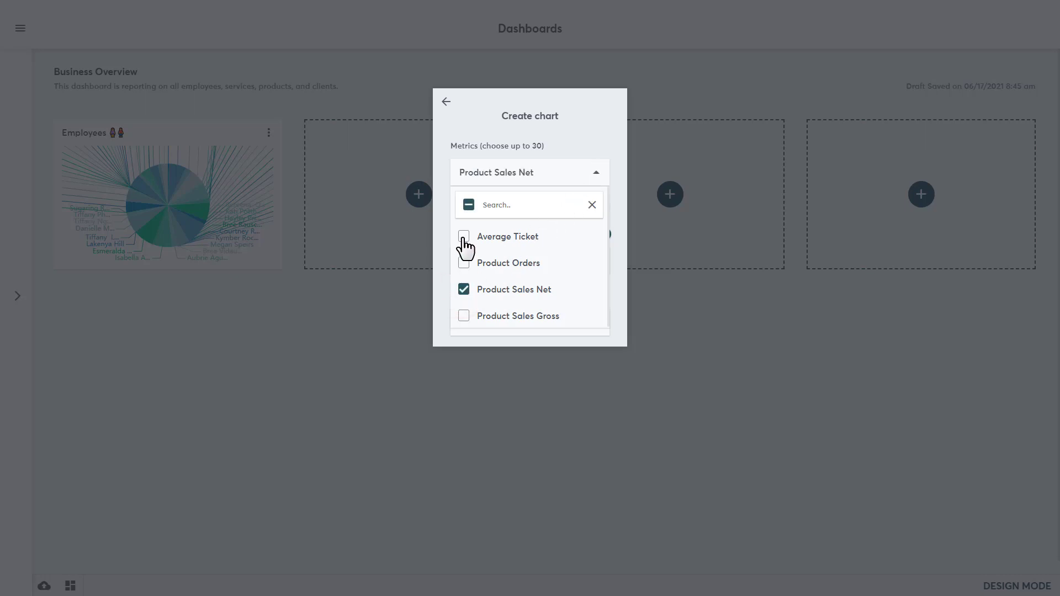
click(463, 236)
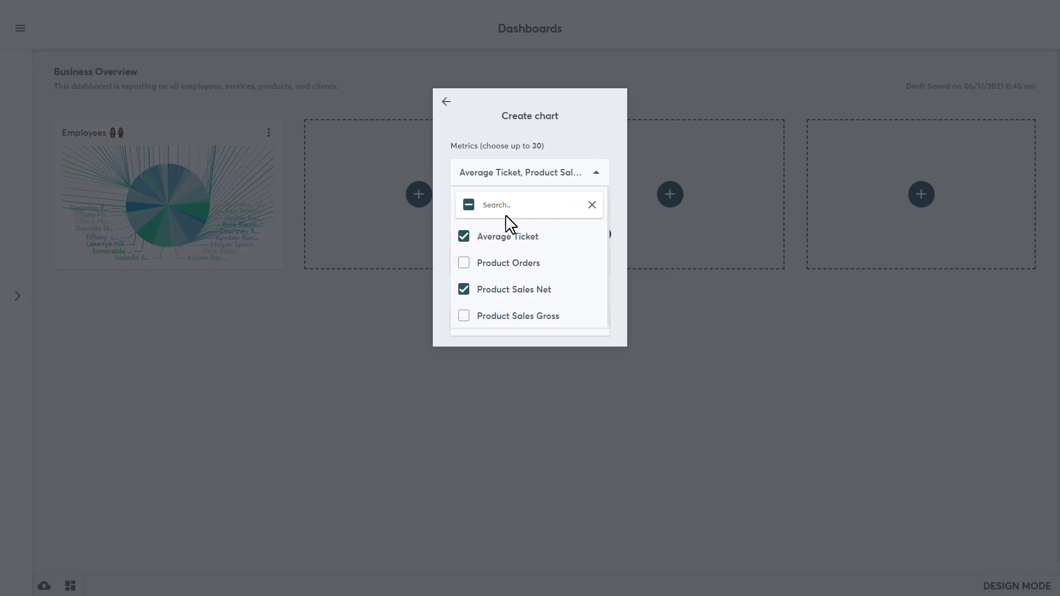
click(596, 172)
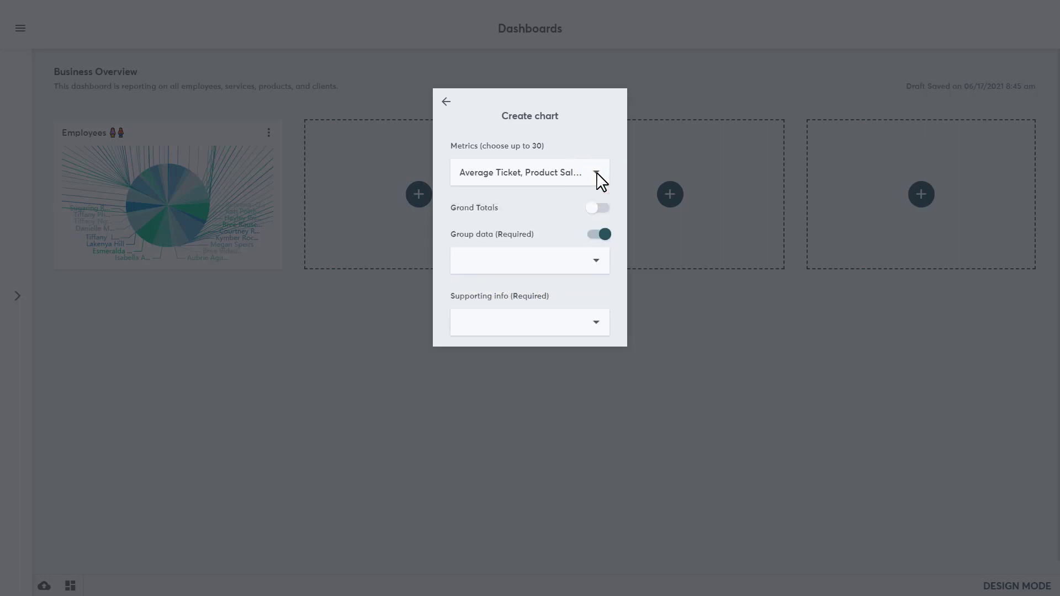
mouse_move(567, 216)
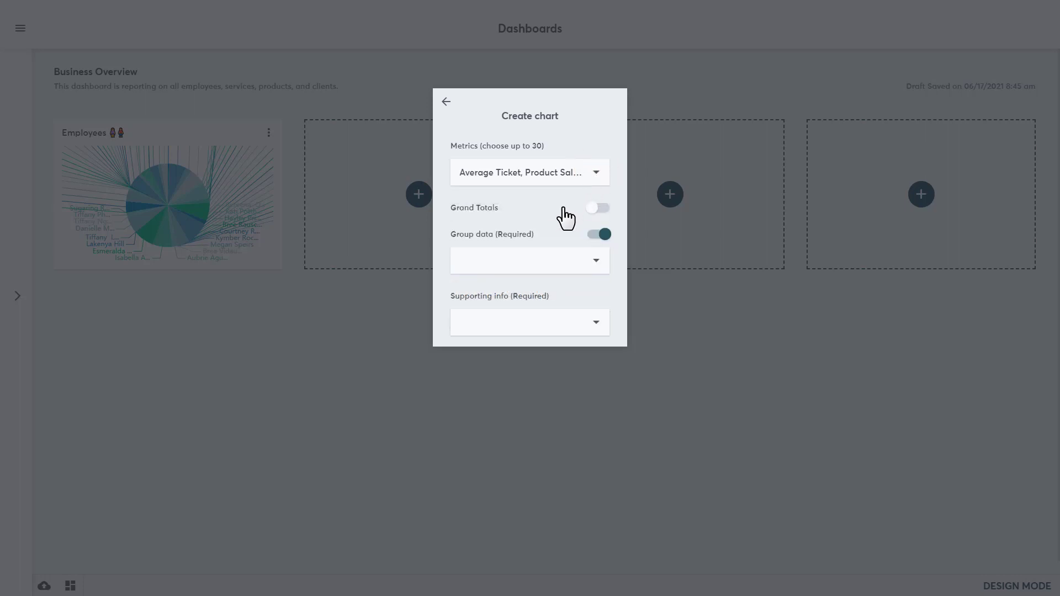
click(597, 208)
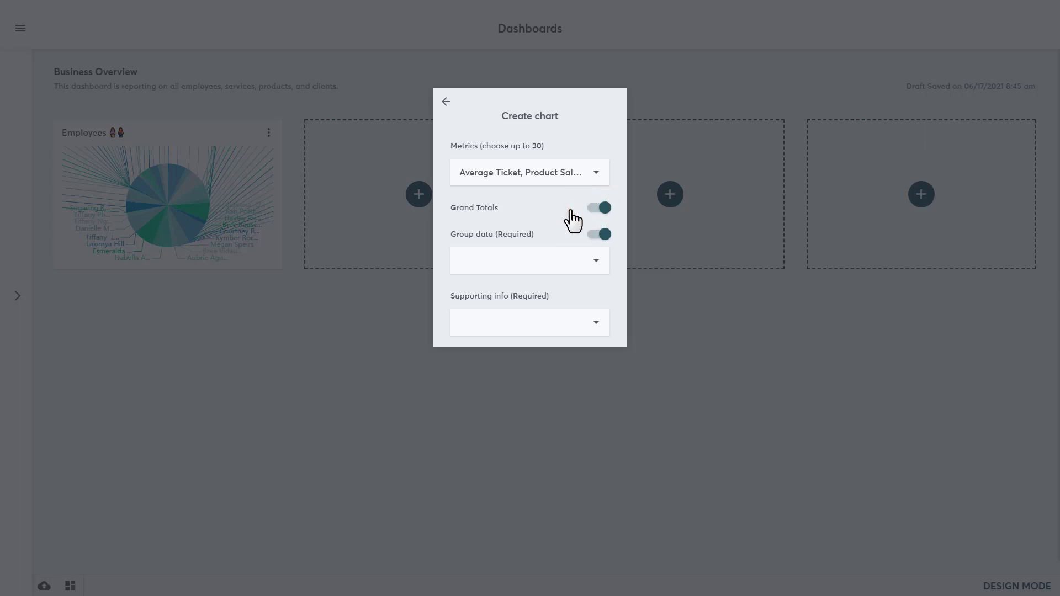
Group the data by all fields and include all fields as supporting info.
click(529, 260)
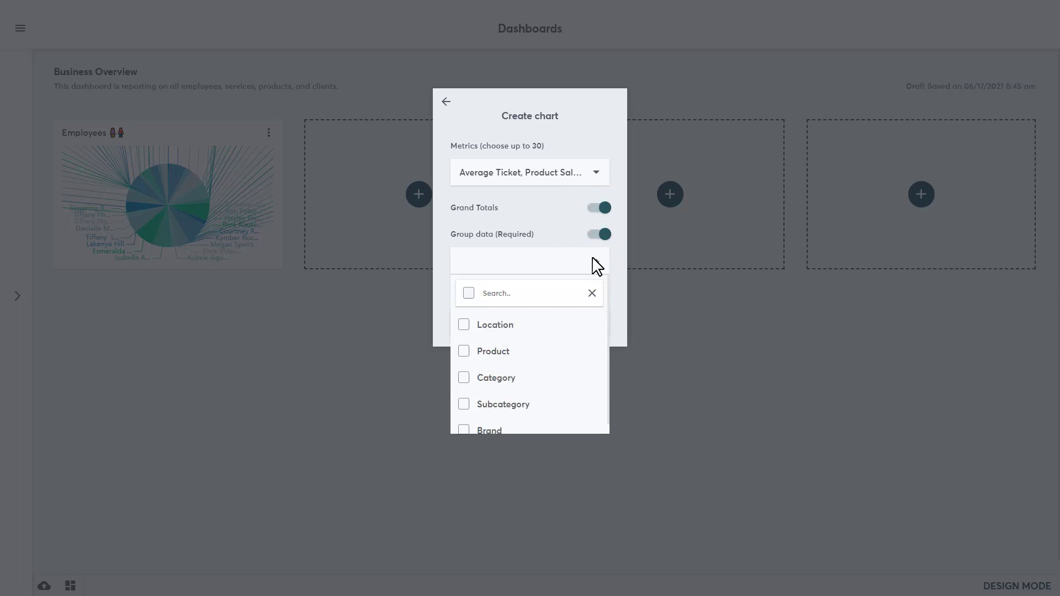
click(468, 293)
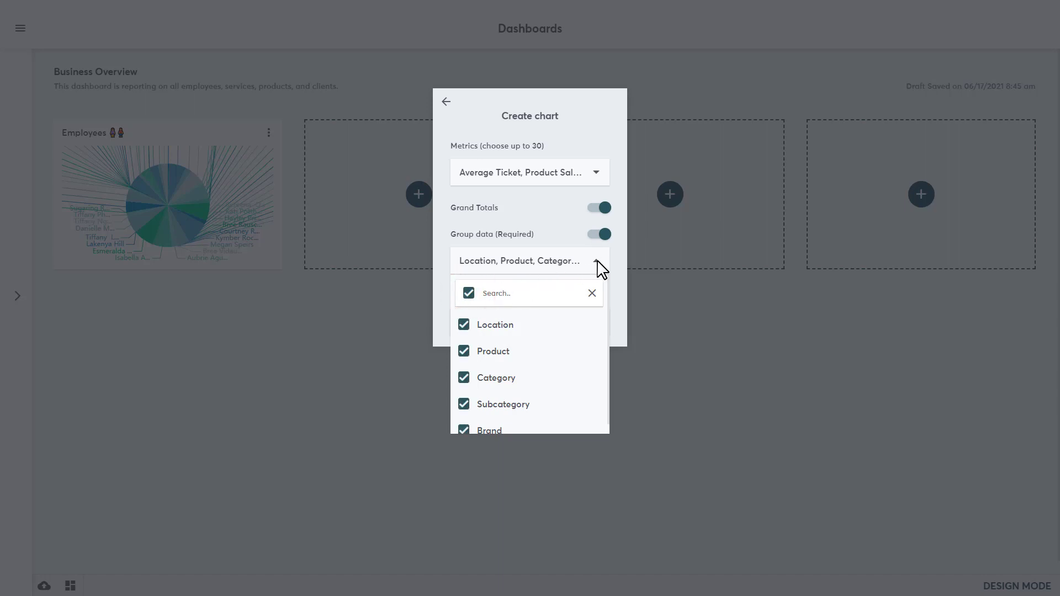
click(596, 261)
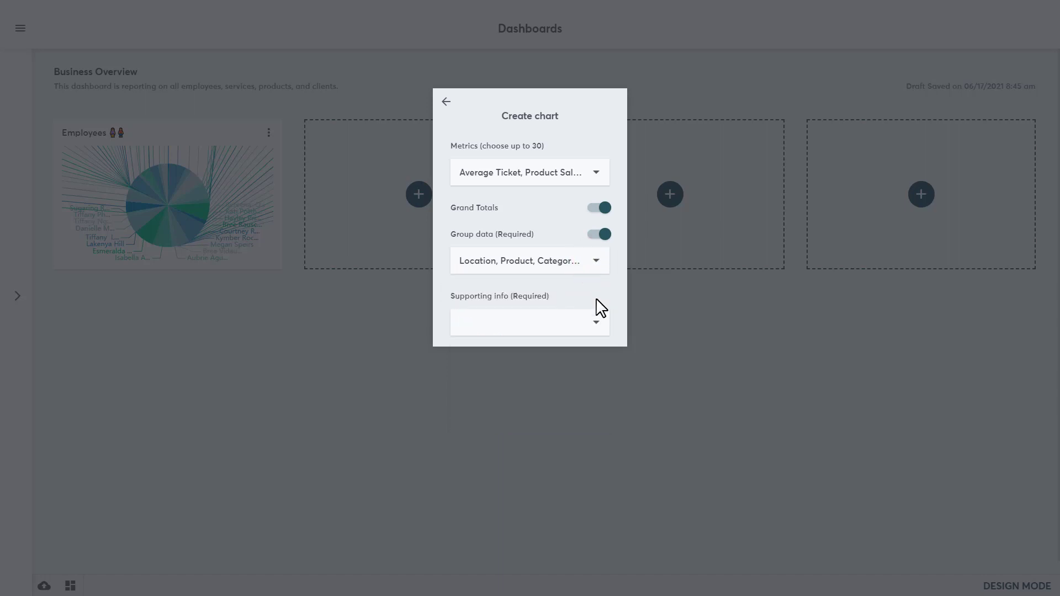
click(530, 322)
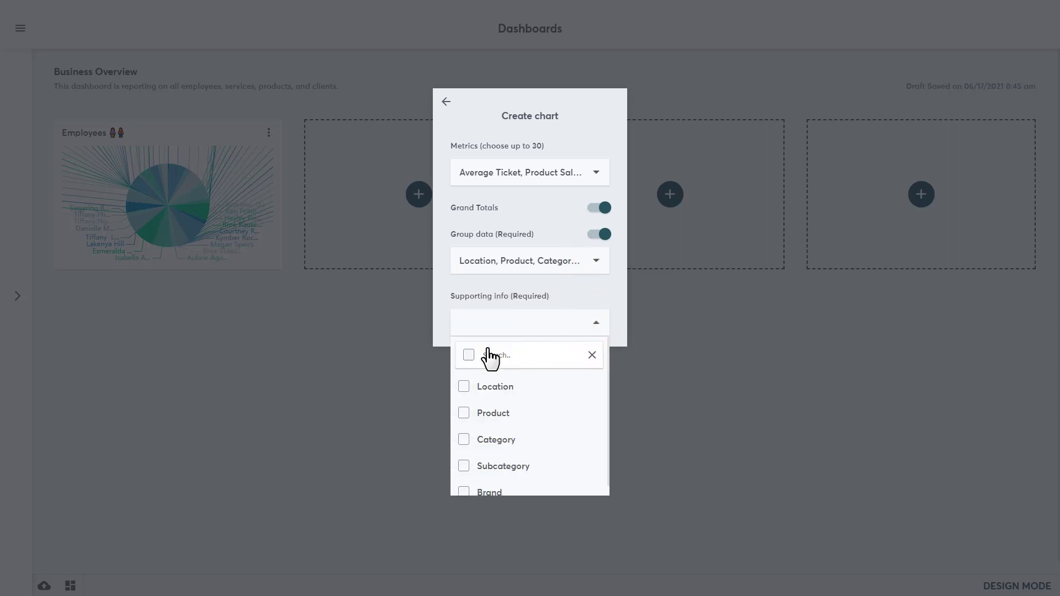
click(468, 355)
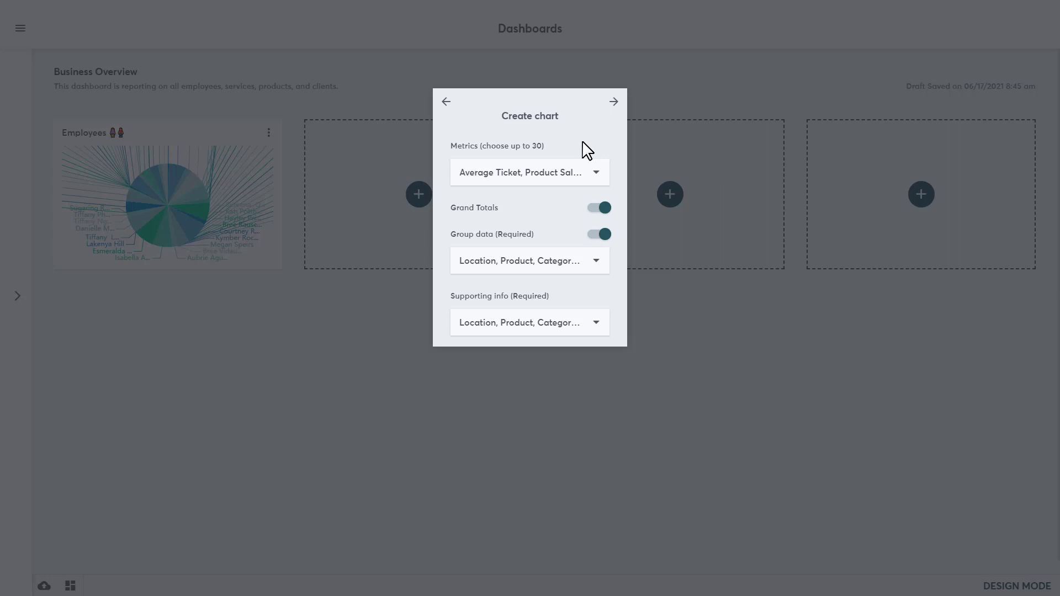
click(612, 102)
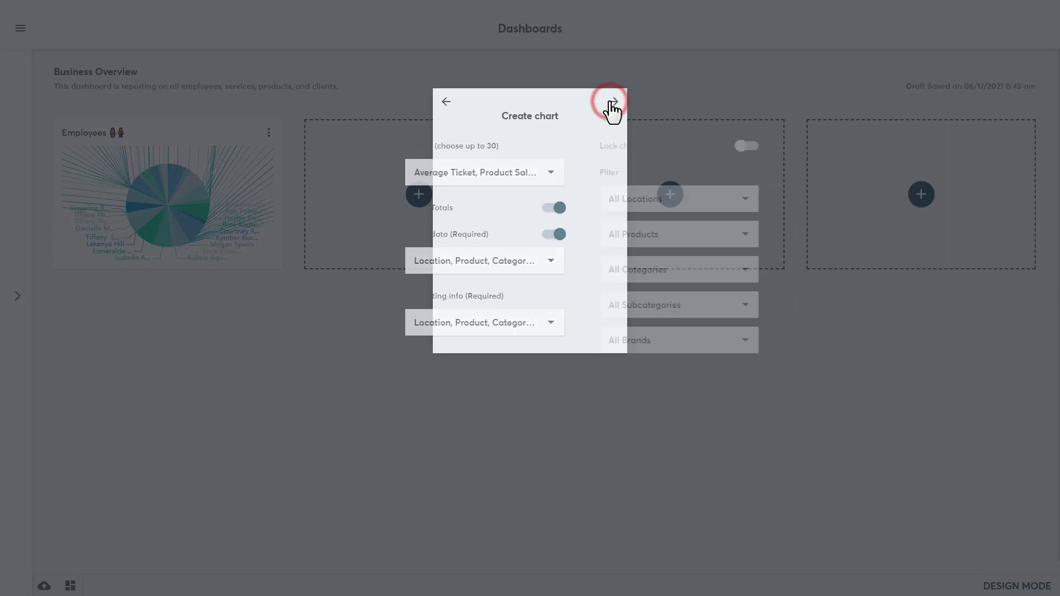
Leave the Locations, Products, Subcategories and Brands filters at All, with the chart unlocked.
click(612, 102)
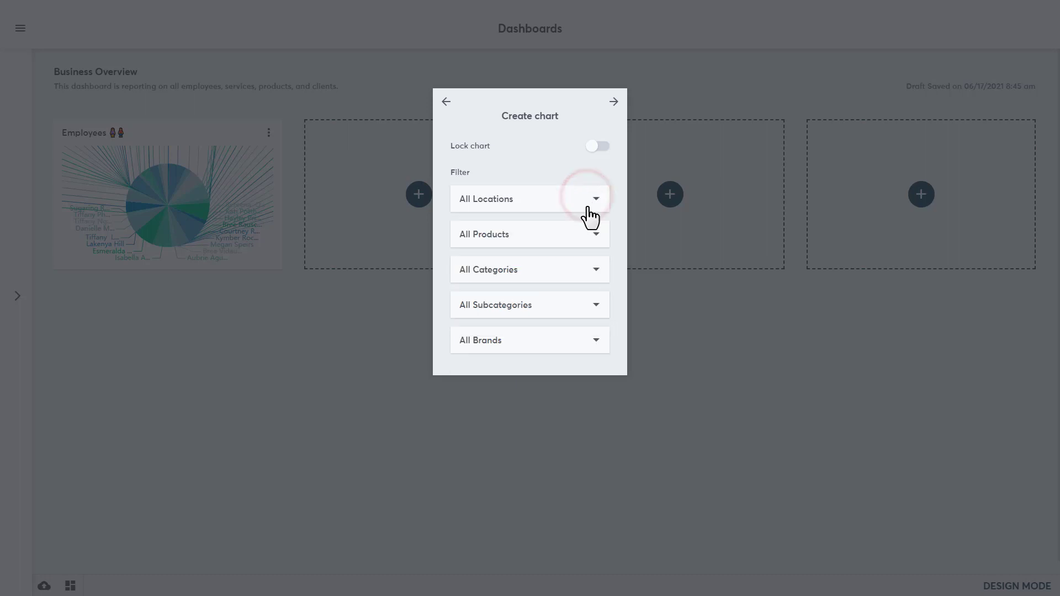
click(595, 235)
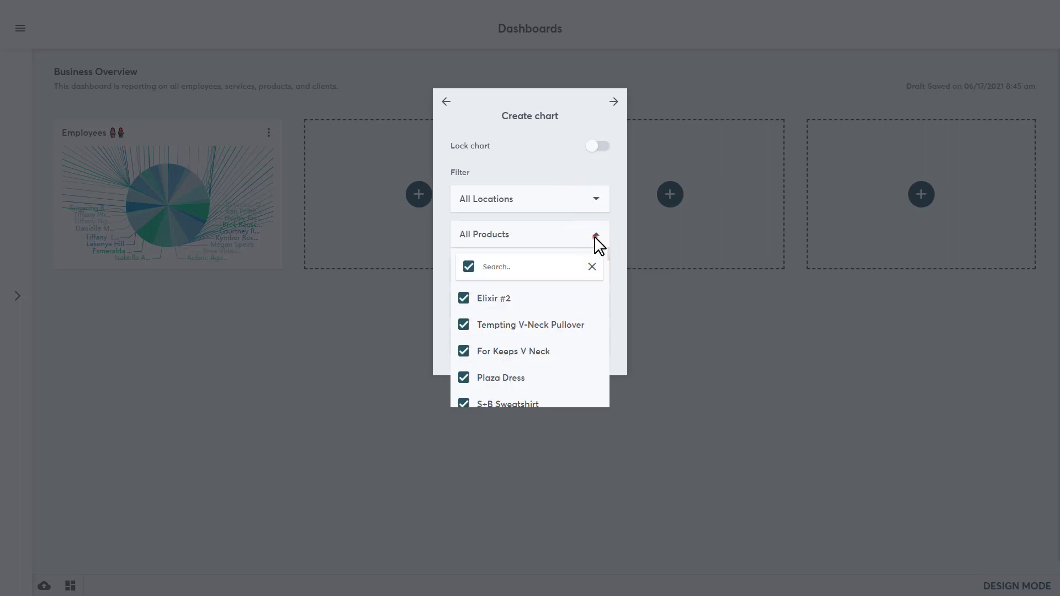
click(596, 234)
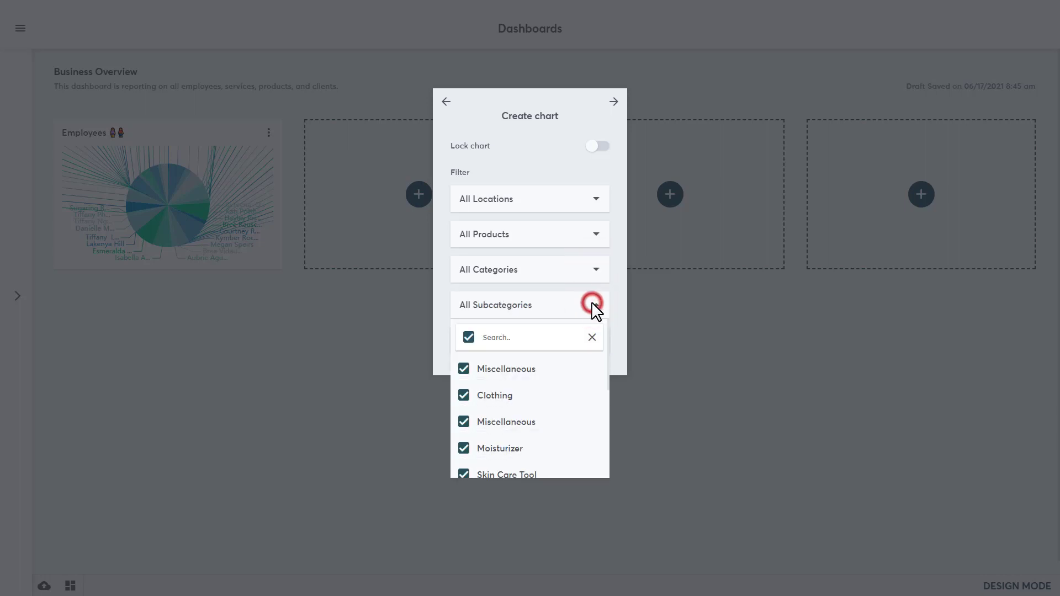
click(593, 305)
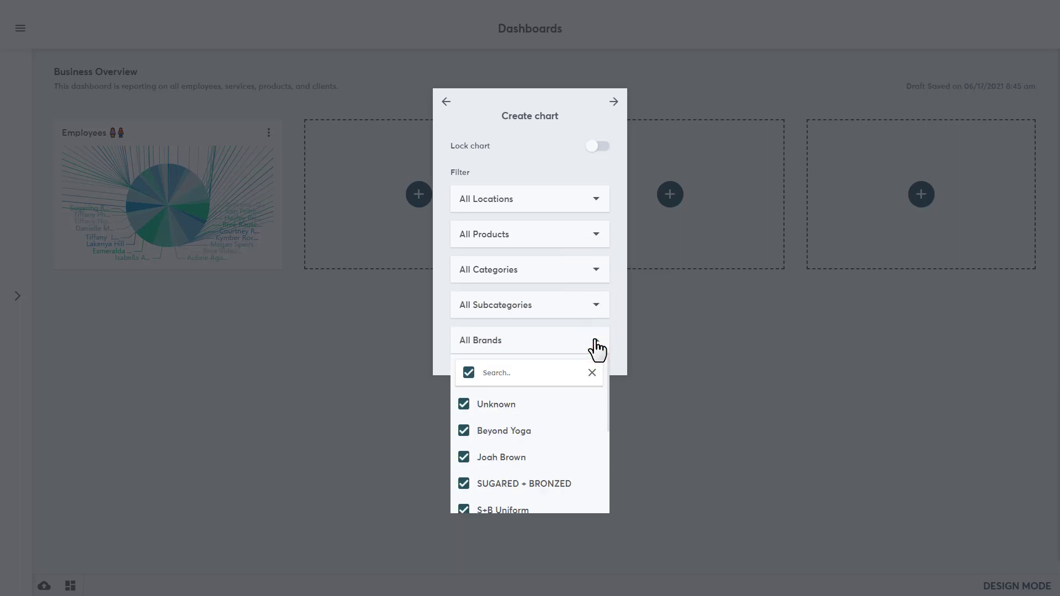
click(595, 340)
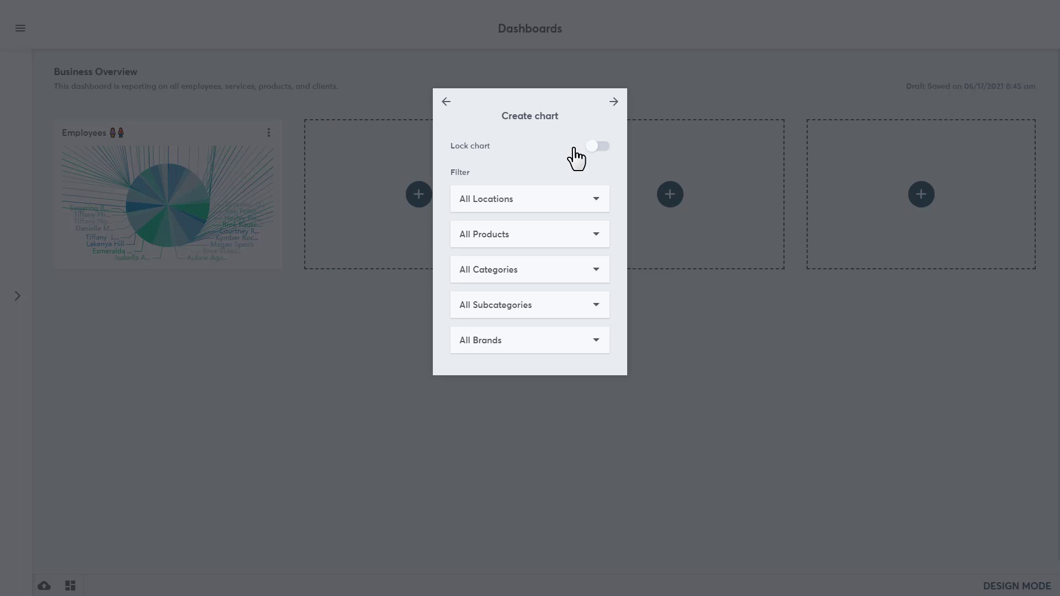
click(613, 102)
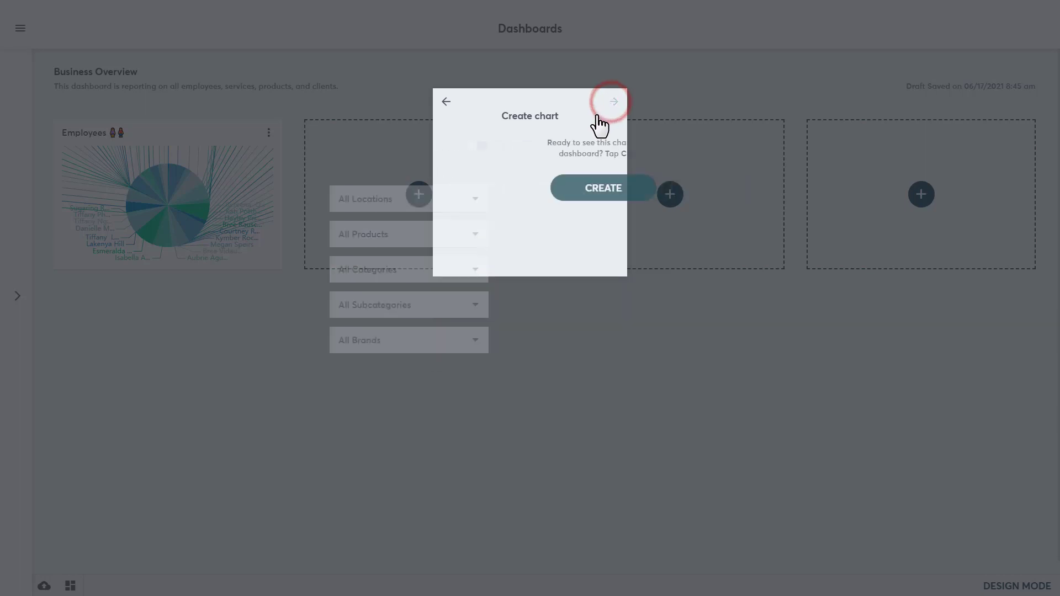
click(612, 101)
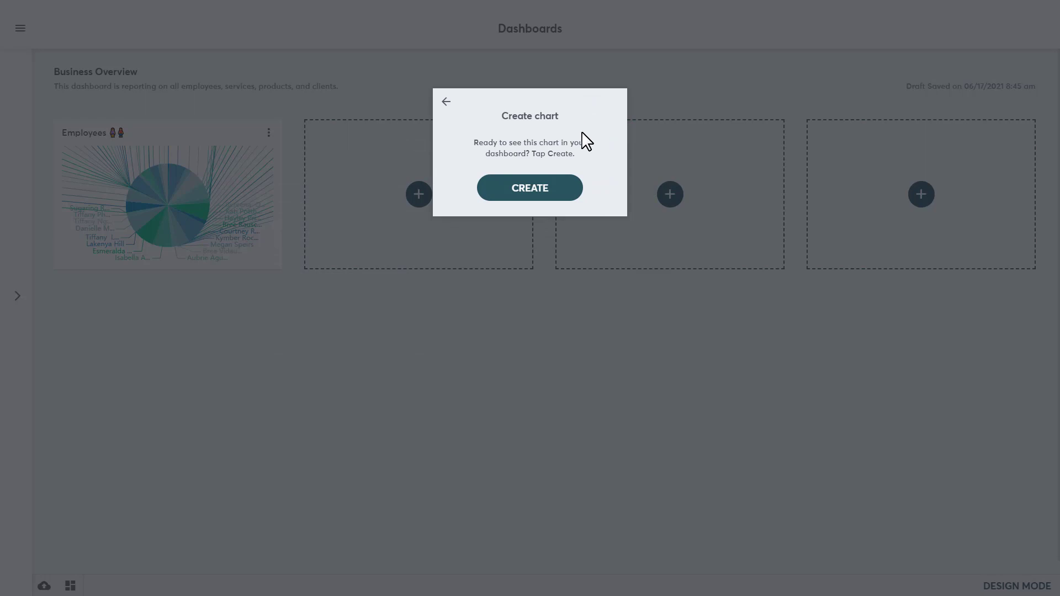
Create the Products table chart in the dashboard's second slot.
click(530, 187)
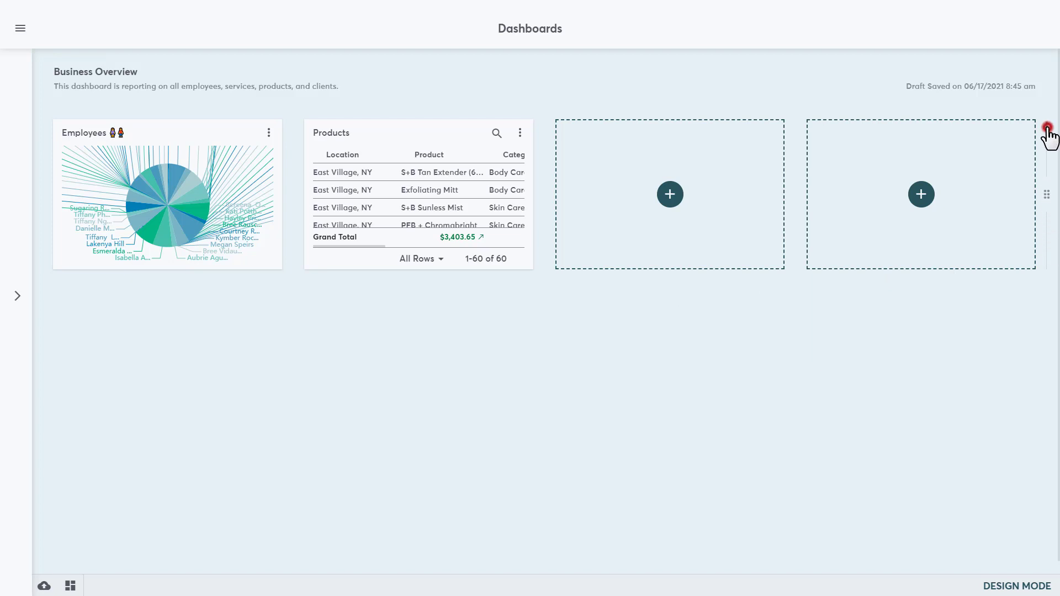
Insert a second chart row and keep it at a four-chart layout.
click(1048, 129)
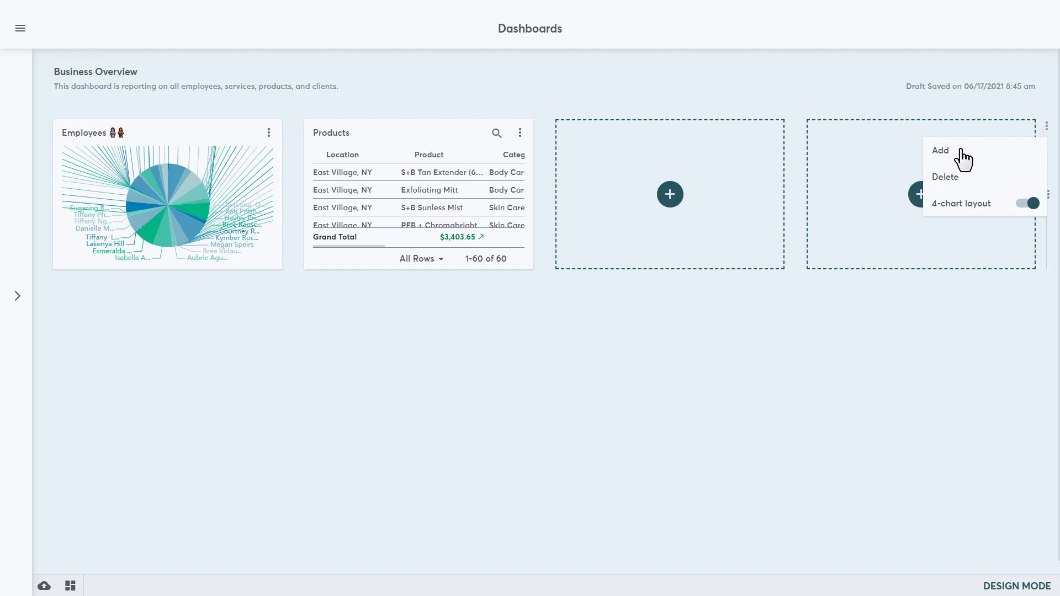
click(1026, 202)
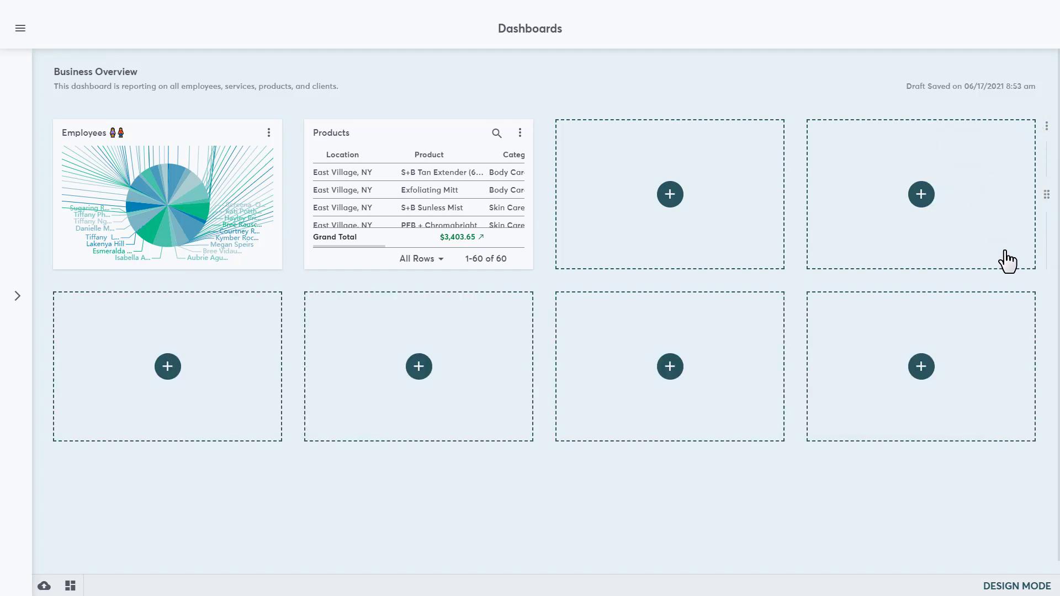
mouse_move(1046, 307)
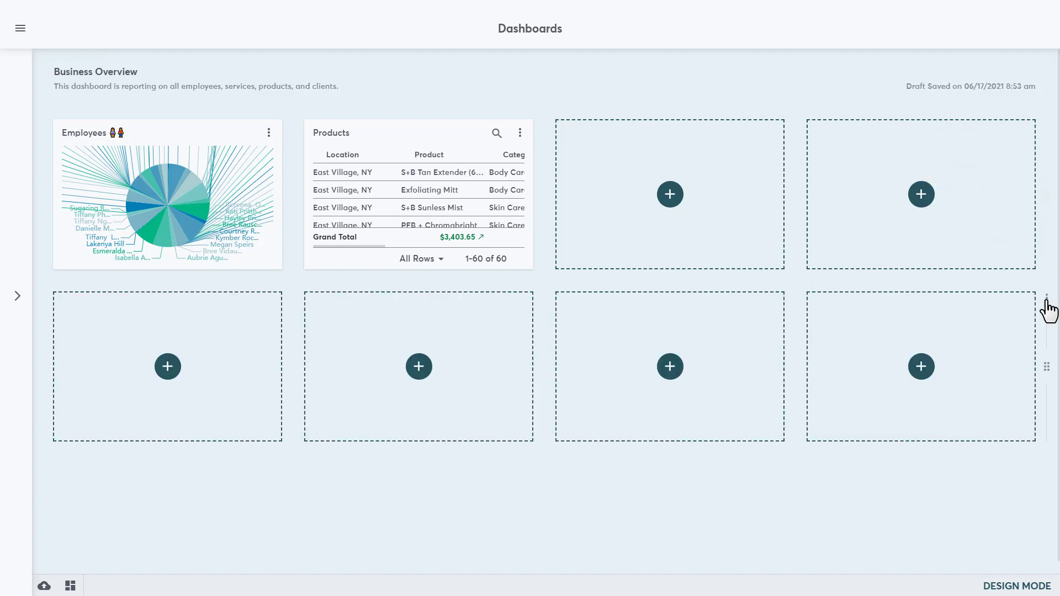
click(1048, 304)
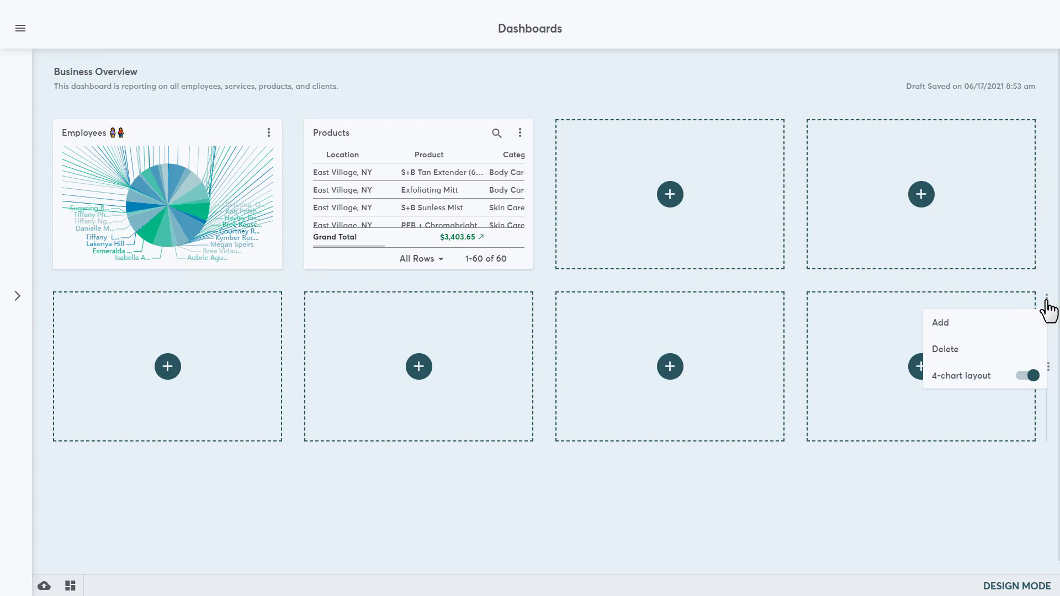
click(1027, 375)
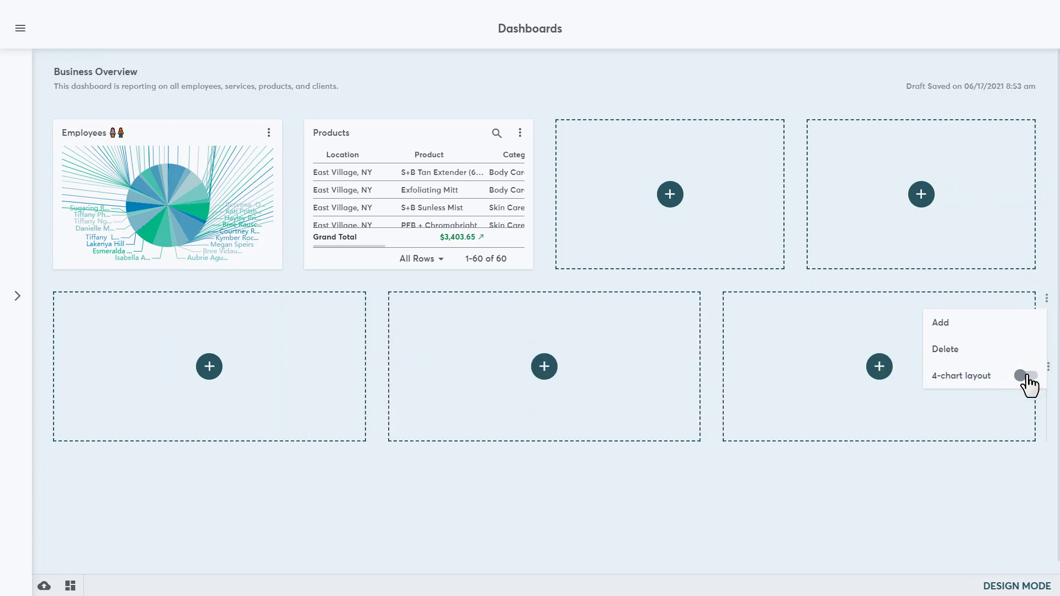
click(1028, 375)
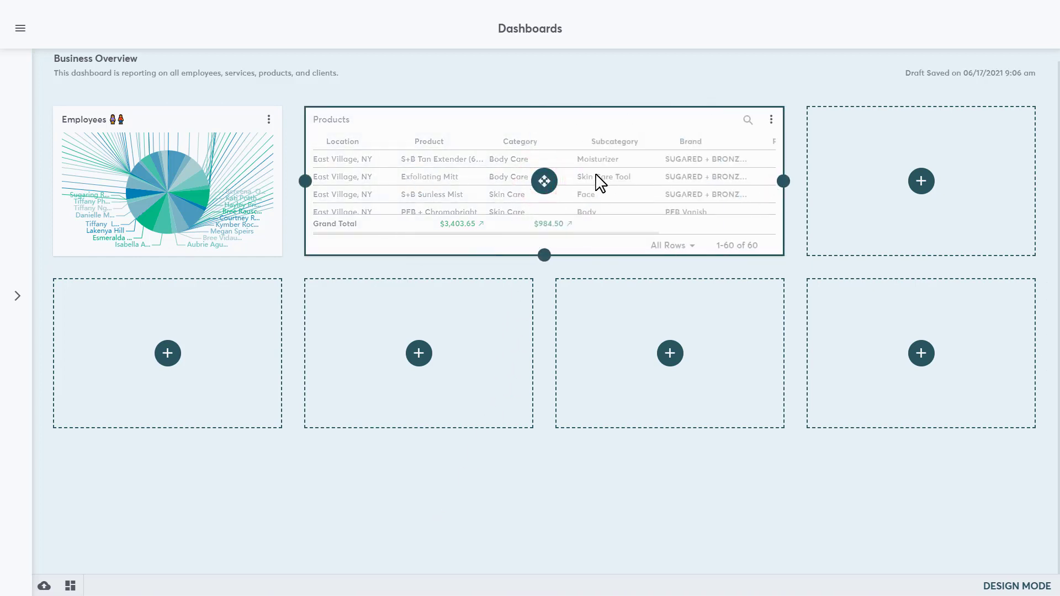
Widen the Products table across the top row.
drag(544, 181, 795, 180)
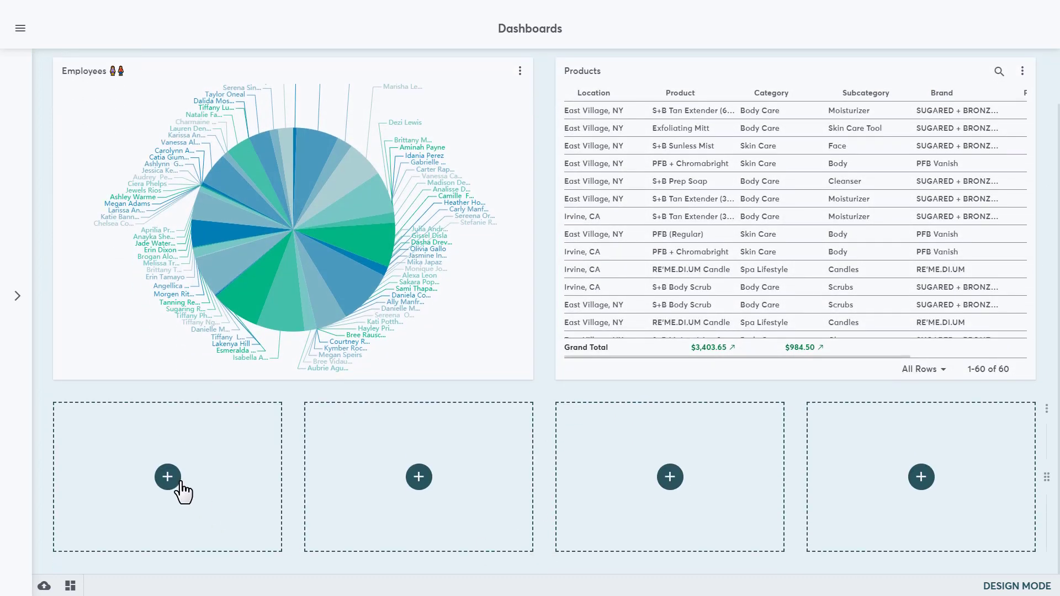
Start a chart in the bottom-left slot named Services with emojis, using Service data.
click(167, 477)
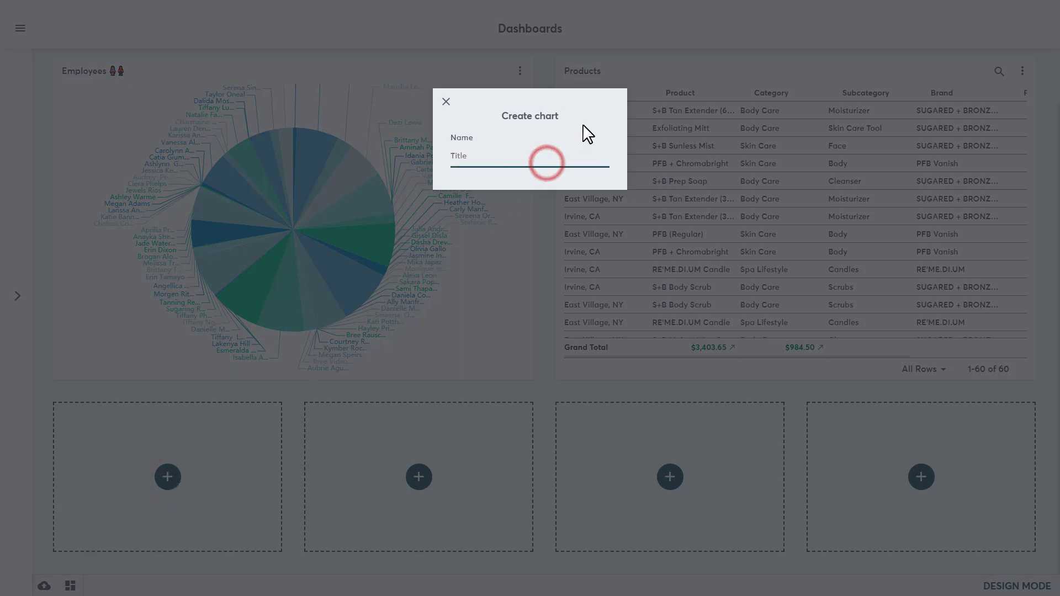
text(Services)
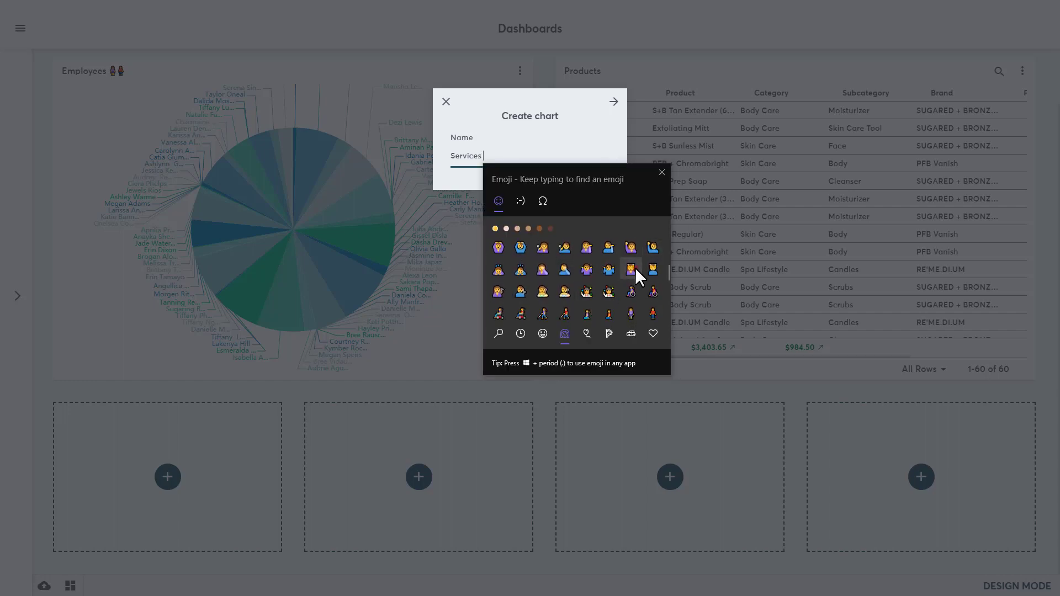
click(613, 102)
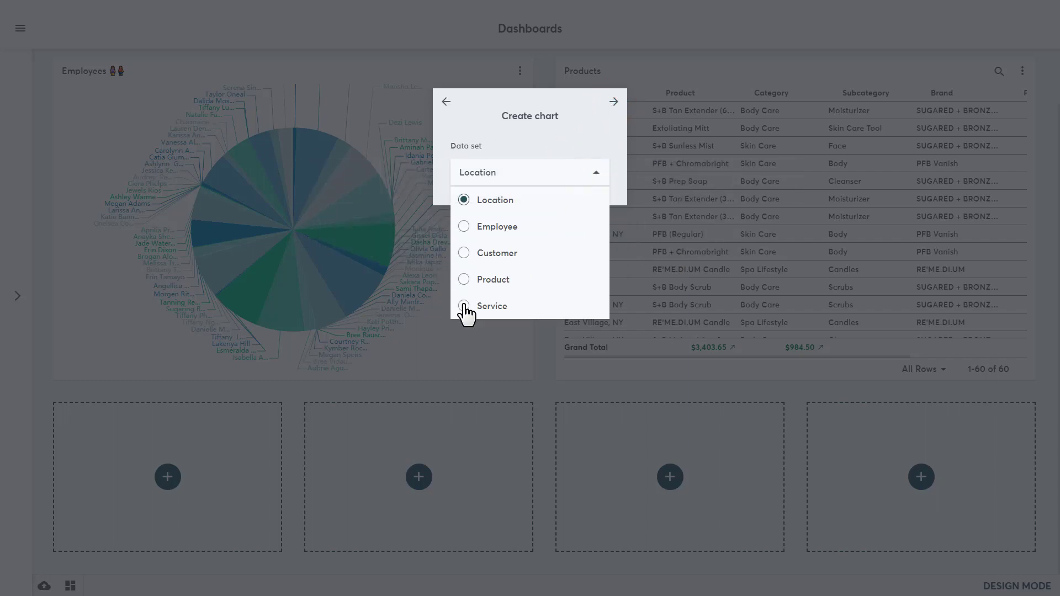
click(612, 101)
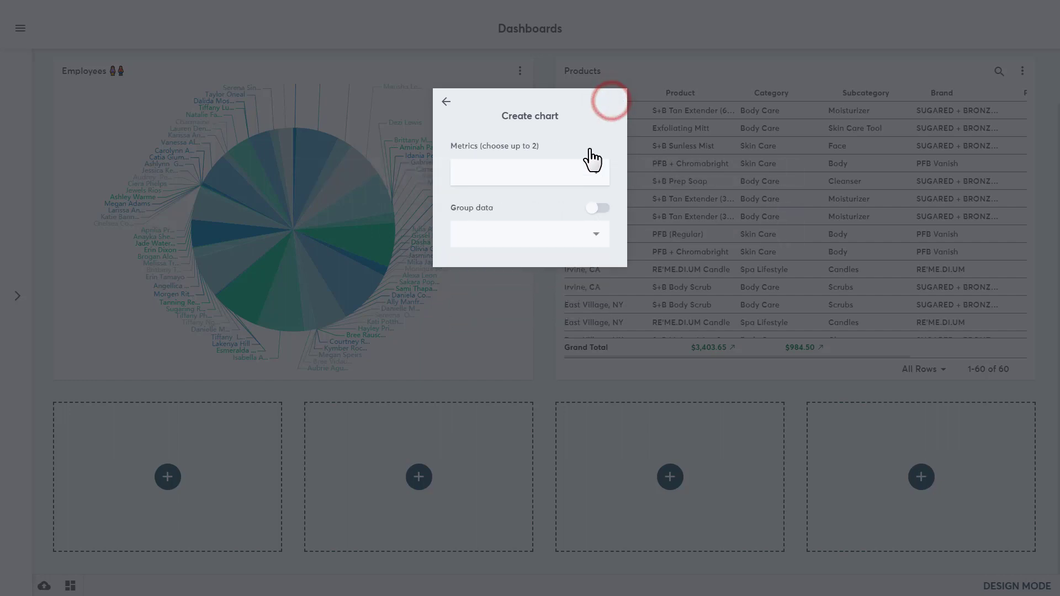
Measure Service Sales Net and create the Services chart.
click(529, 172)
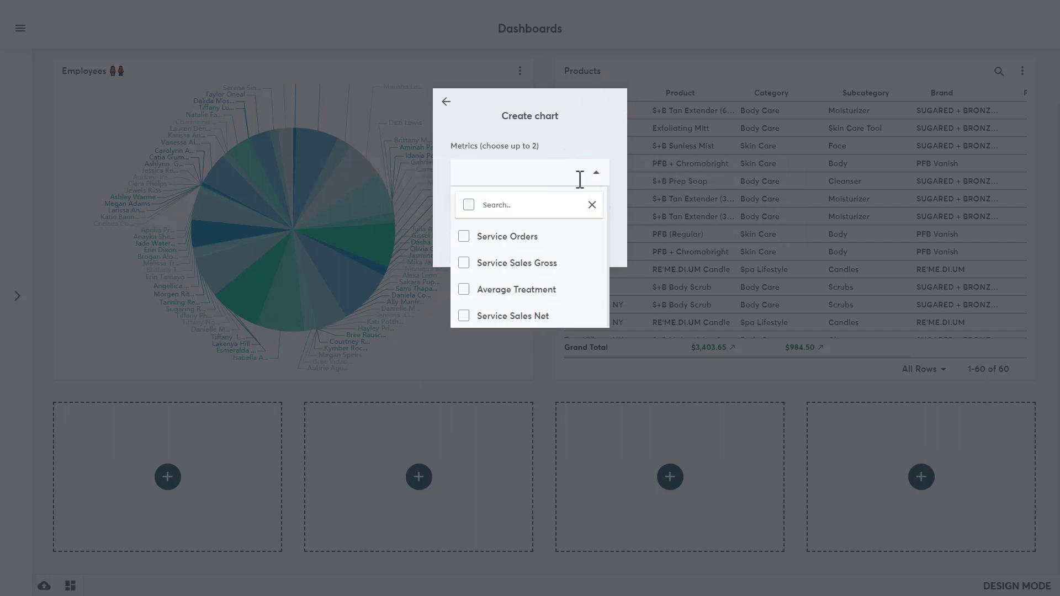
click(464, 315)
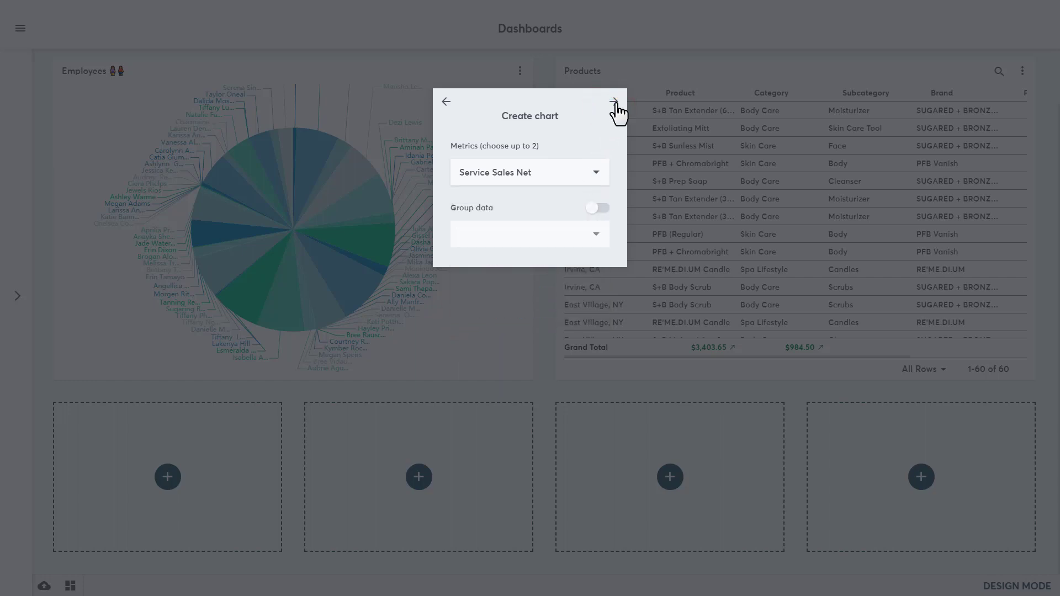
click(614, 101)
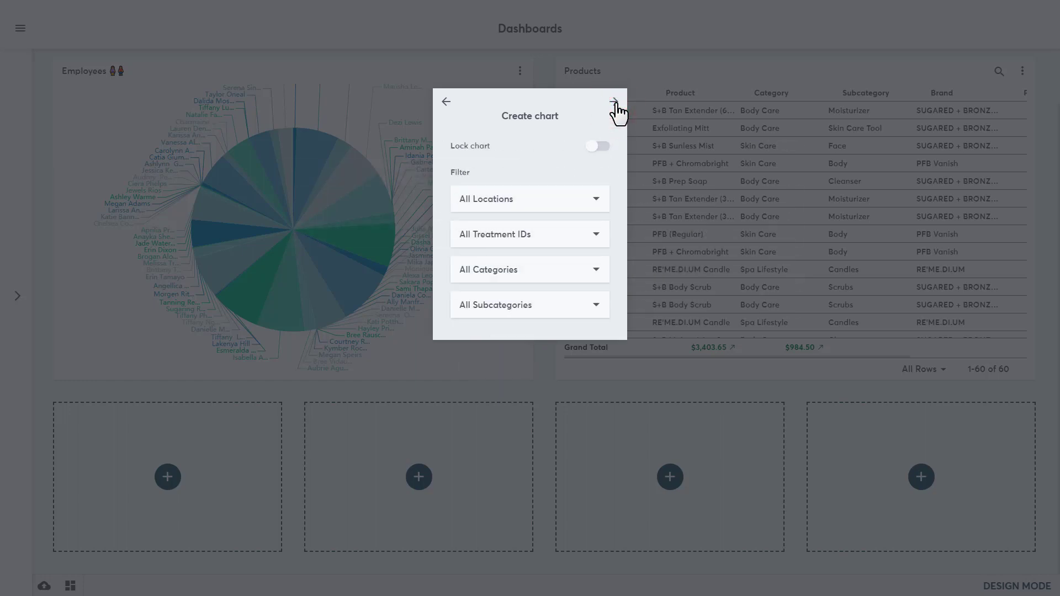
click(613, 102)
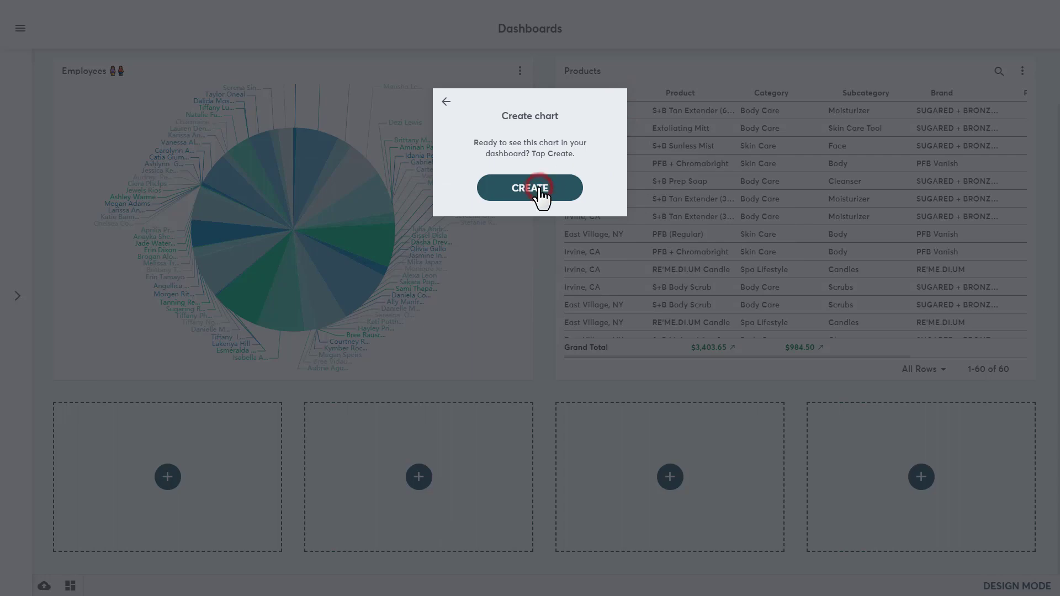
click(530, 188)
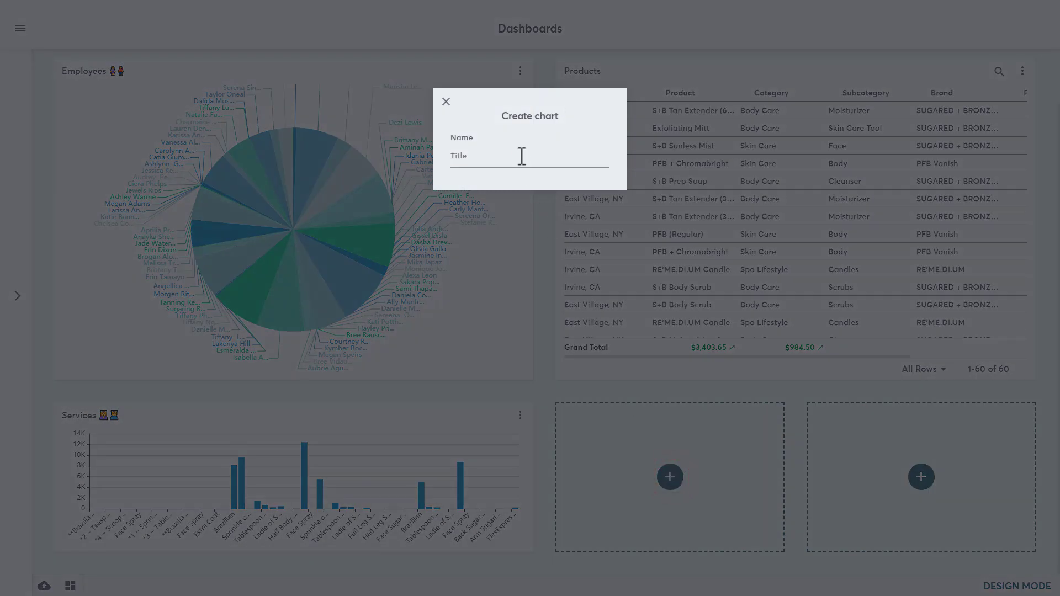
Name the new chart Clients and choose the Customer data set.
text(c)
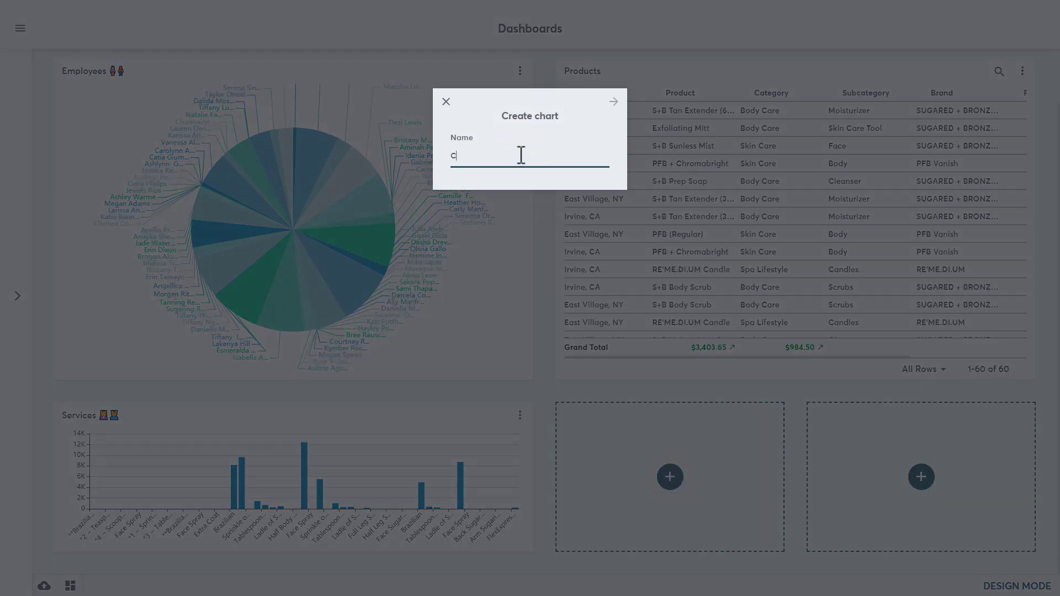
text(lients)
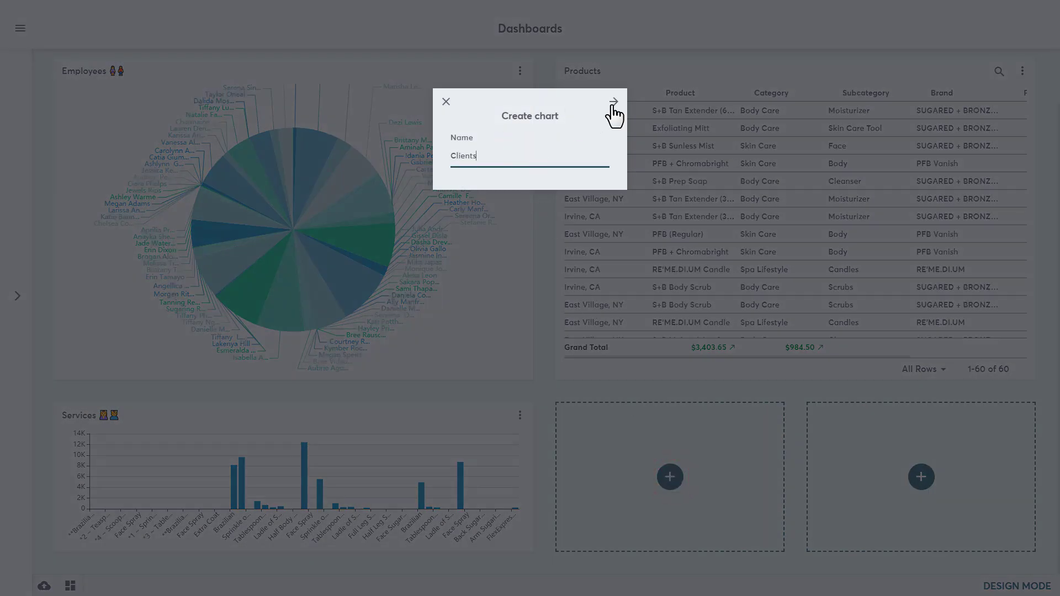
click(612, 102)
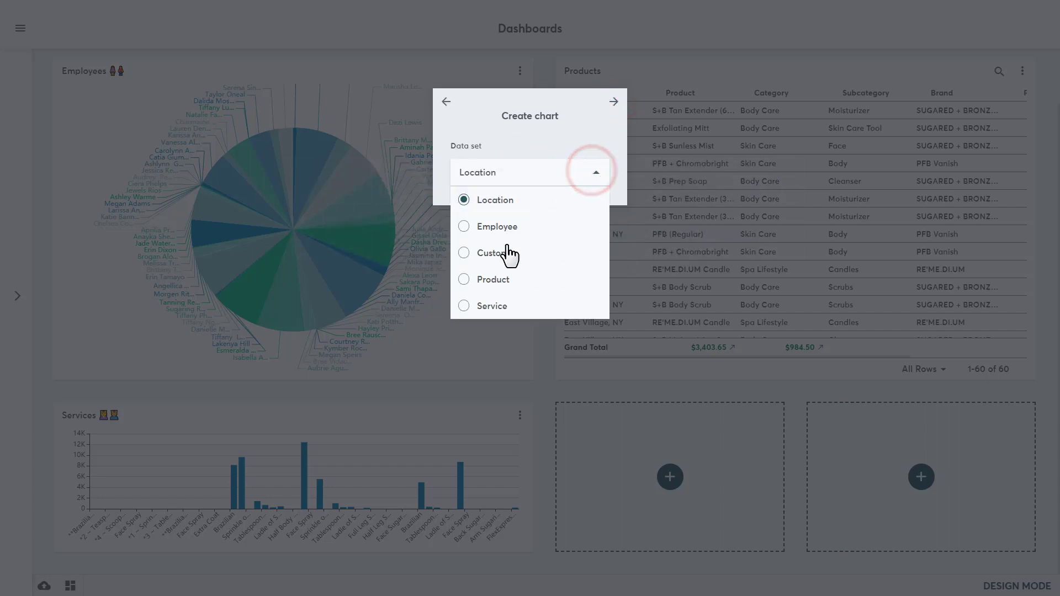
click(613, 102)
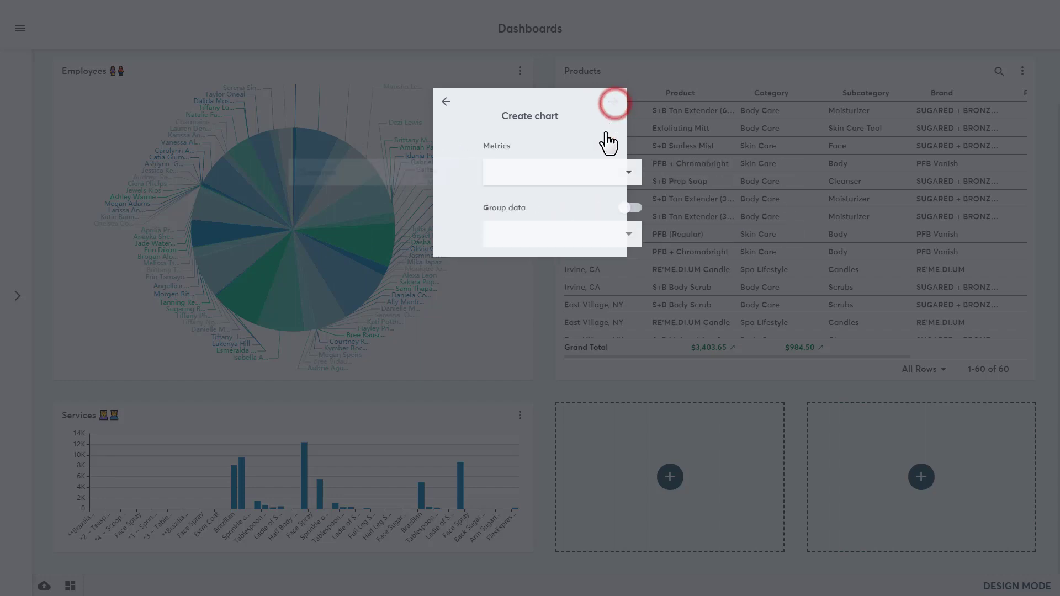
Select Retail % as the metric and create the Clients chart.
click(559, 172)
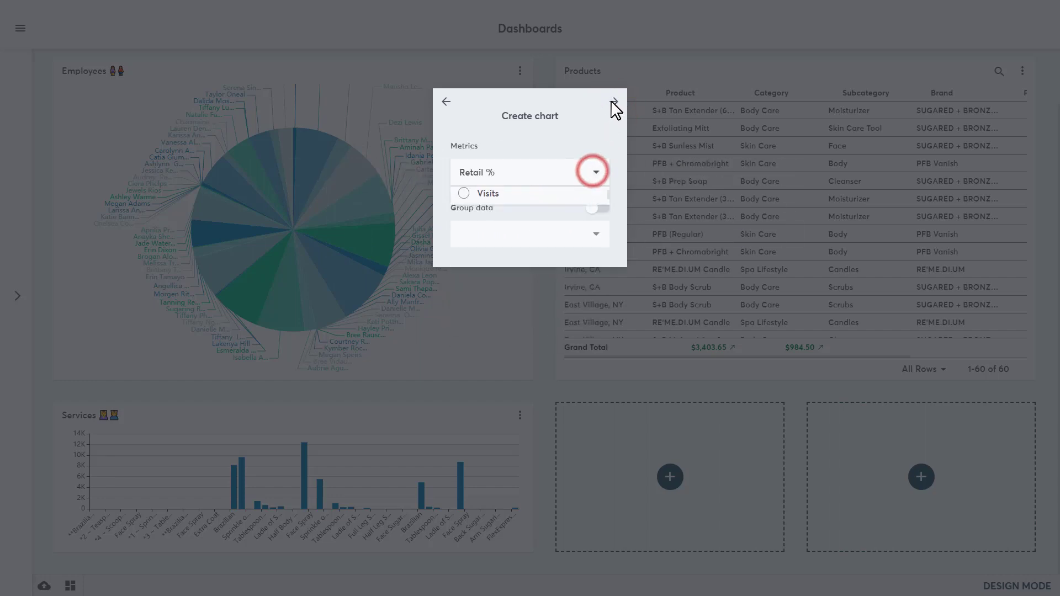
click(594, 172)
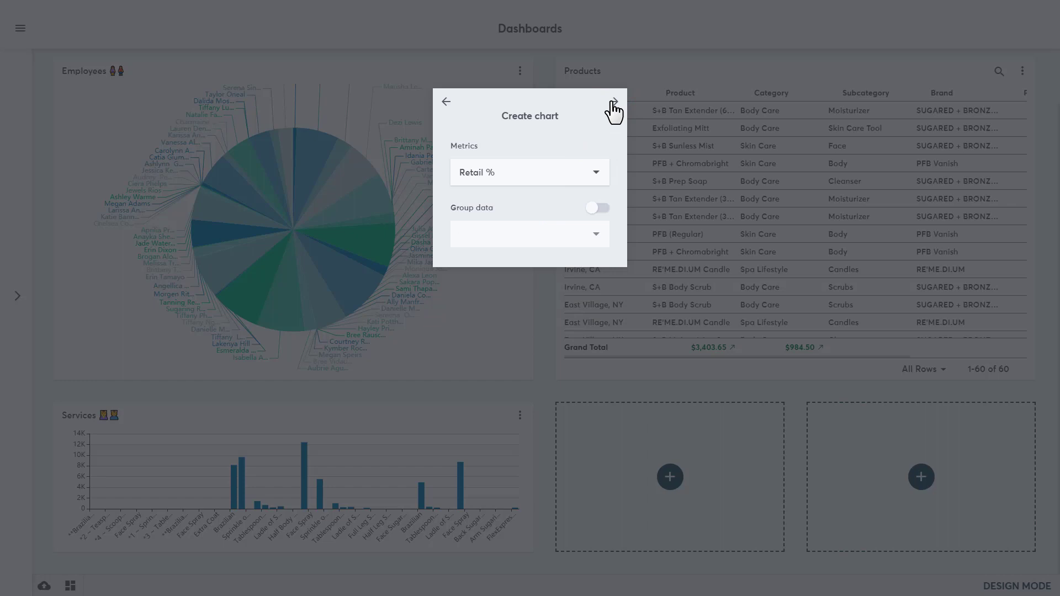
click(612, 102)
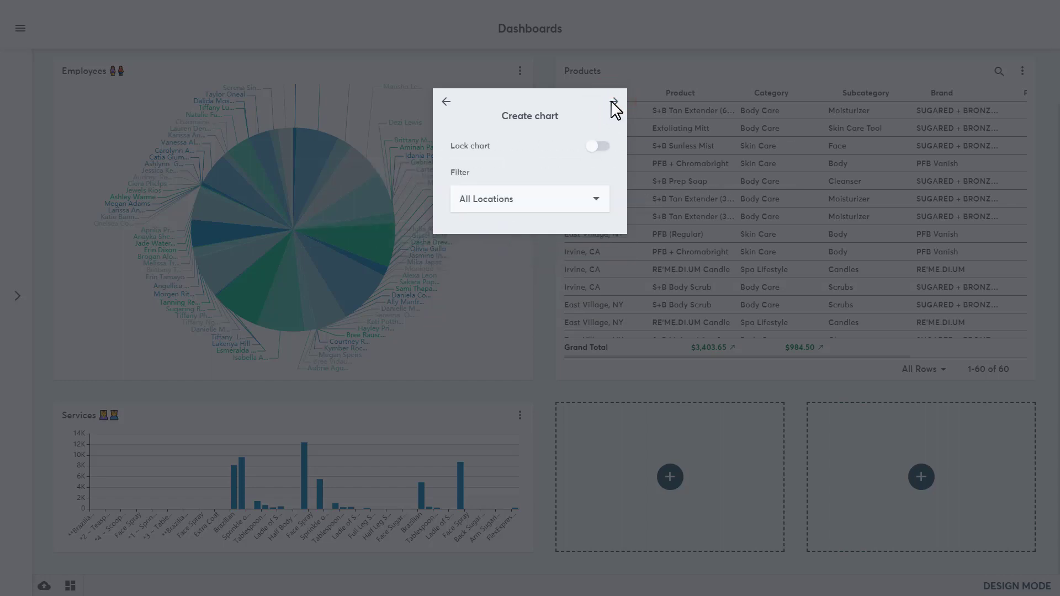
click(614, 102)
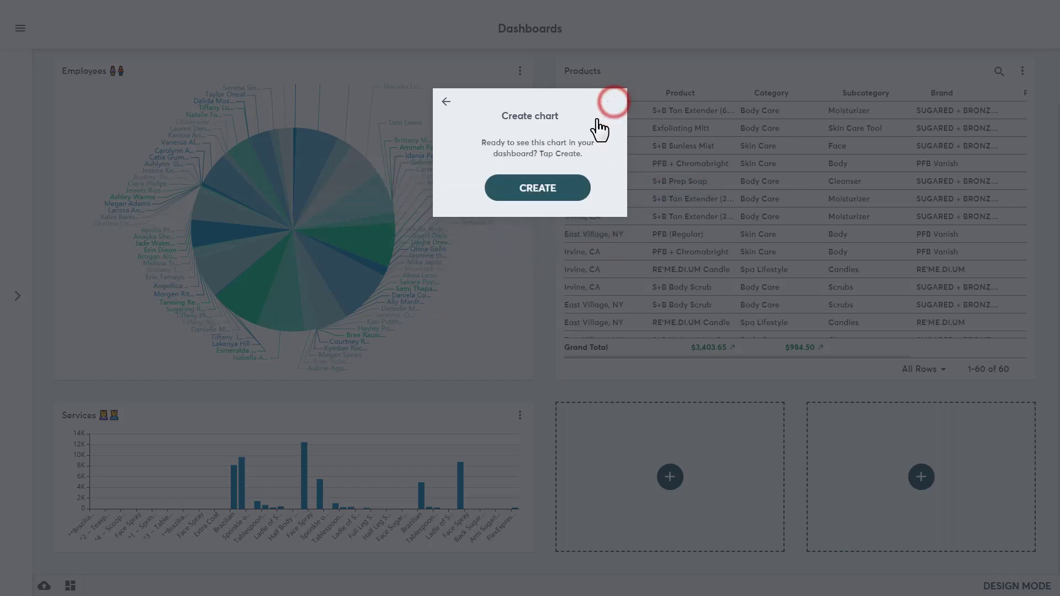
click(537, 187)
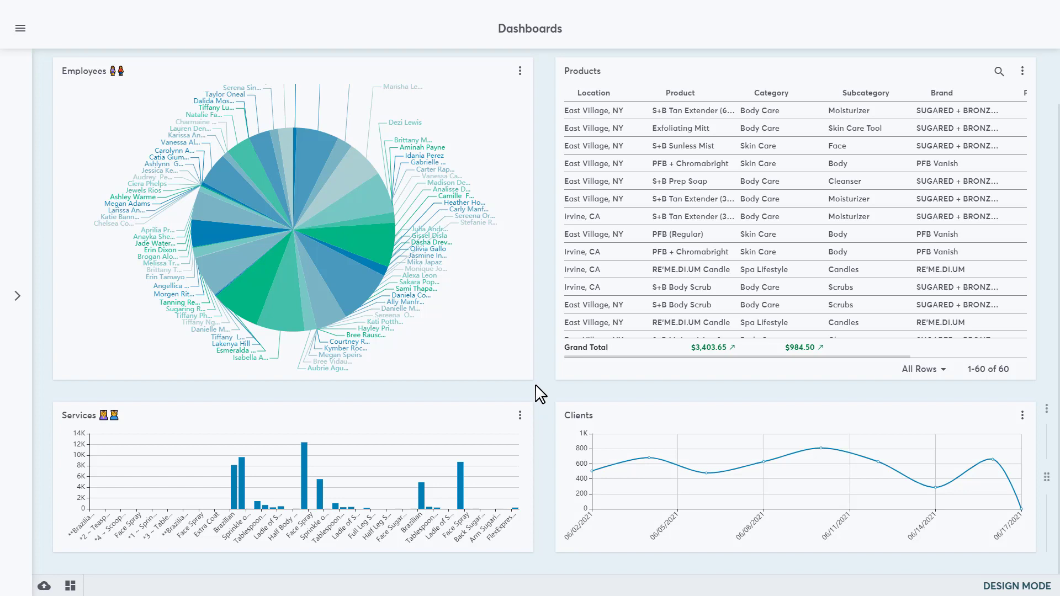
mouse_move(119, 586)
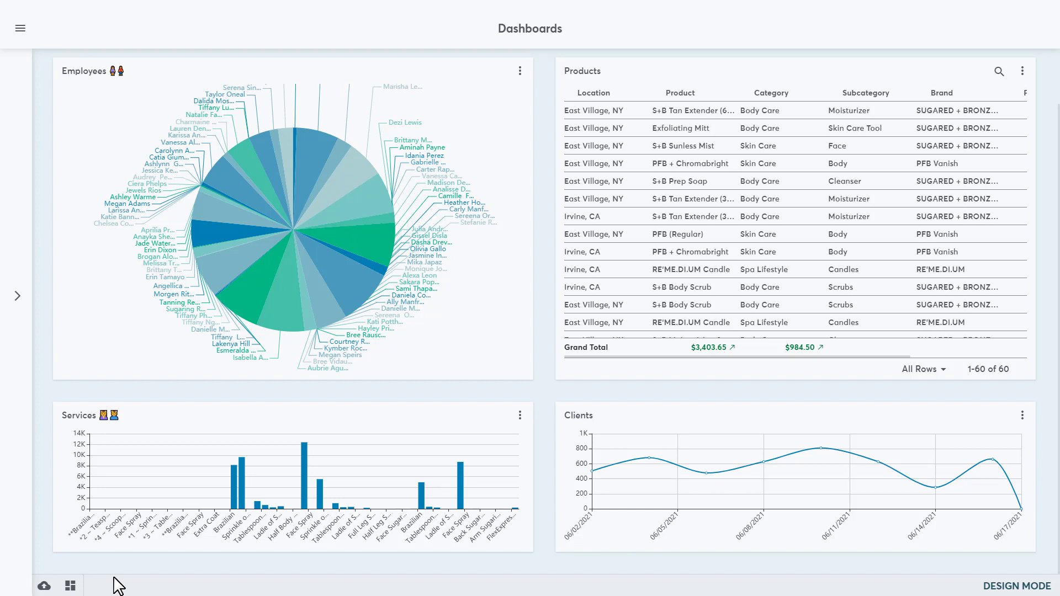
Begin publishing the completed four-chart Business Overview dashboard.
click(69, 586)
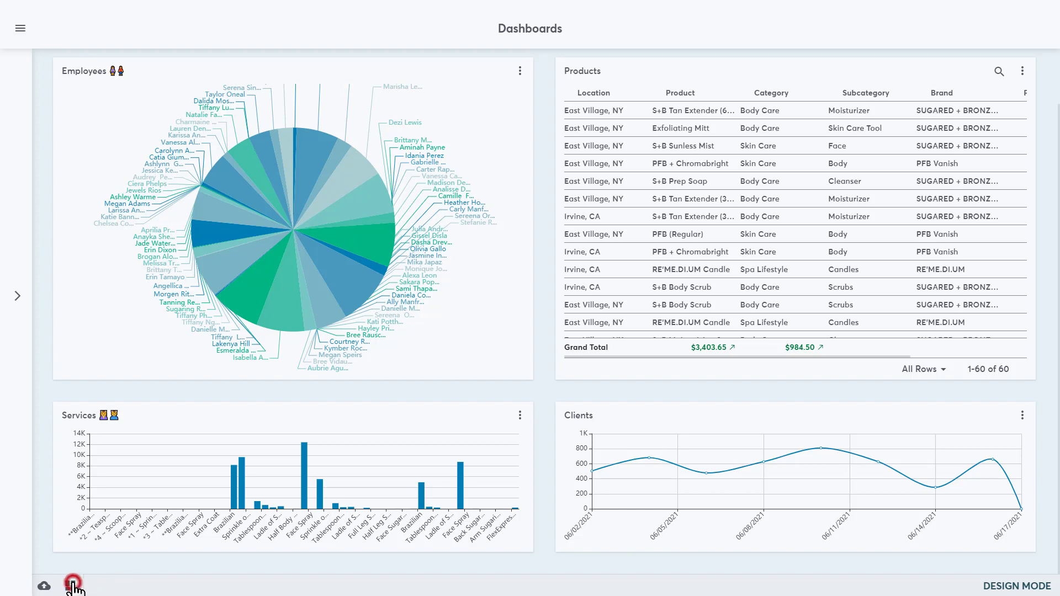
Publish the Business Overview dashboard so it is marked published 06/17/2021.
click(72, 585)
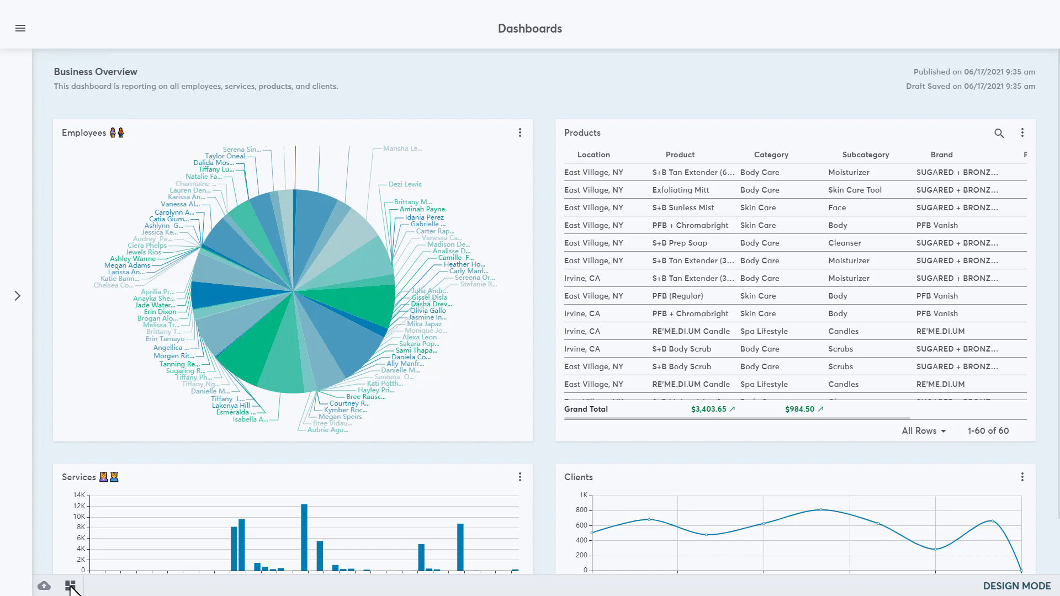
mouse_move(134, 590)
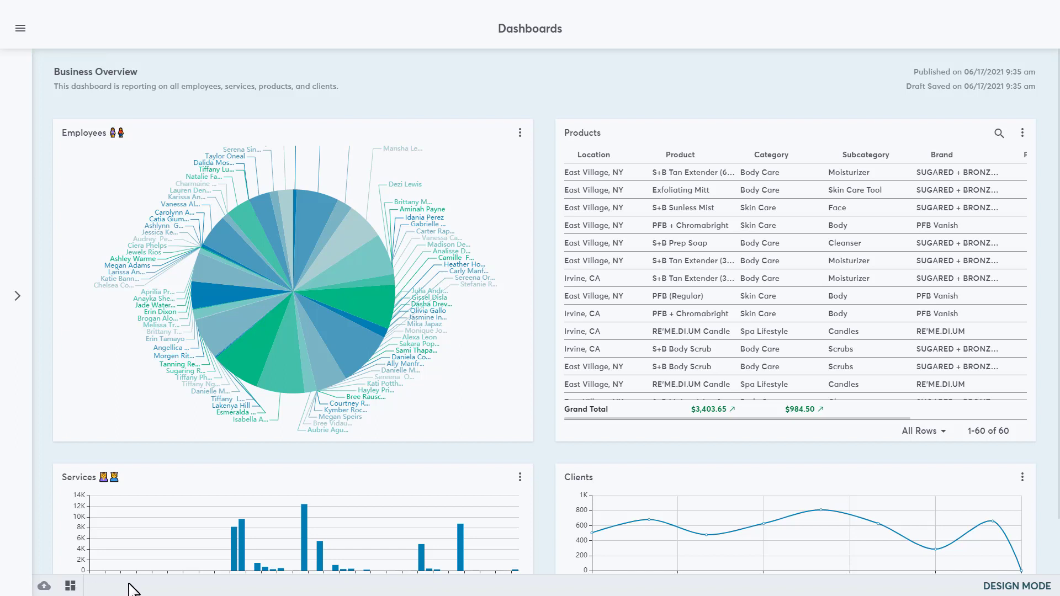
click(70, 585)
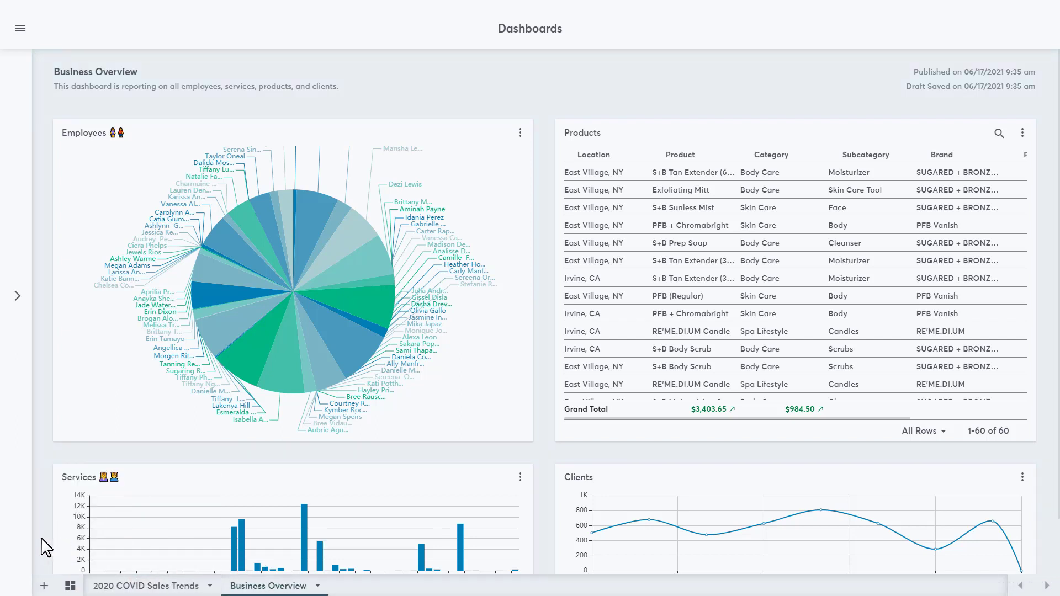
scroll(down, 3)
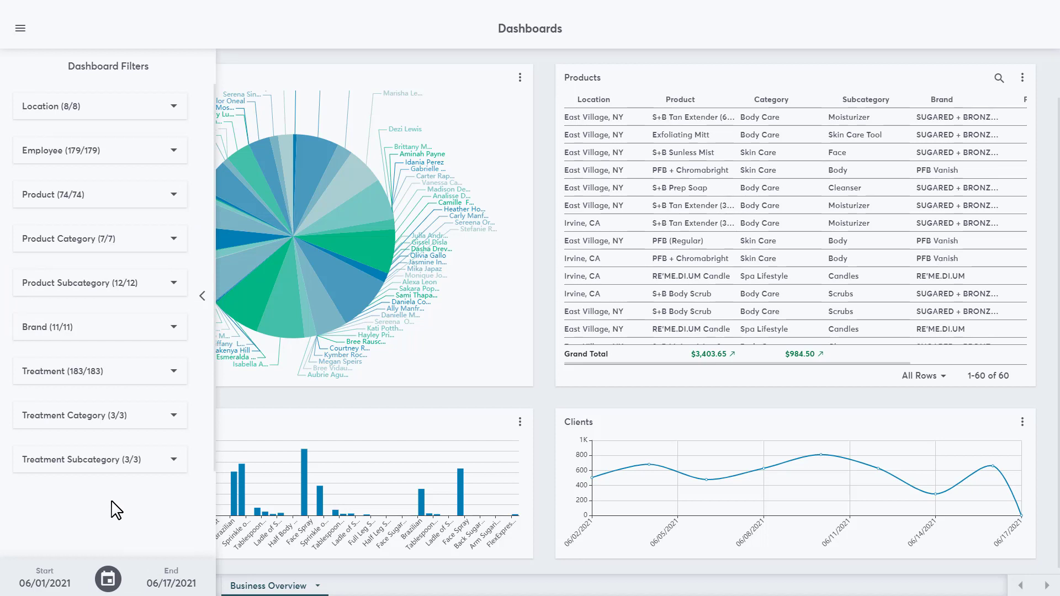
Open the Location filter dropdown in the Dashboard Filters panel.
click(169, 106)
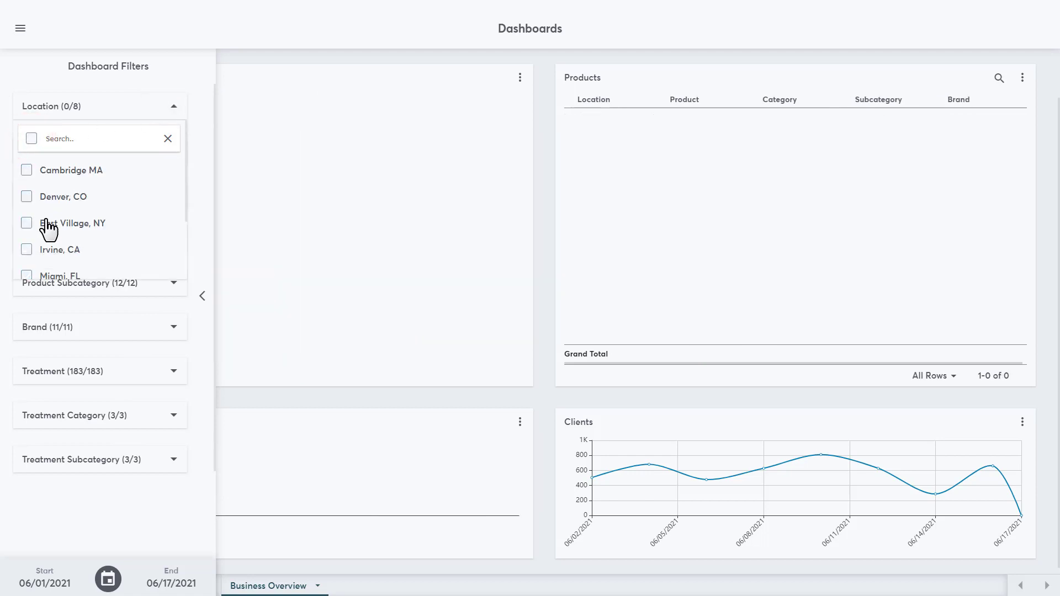
click(27, 247)
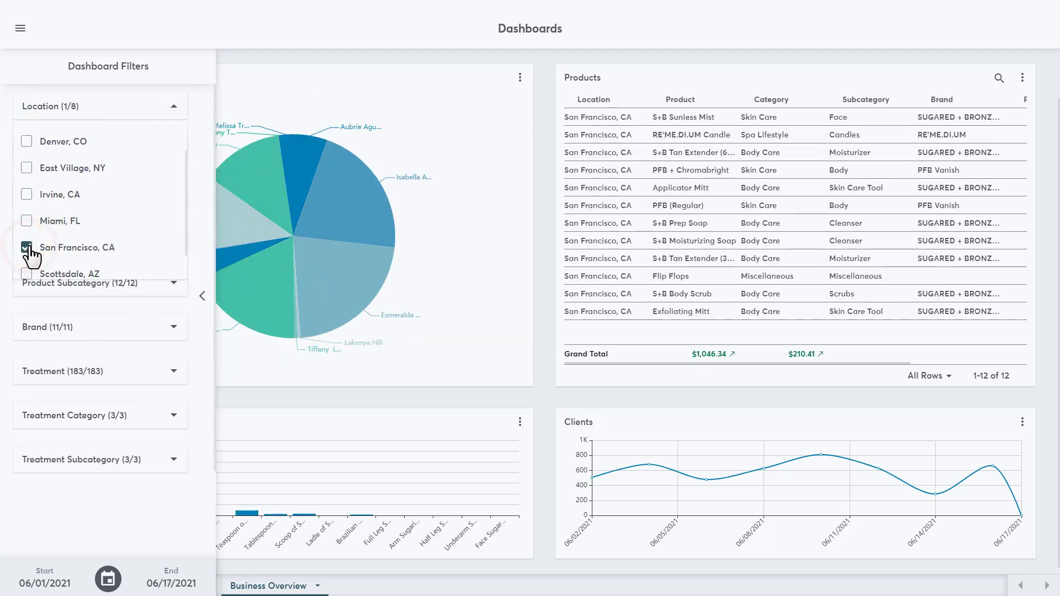
click(26, 247)
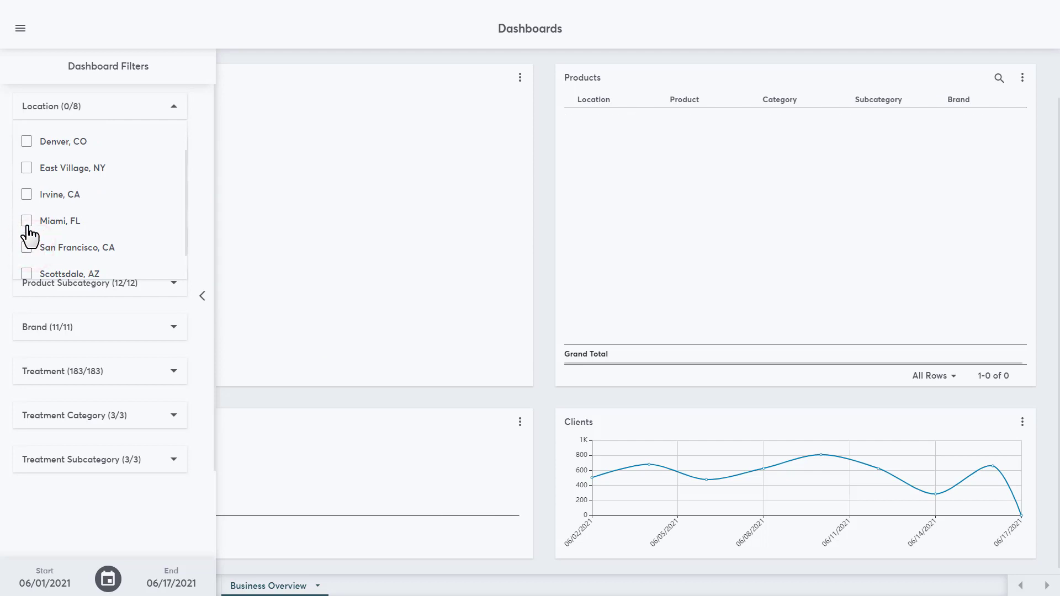
click(26, 220)
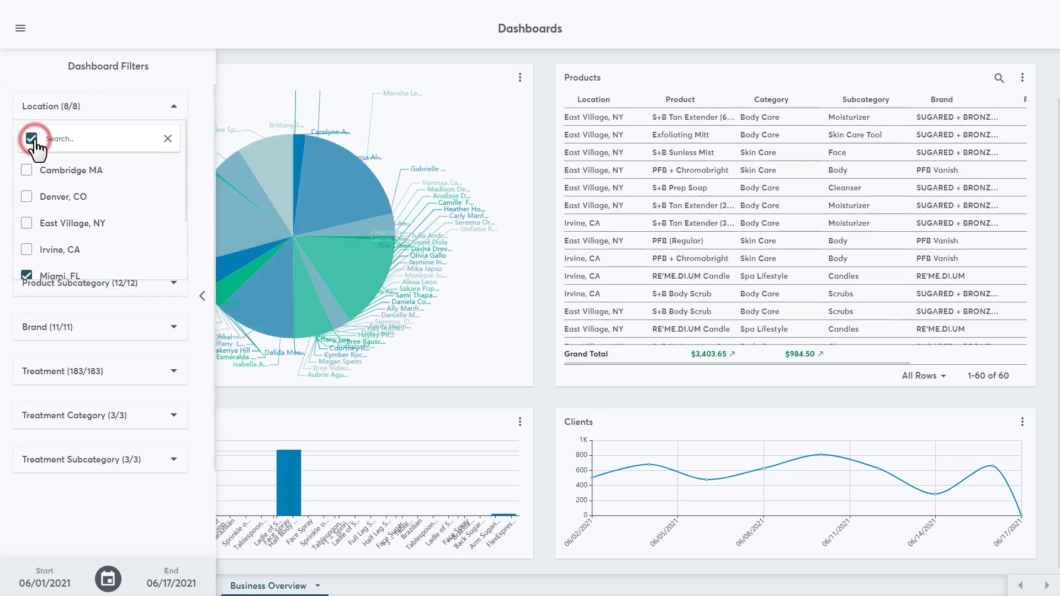
click(175, 106)
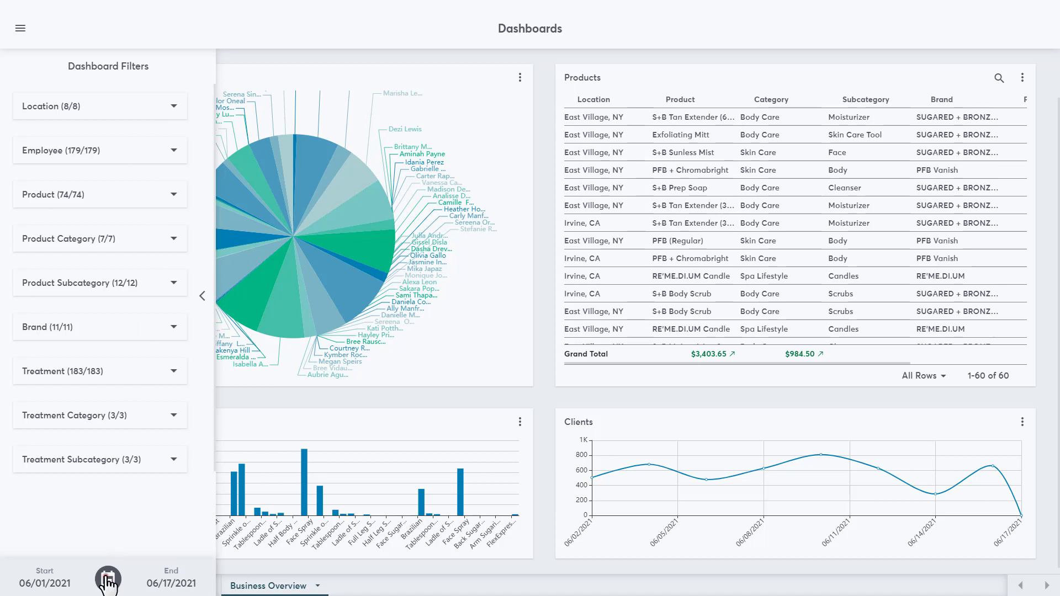
click(108, 579)
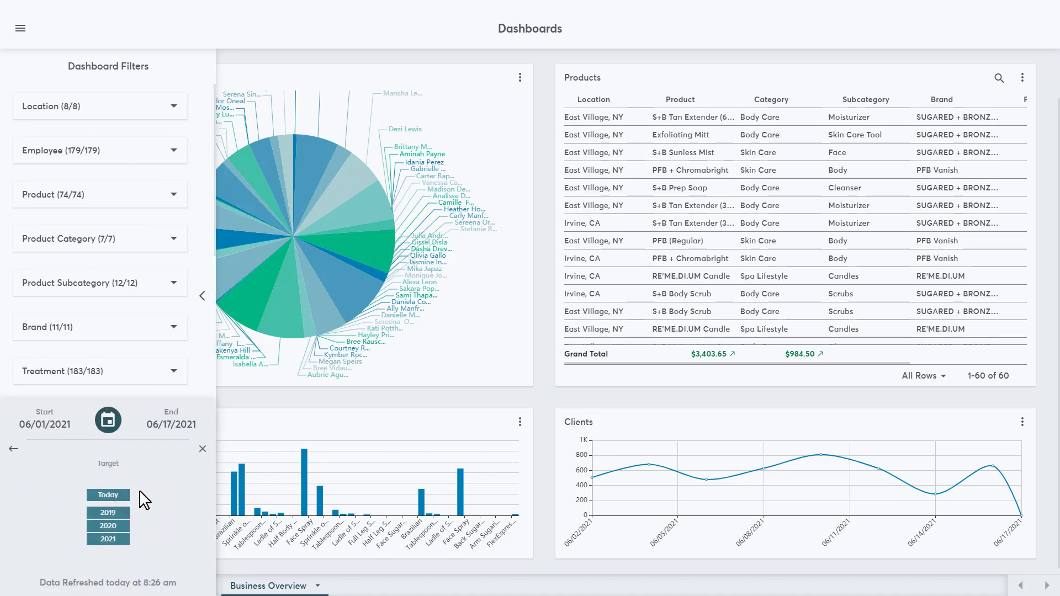
Narrow the dashboard date range to 06/13/2021–06/17/2021.
click(107, 495)
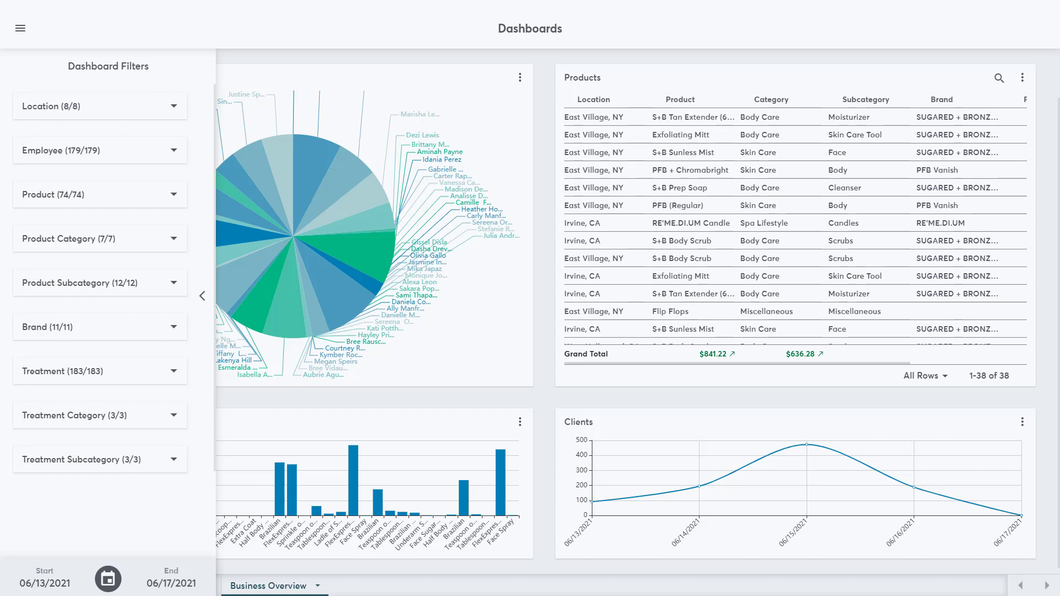
mouse_move(242, 419)
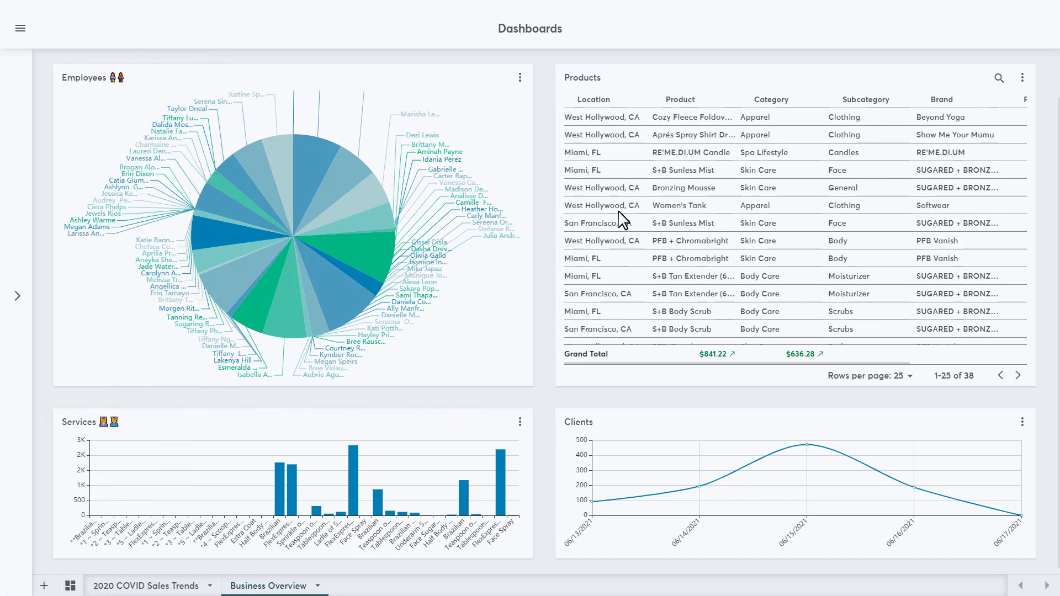
Sort the Products table by product name.
click(694, 100)
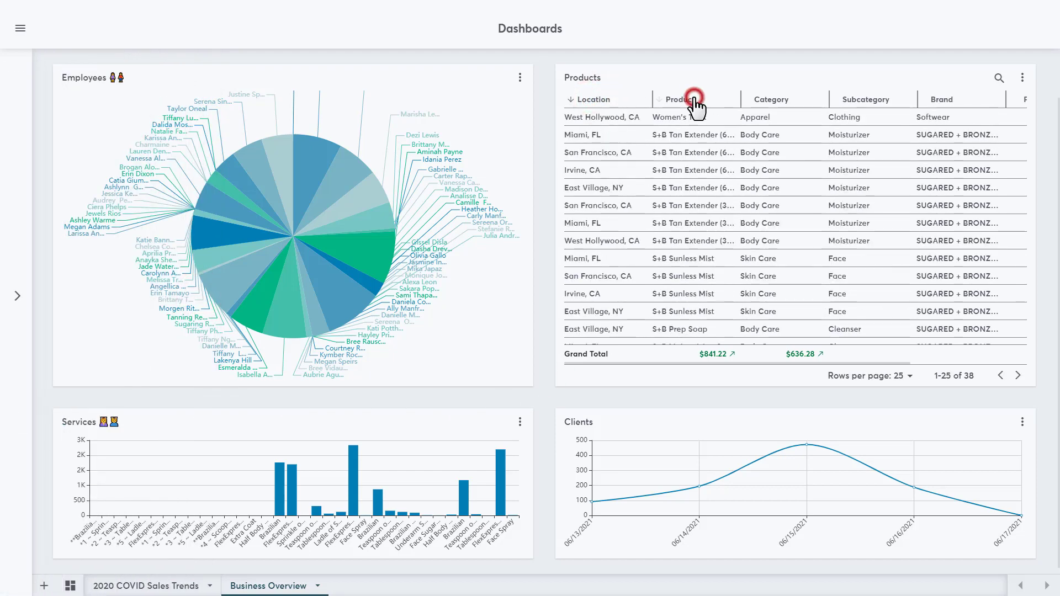
Sort Products ascending by product name and show rows 26–38 of 38.
click(686, 100)
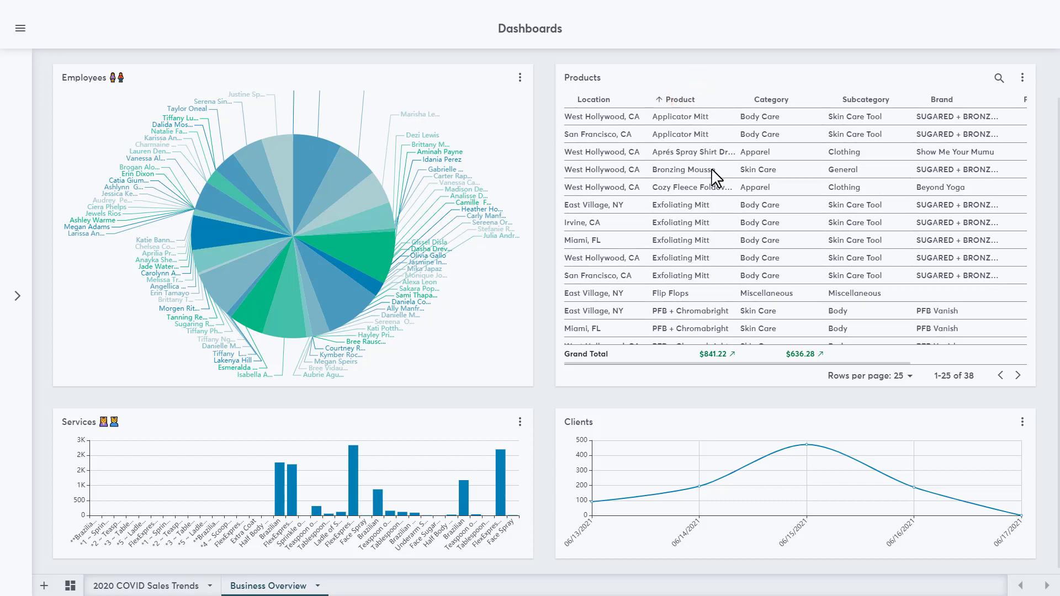
scroll(down, 3)
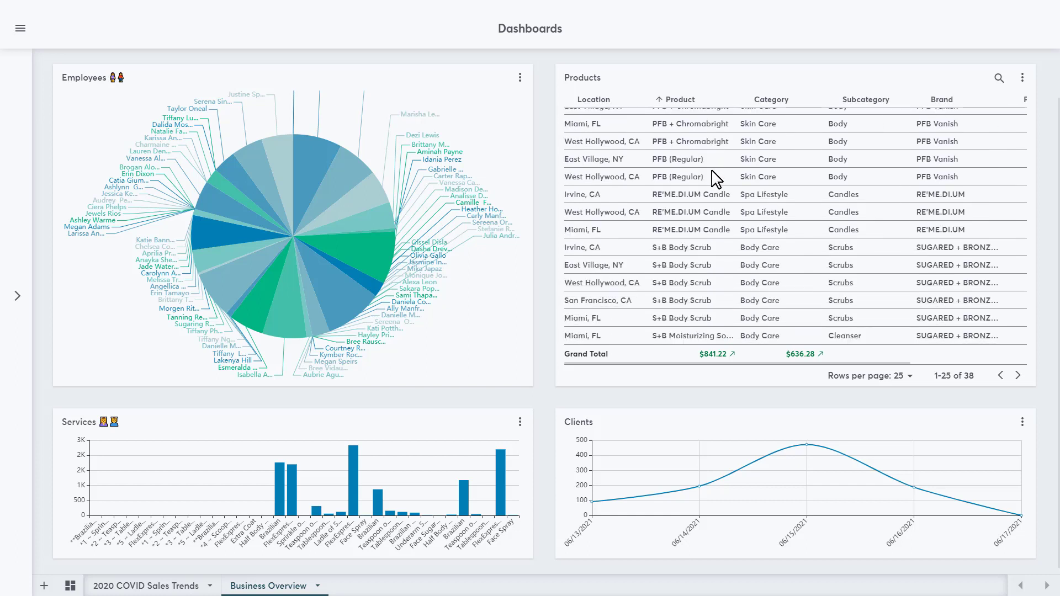
mouse_move(866, 319)
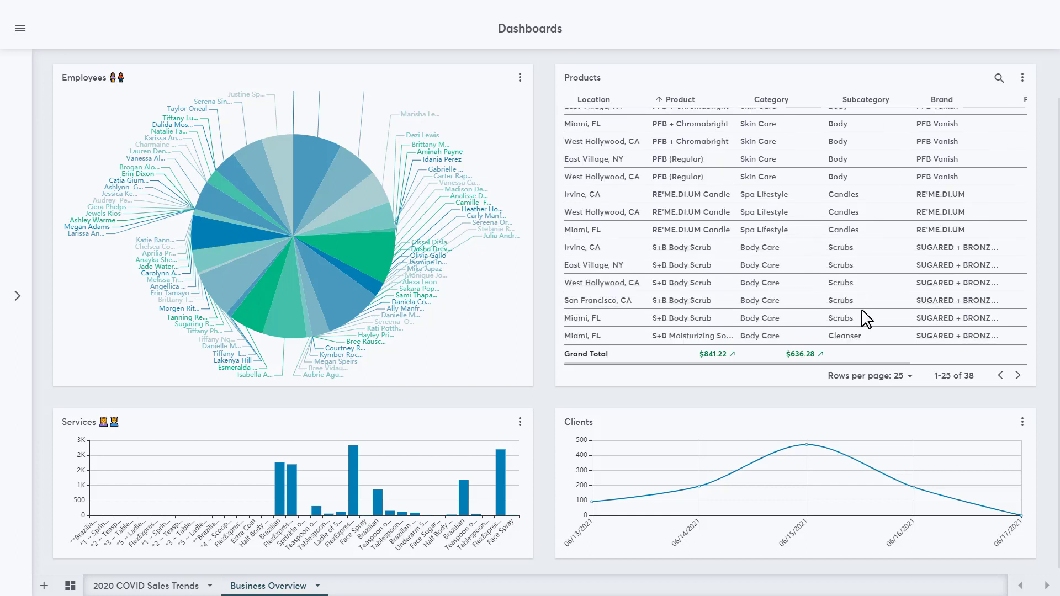
click(898, 376)
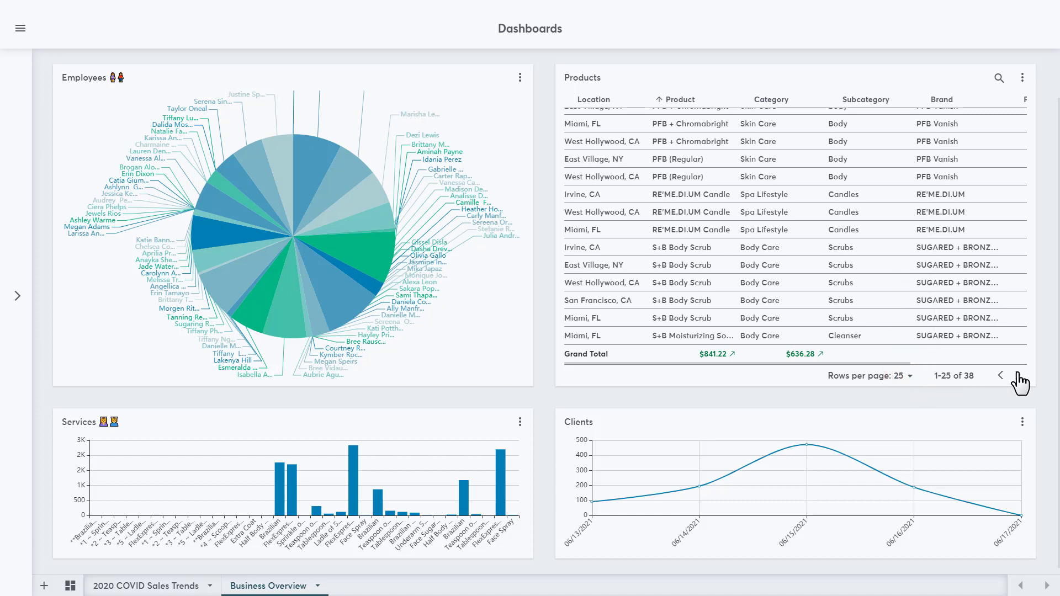
click(1020, 376)
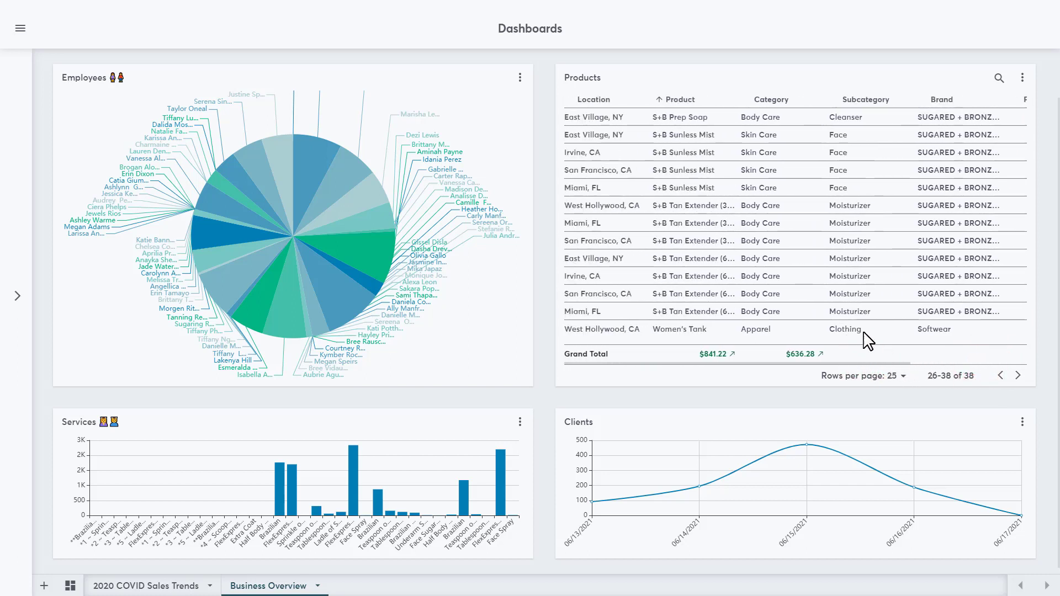
Search Products for 'candle', then view and dismiss the PDF/XLSX/CSV export options.
click(999, 78)
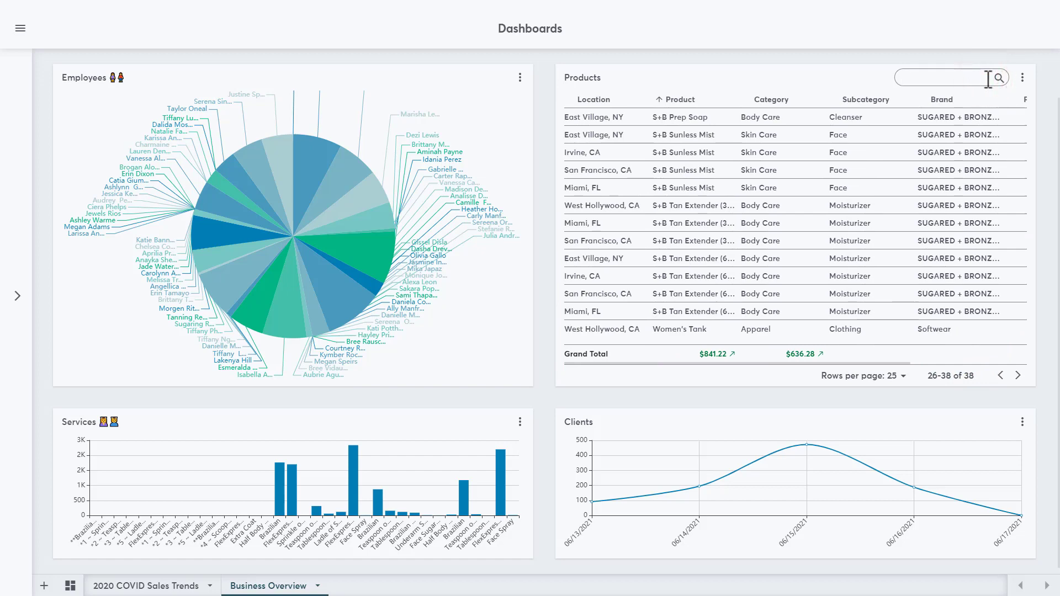
text(candle)
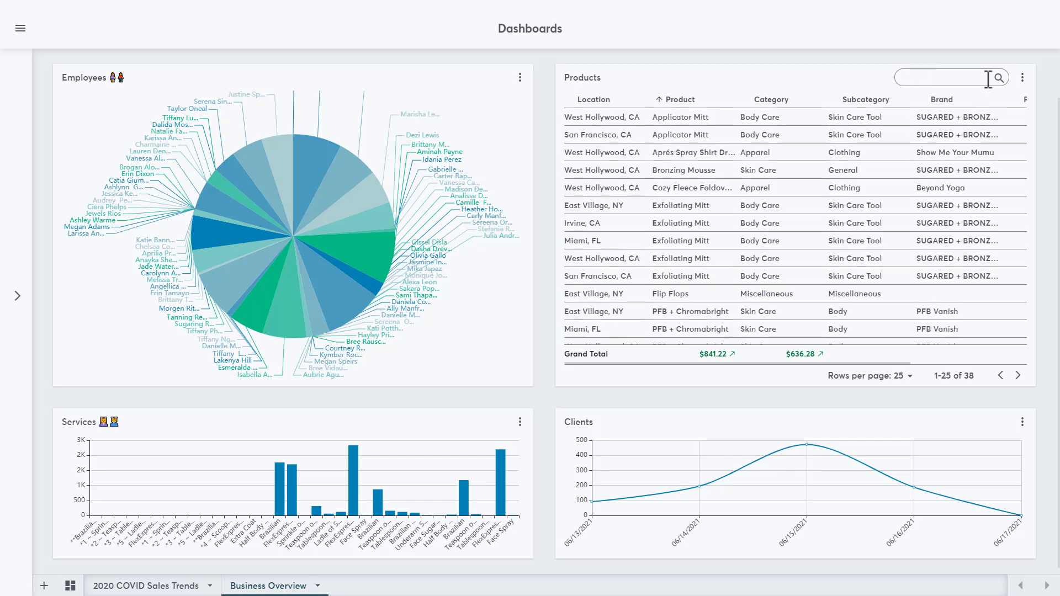
click(1022, 77)
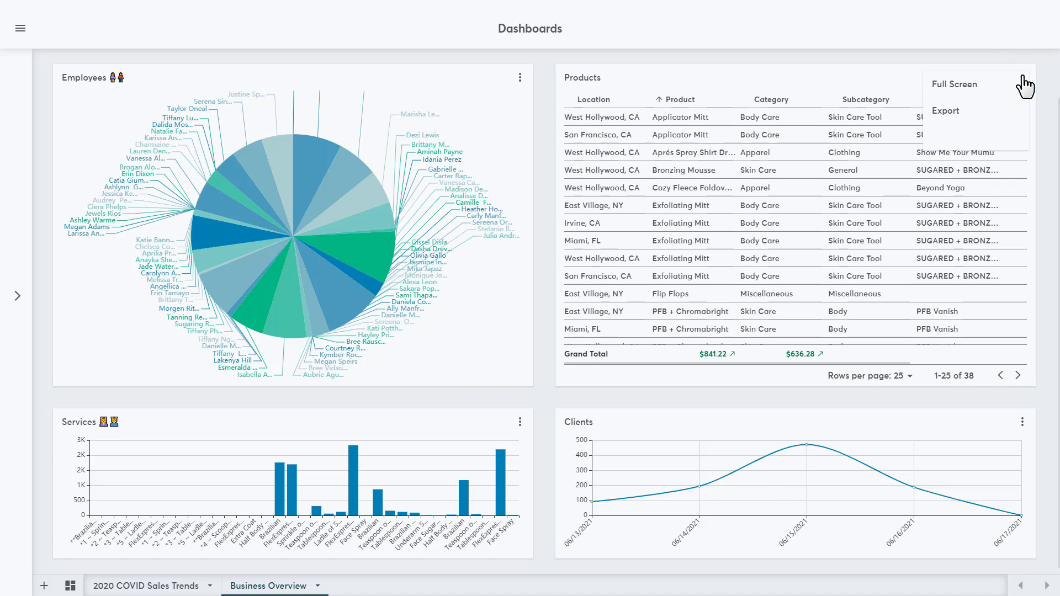
mouse_move(954, 118)
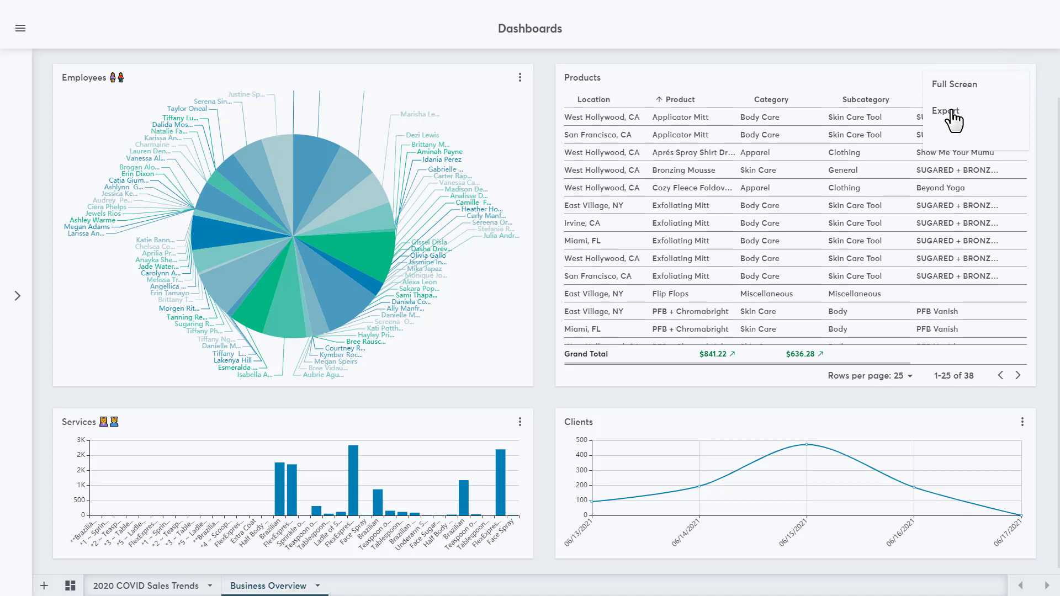
click(946, 111)
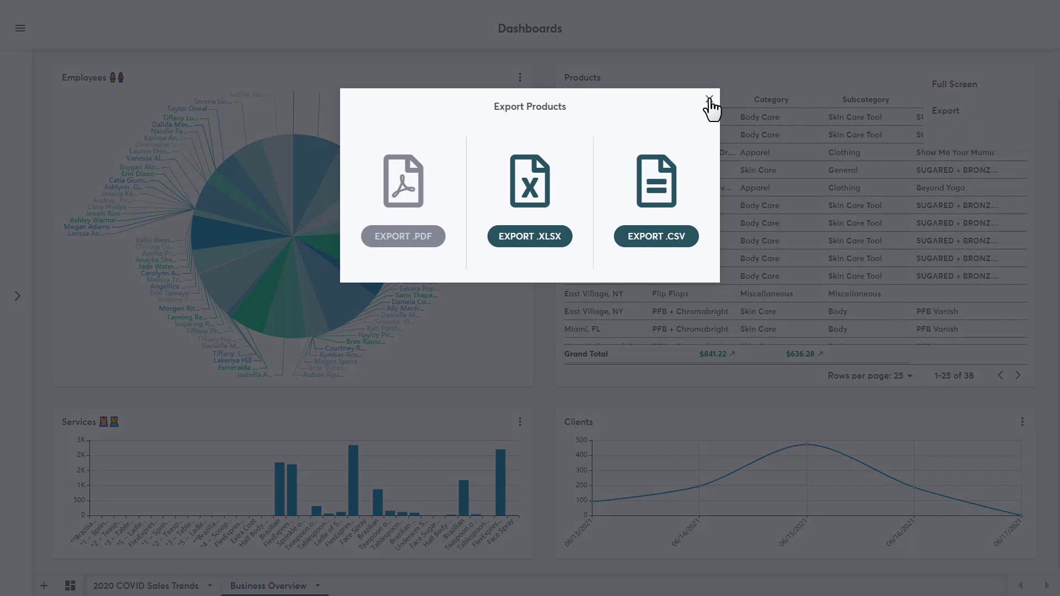
click(710, 93)
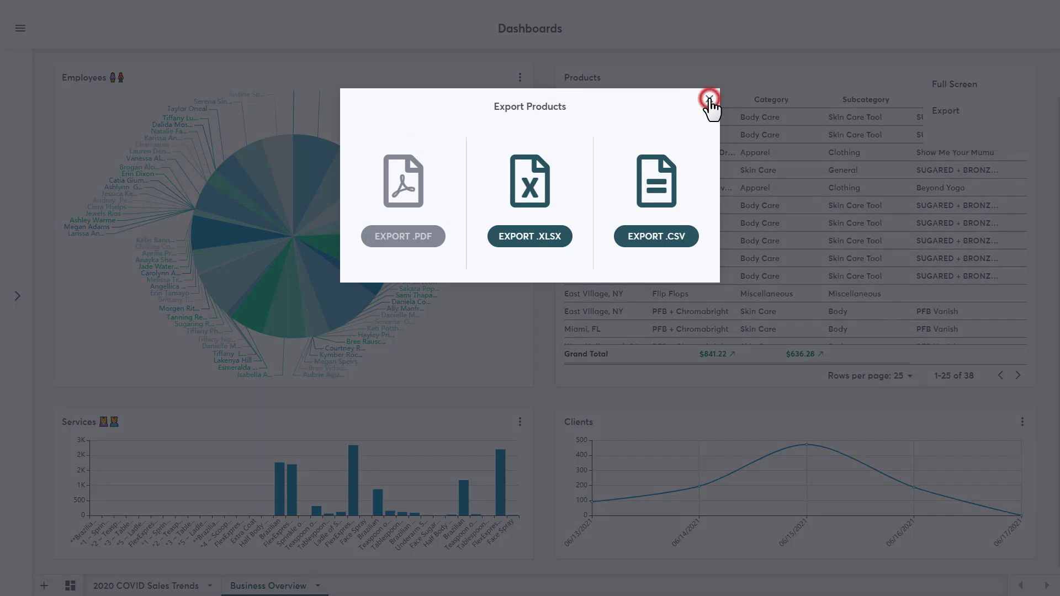
click(710, 103)
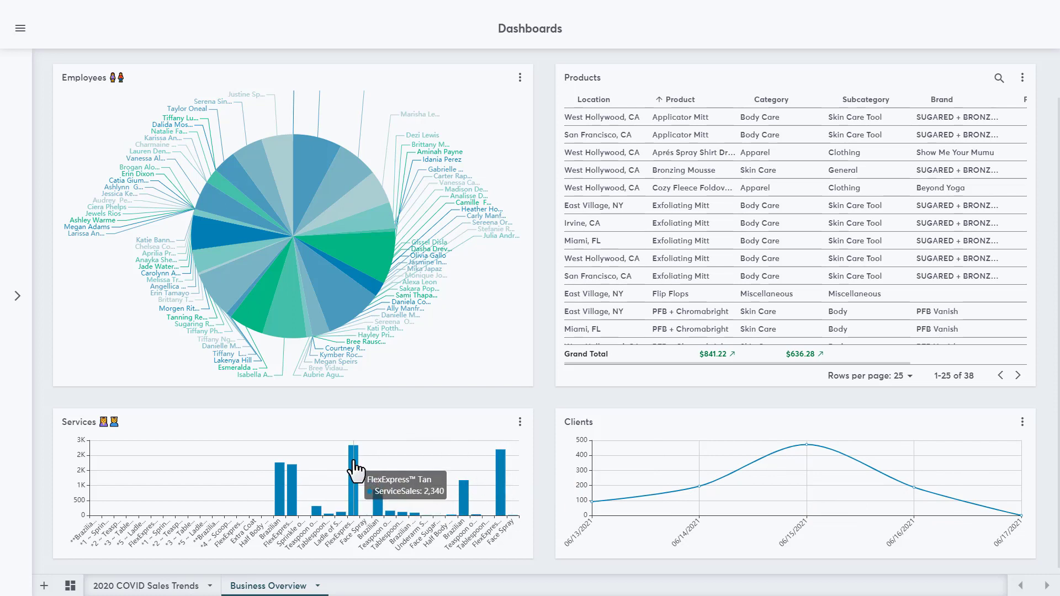
mouse_move(344, 183)
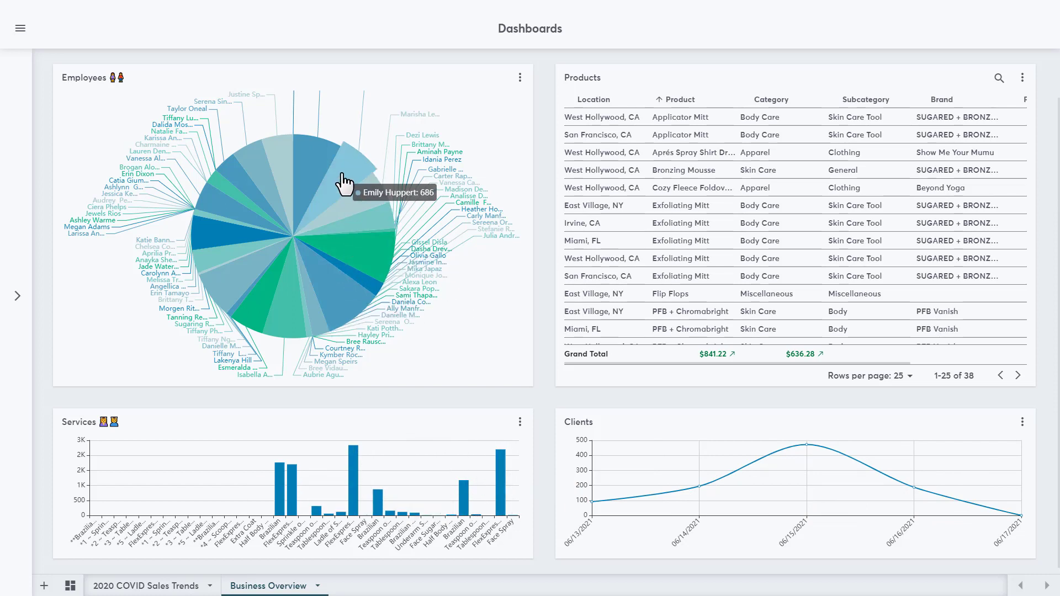
mouse_move(226, 289)
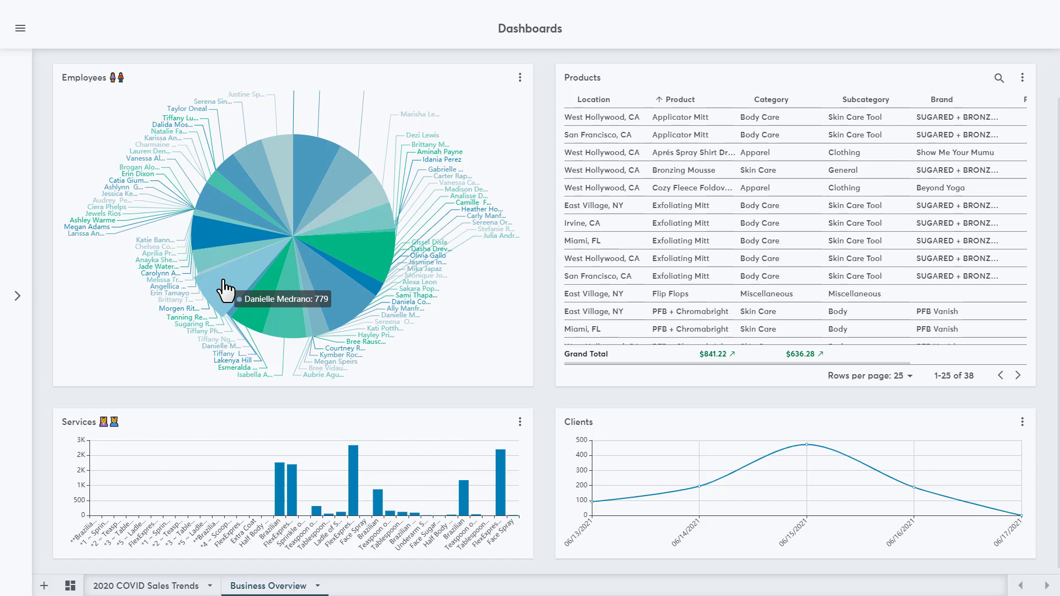